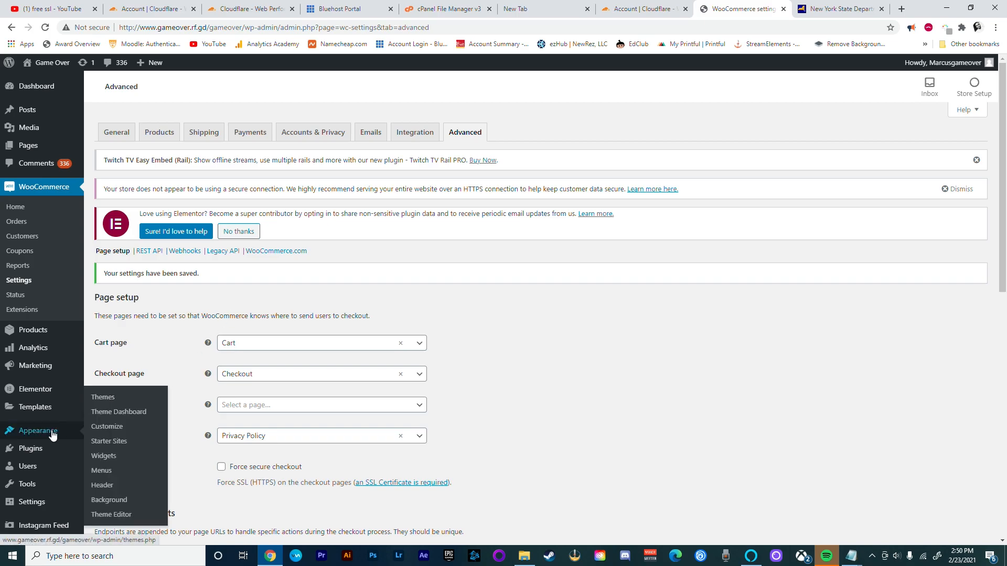
Step: Open Appearance > Menus and scroll through the Main menu's Shop, Cart, Checkout and My account items
click(101, 470)
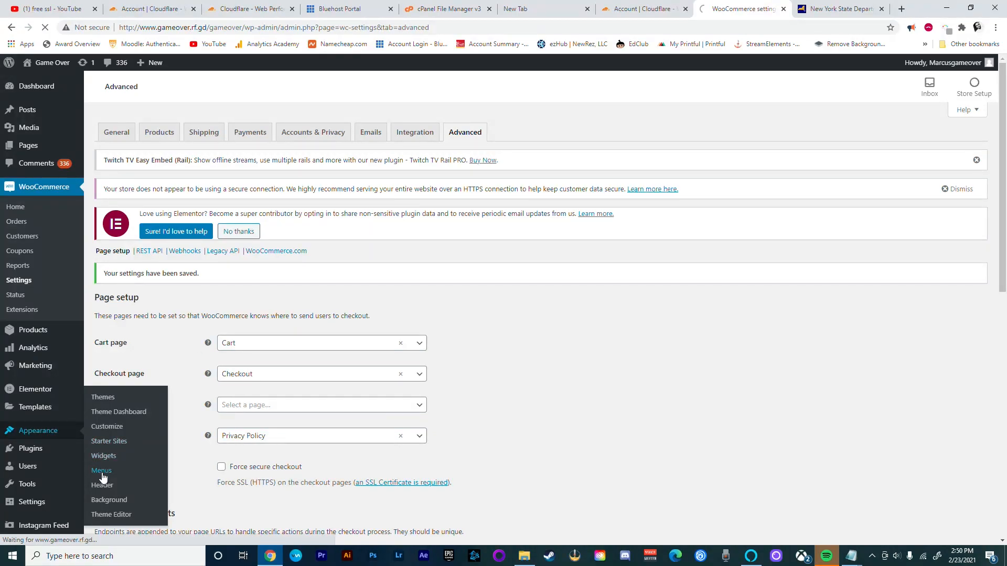
click(101, 470)
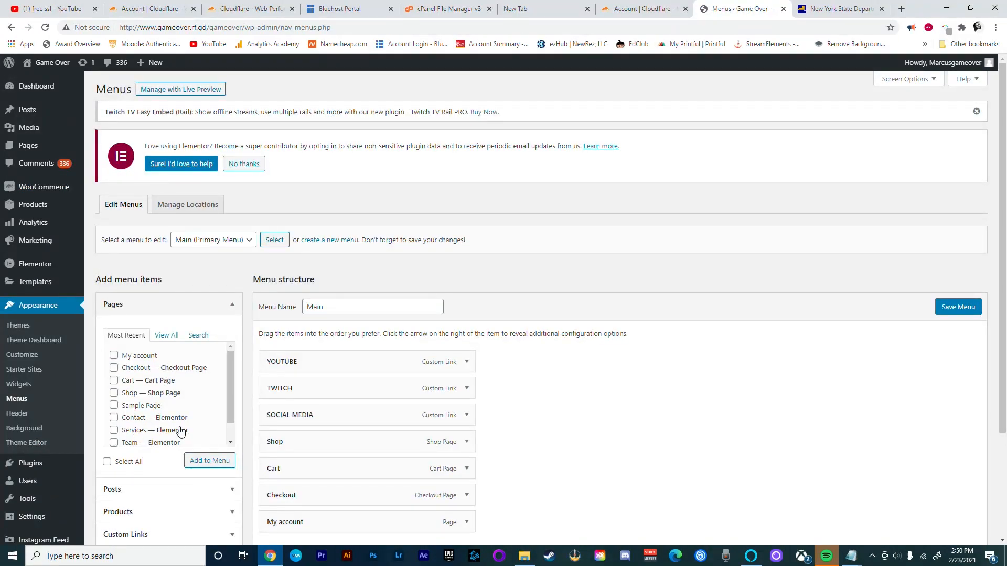
scroll(down, 3)
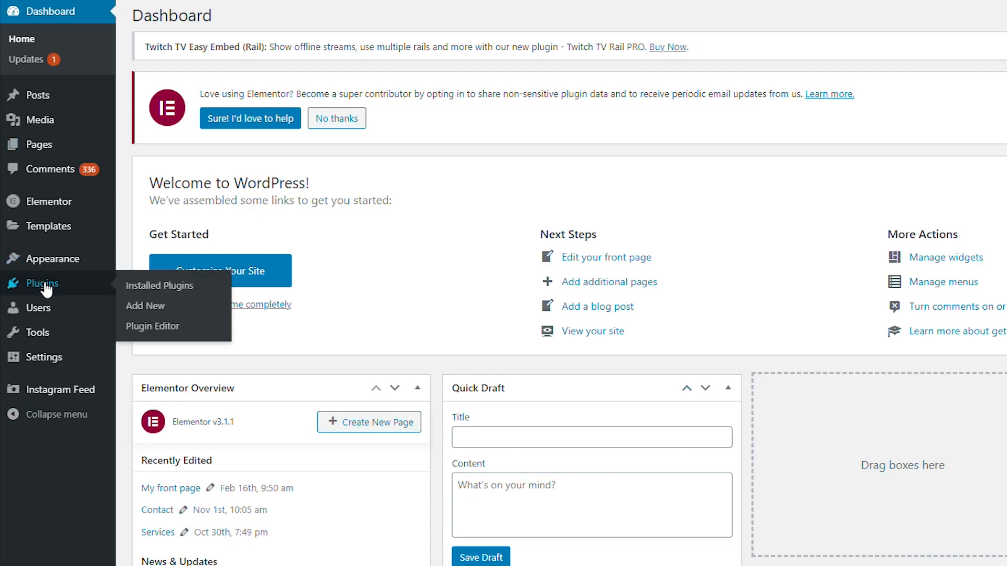
mouse_move(151, 315)
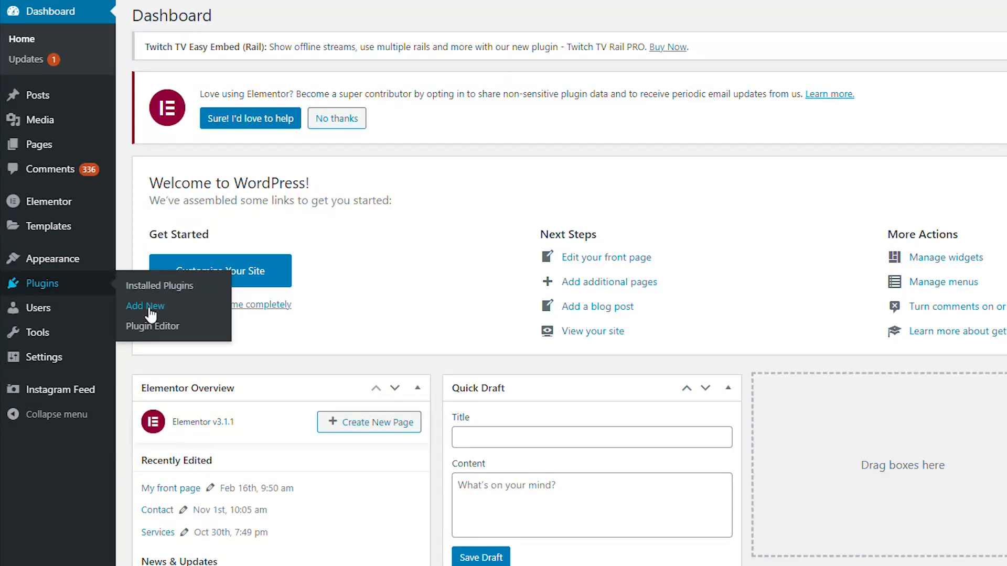
Step: Search Add New plugins for 'woocommerce', then install and activate WooCommerce
click(145, 305)
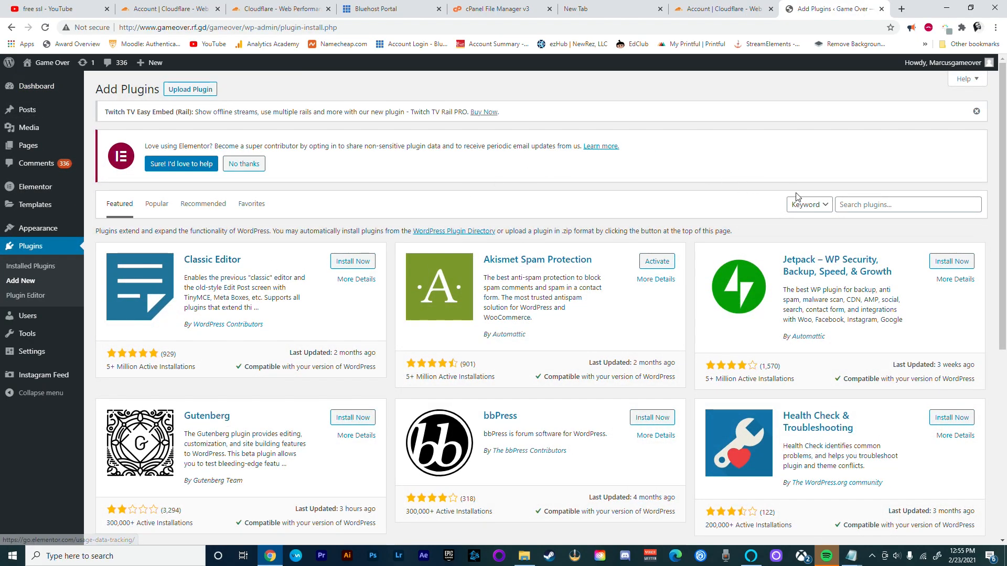
text(w)
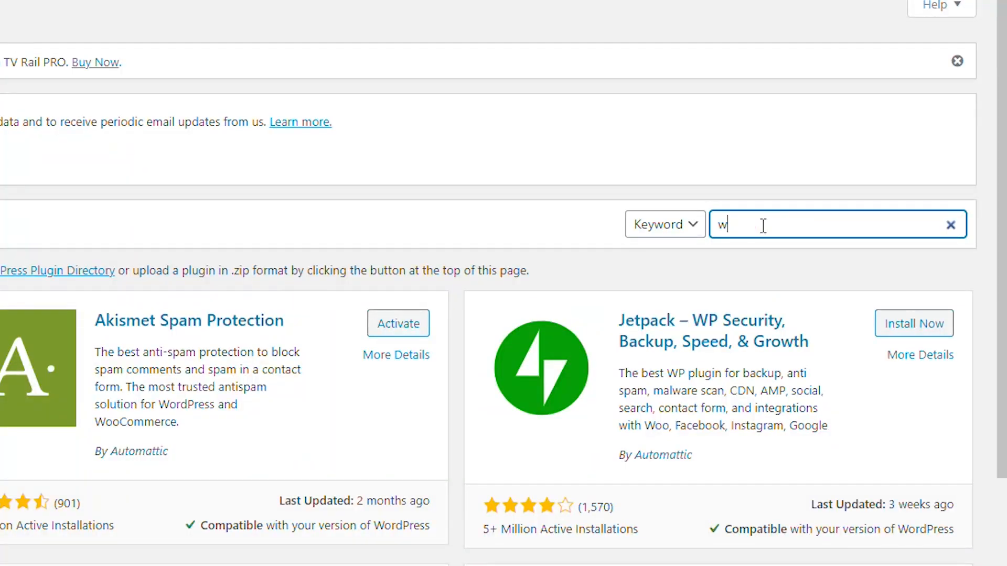
text(oocommerce)
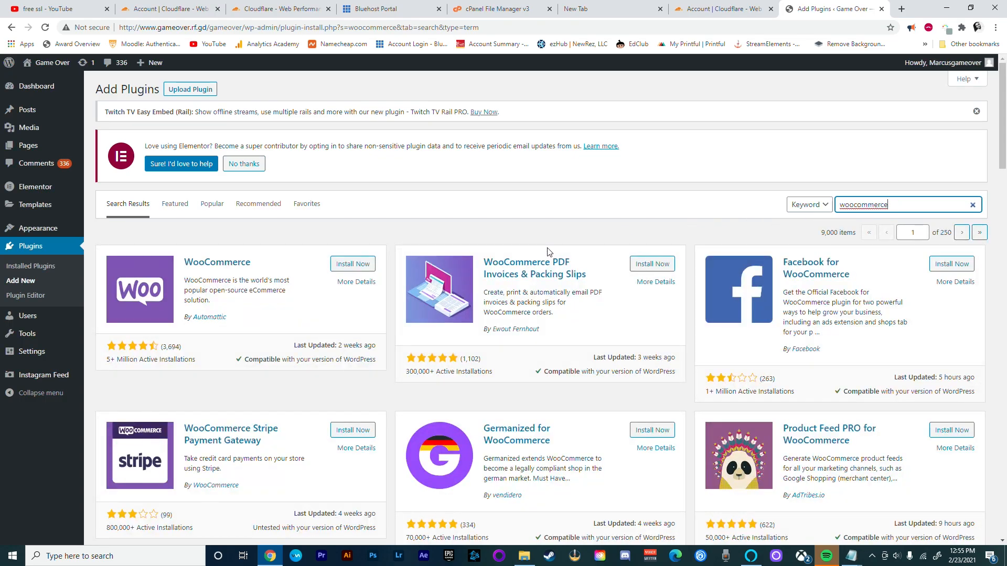
click(356, 263)
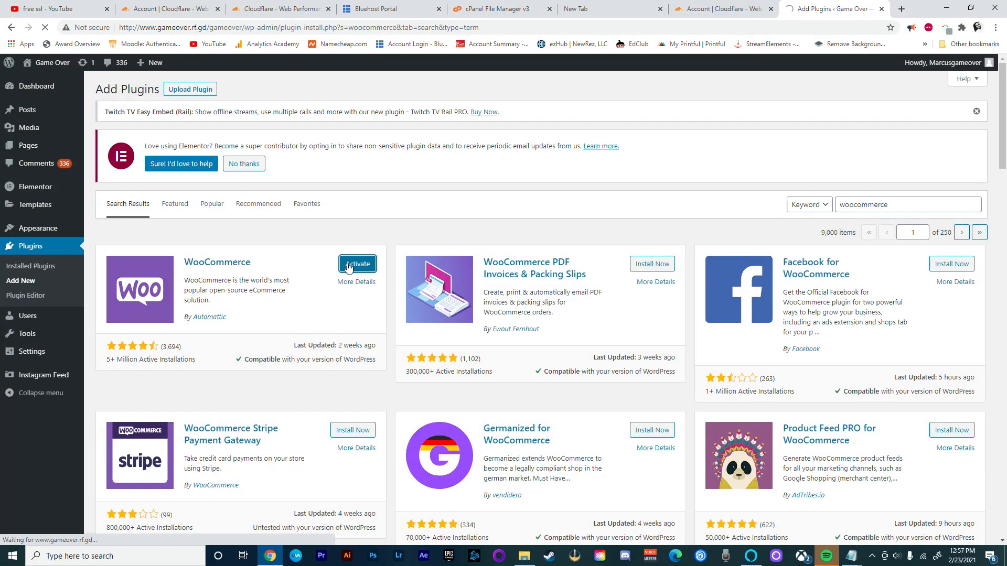
click(357, 263)
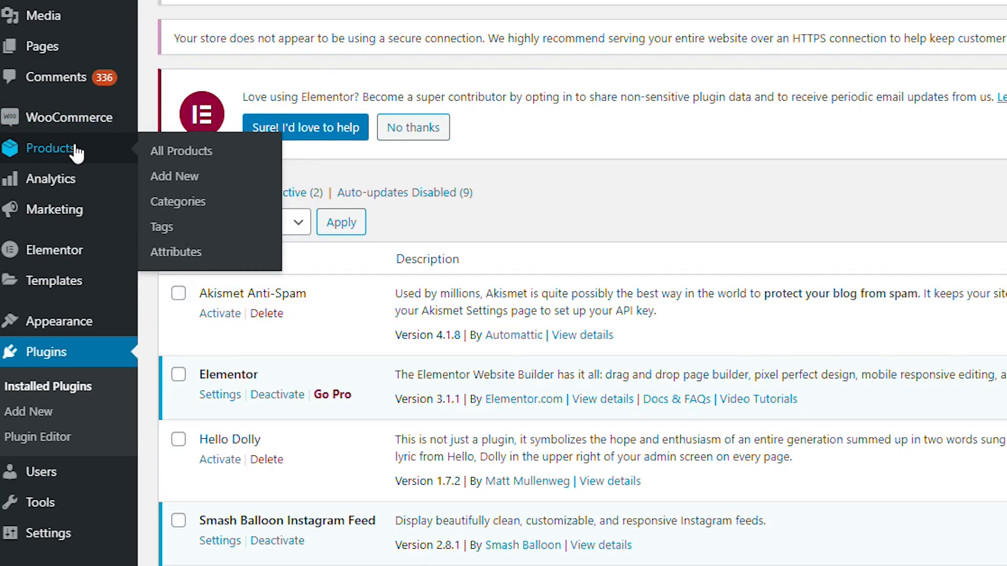
mouse_move(176, 179)
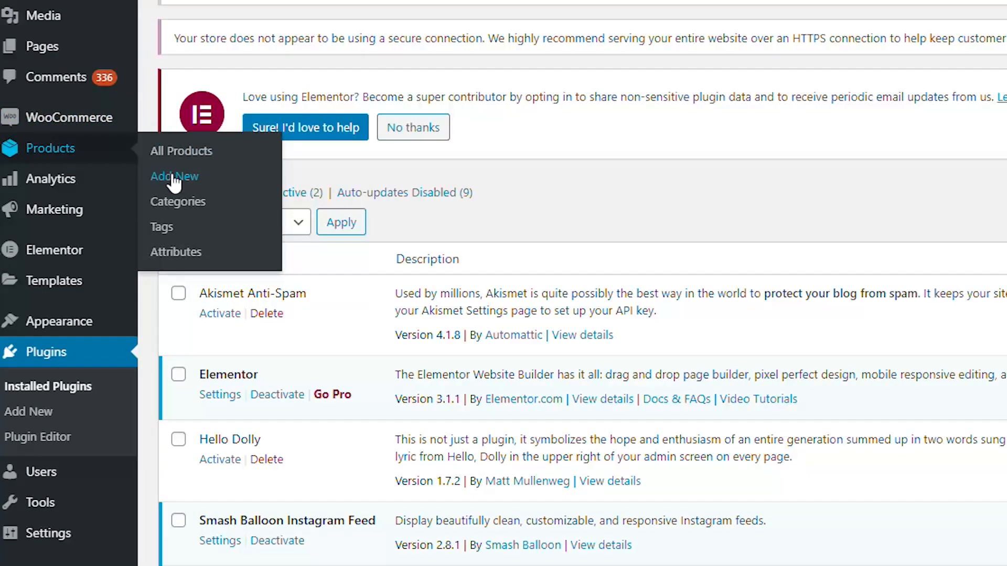
Step: Add a new product named 'Graphic Tee' and start typing its description
click(173, 176)
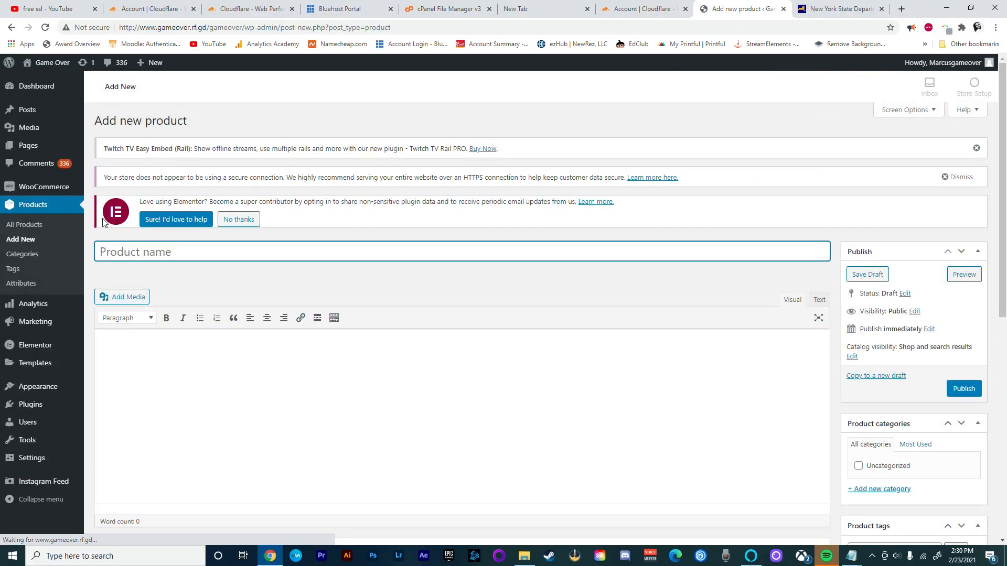
click(141, 252)
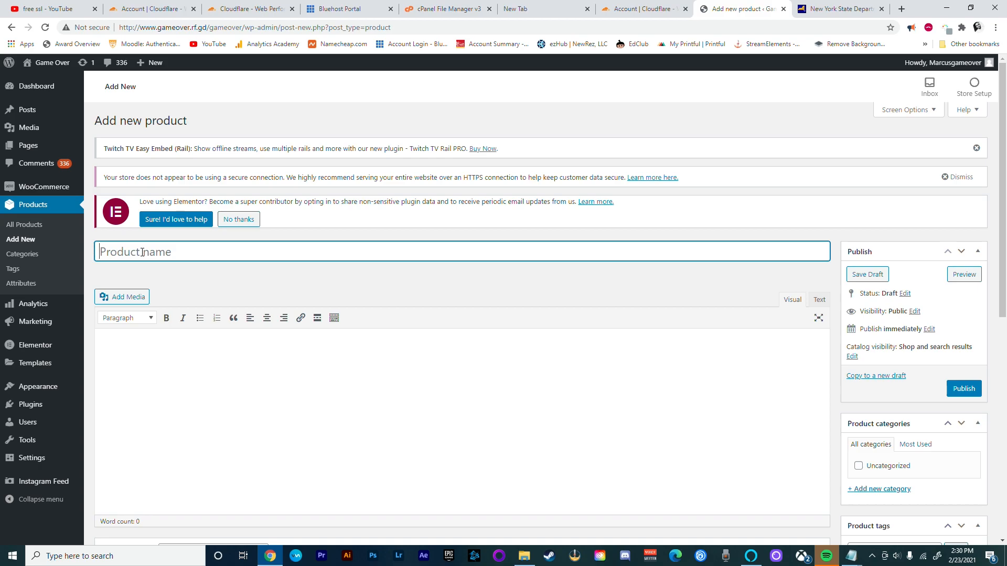
text(Graphic Tee-shirt)
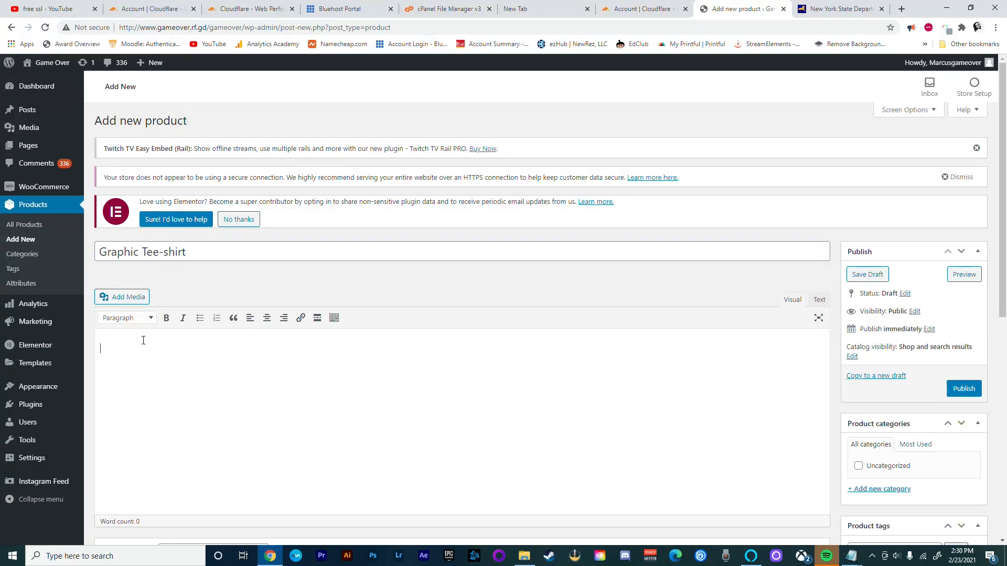
text(Graphic tee-sh)
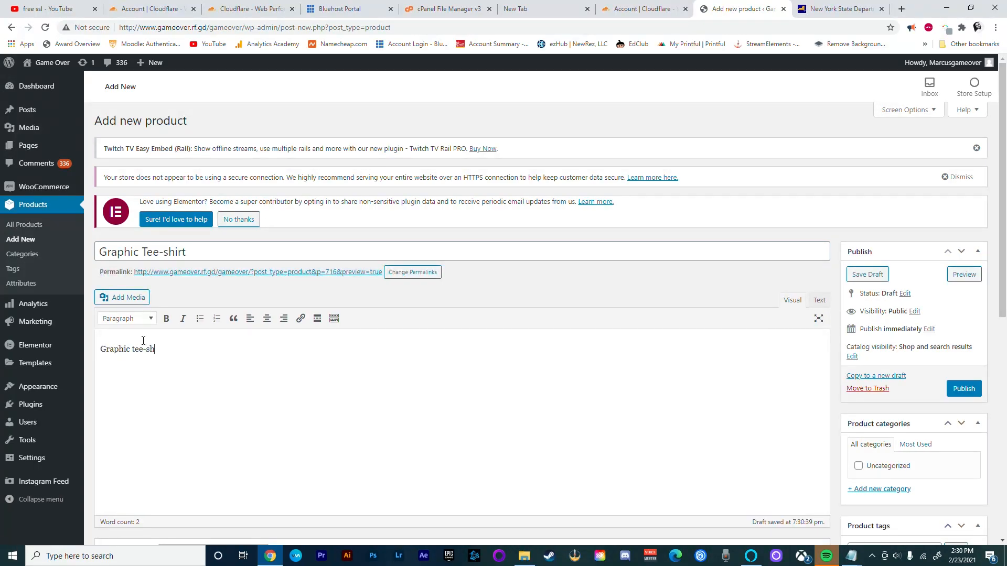
Step: Keep the product type as Simple product with a regular price of 15
scroll(down, 3)
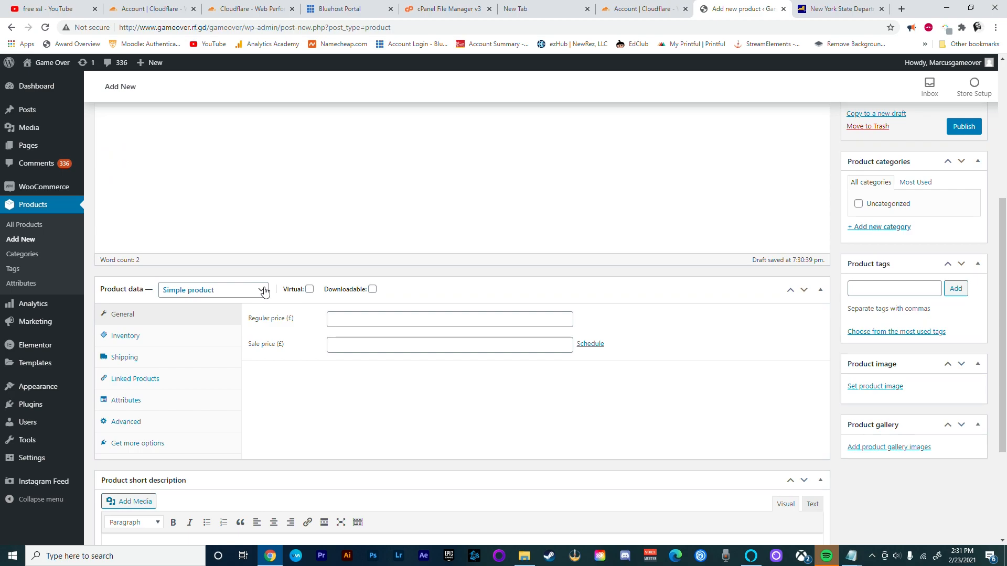
click(213, 290)
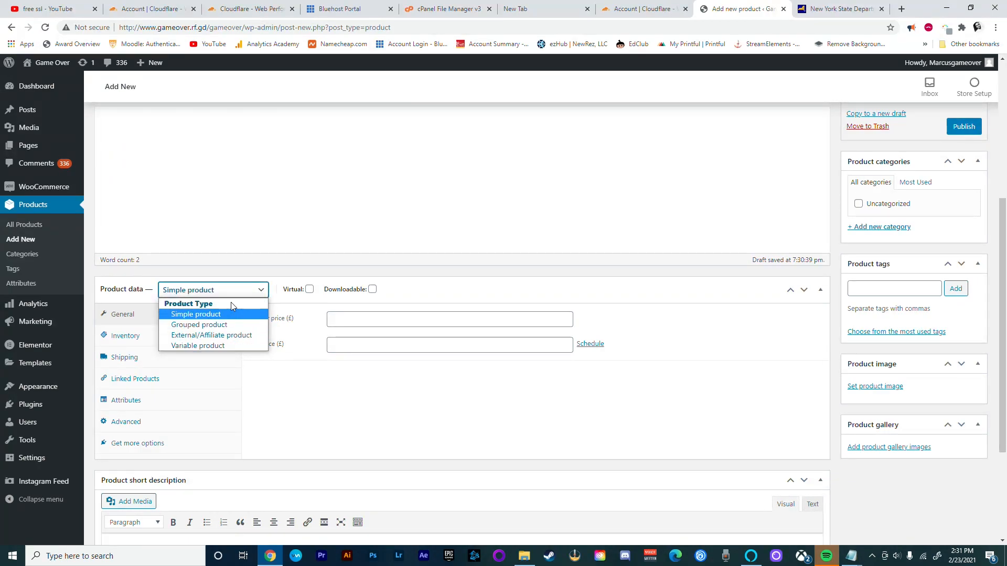
mouse_move(198, 345)
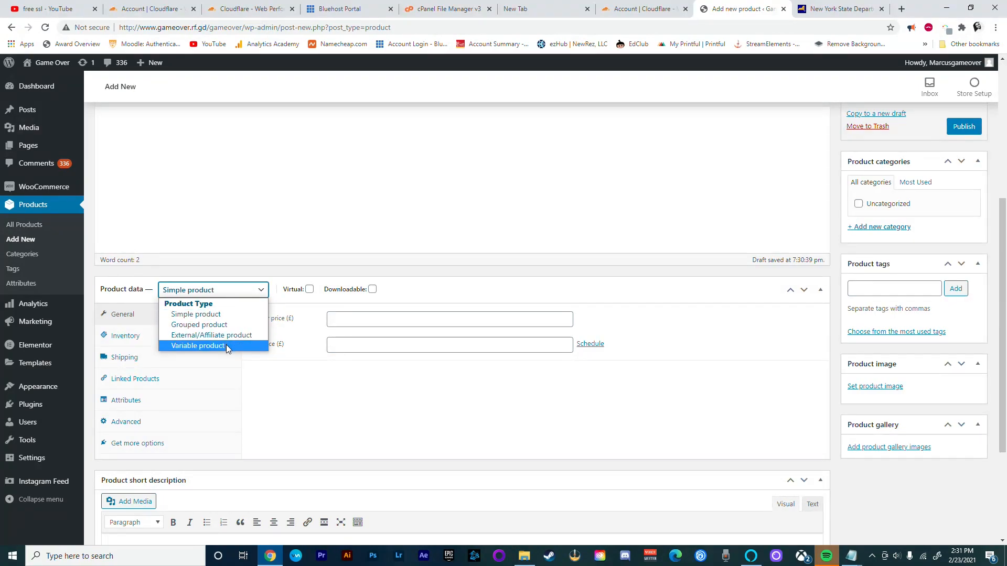
click(195, 314)
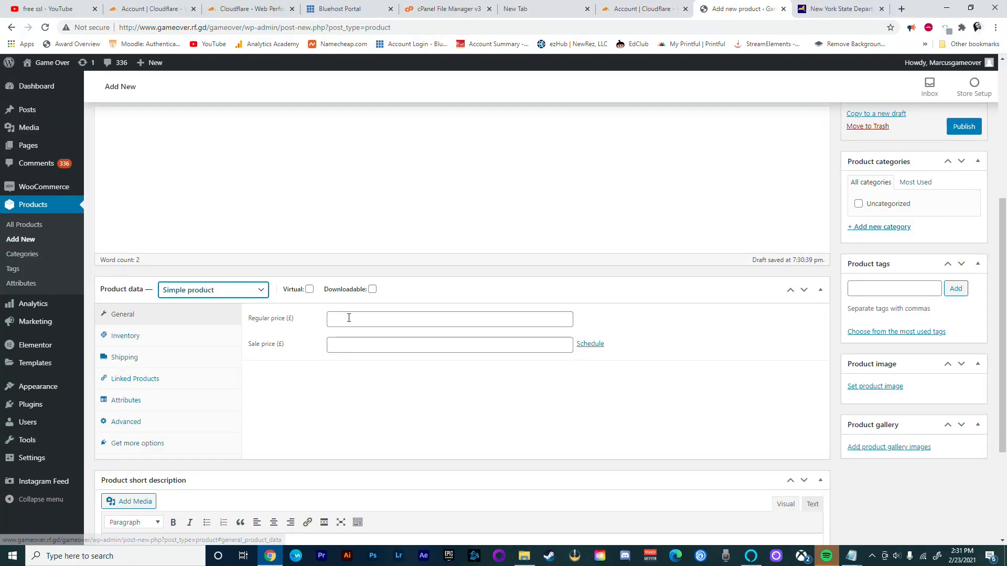
text(1)
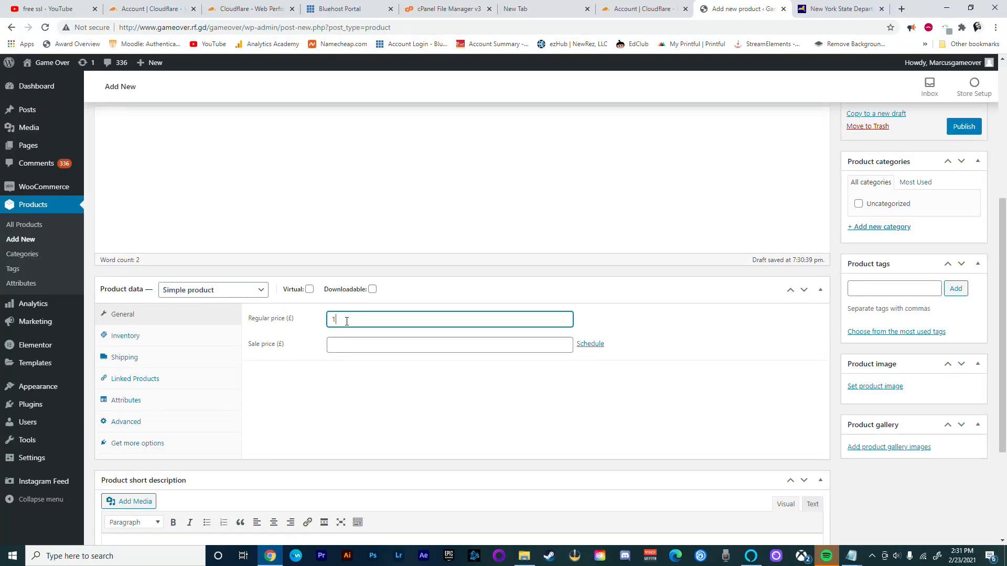
text(5)
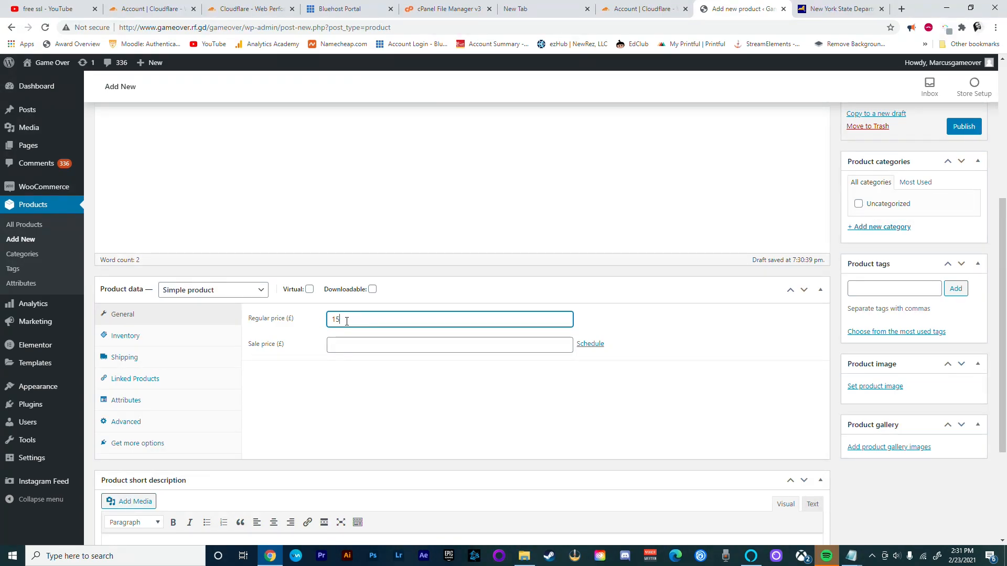
Step: In Inventory, set SKU 123 and enable stock management with 20 units
click(125, 336)
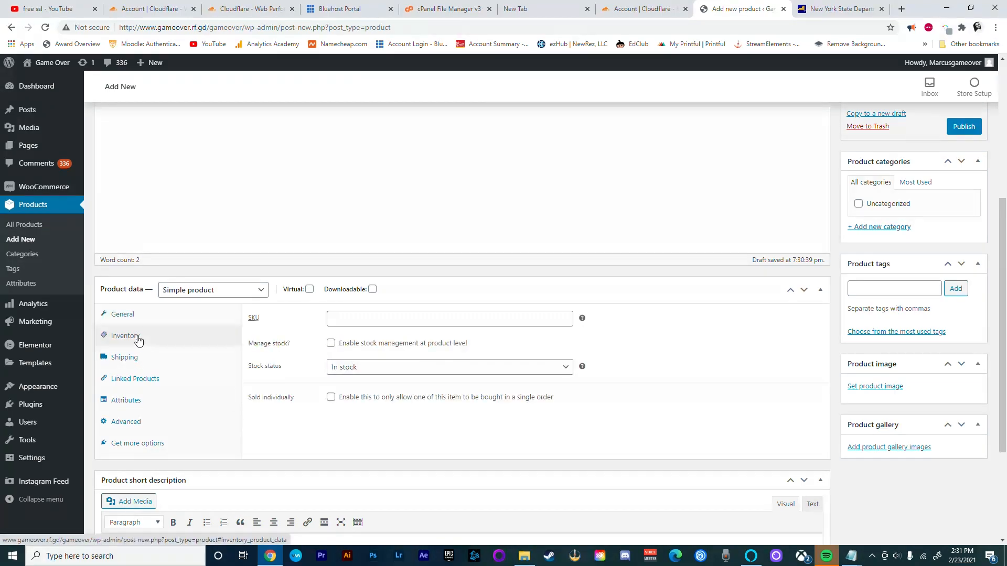
mouse_move(180, 341)
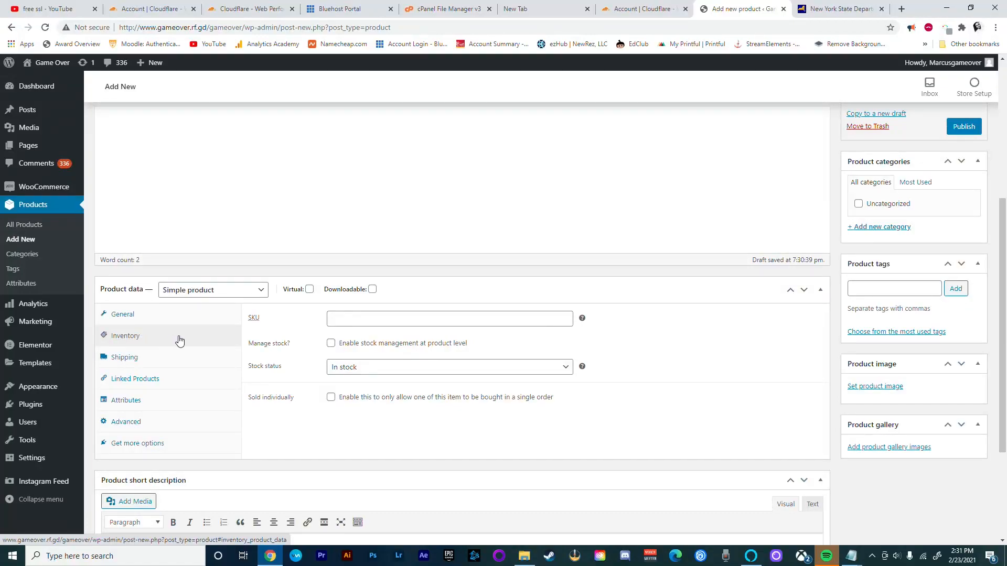
text(123)
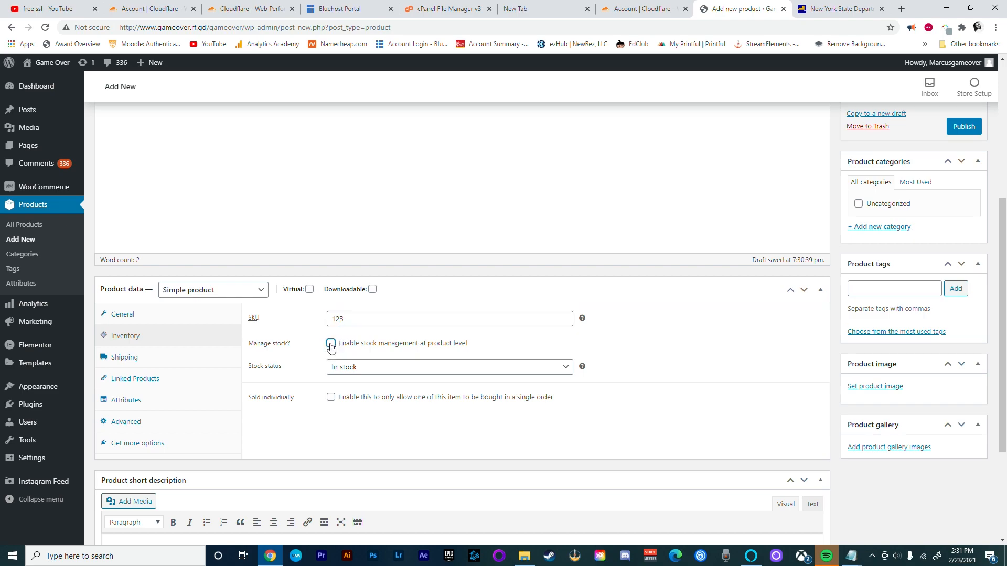
click(331, 343)
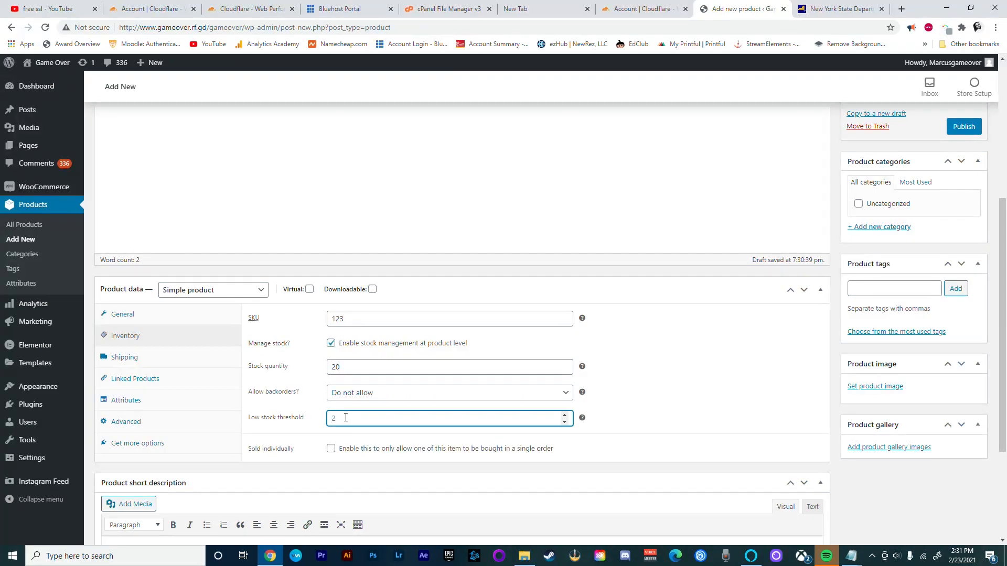
text(5)
text(Tee)
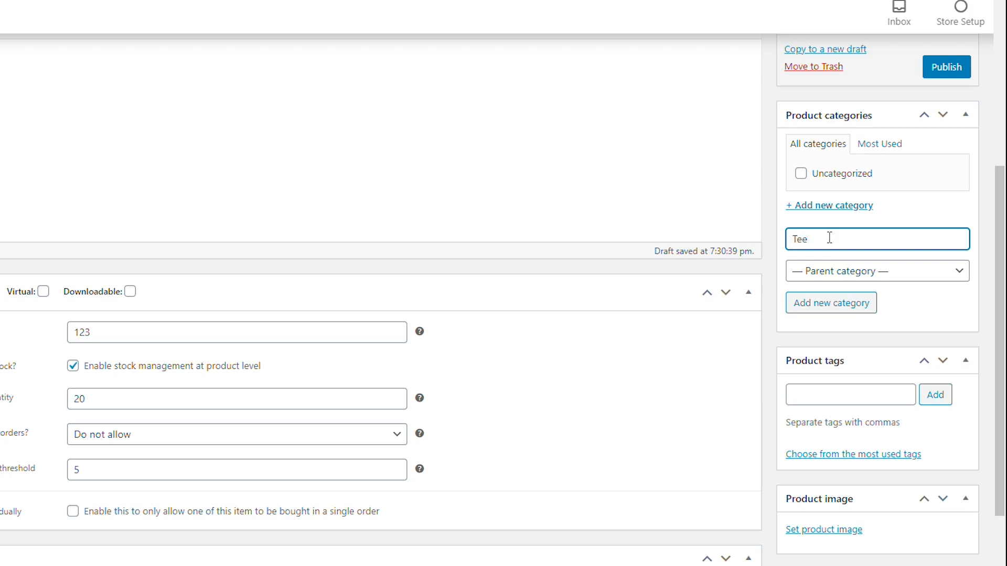
Step: Put the product in the 'Tee-shirt' category
text(-shirt)
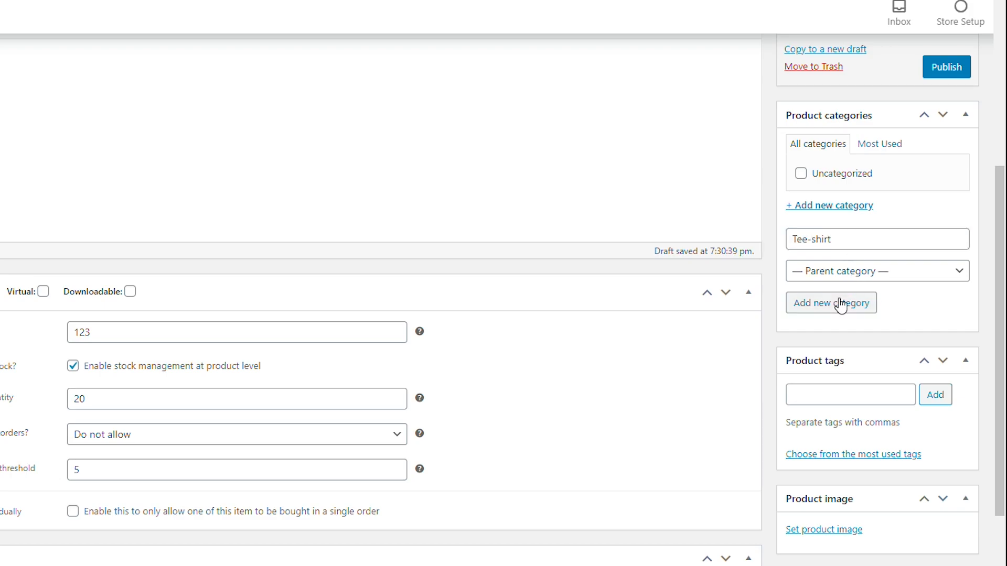
click(831, 303)
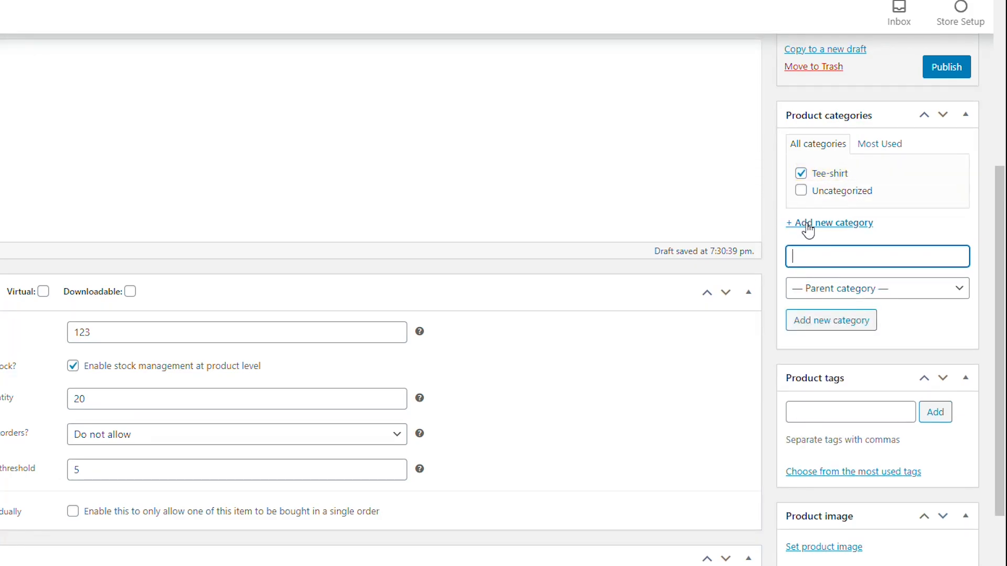
click(800, 173)
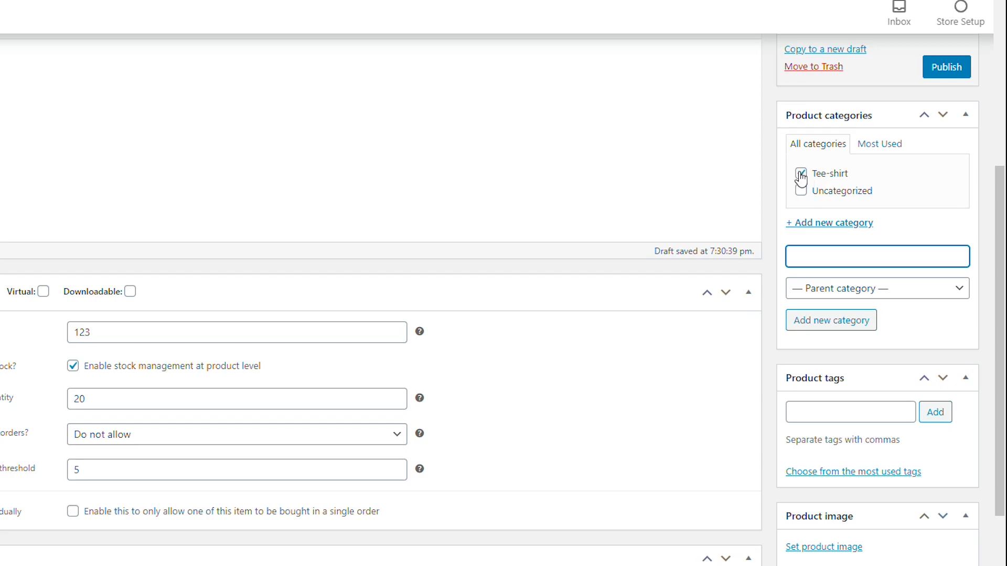
click(800, 173)
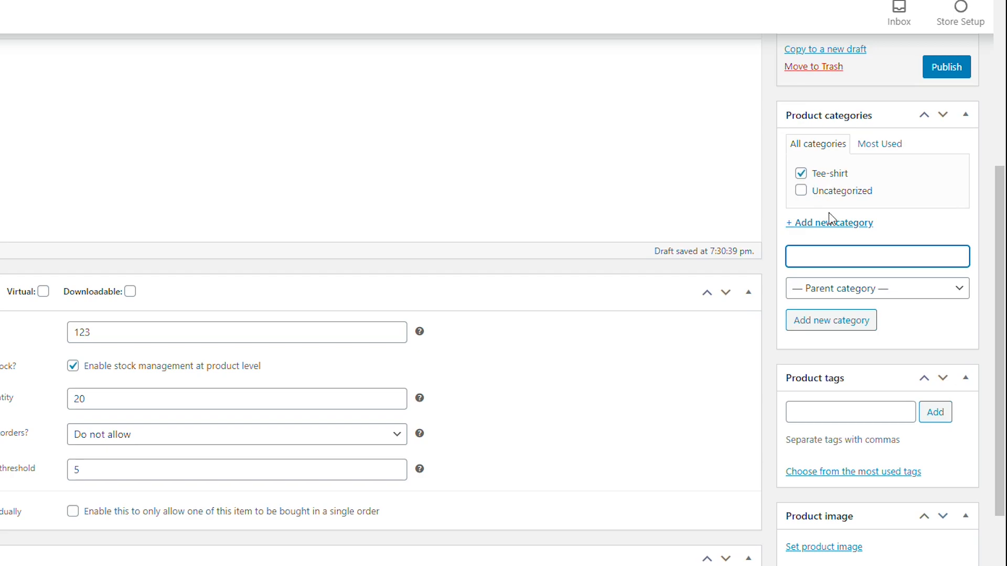
Step: Add the product tags 'men shirt' and 'women shirt'
text(men shirt)
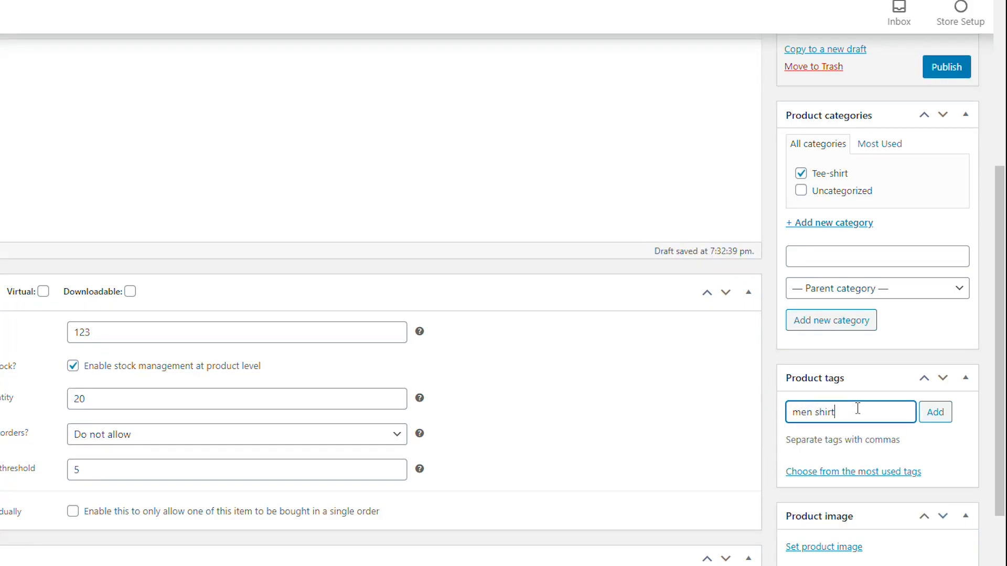
click(935, 412)
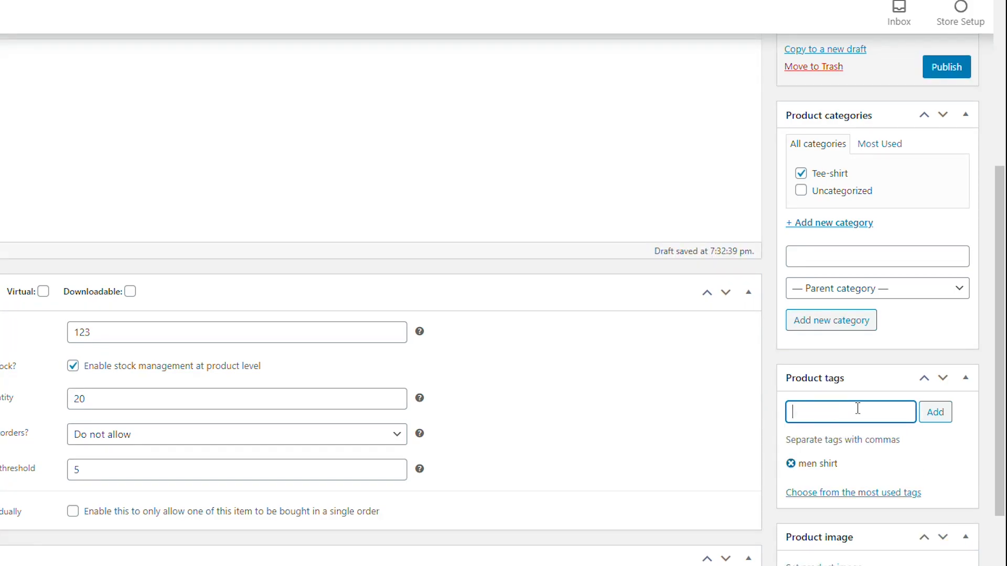
text(women)
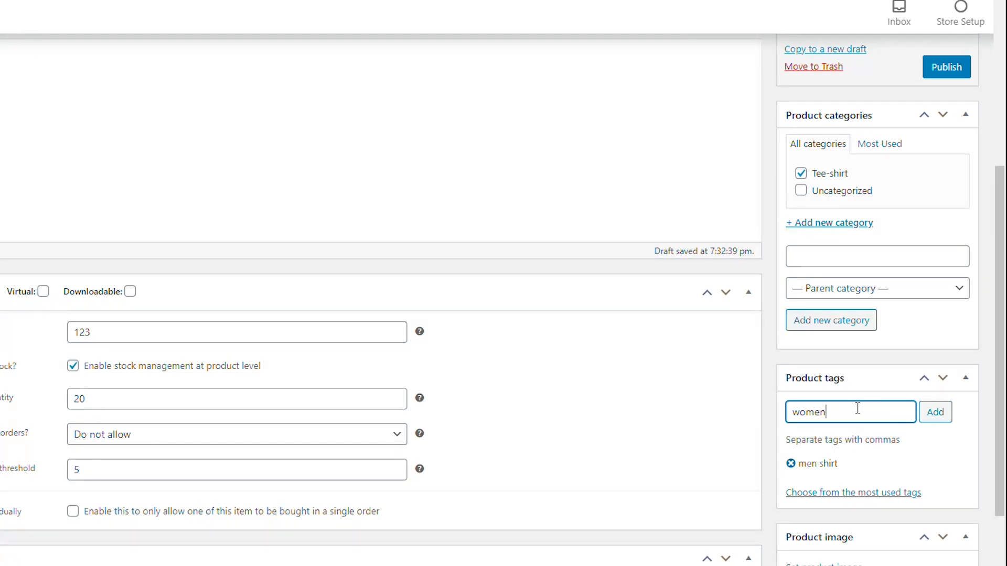
click(934, 411)
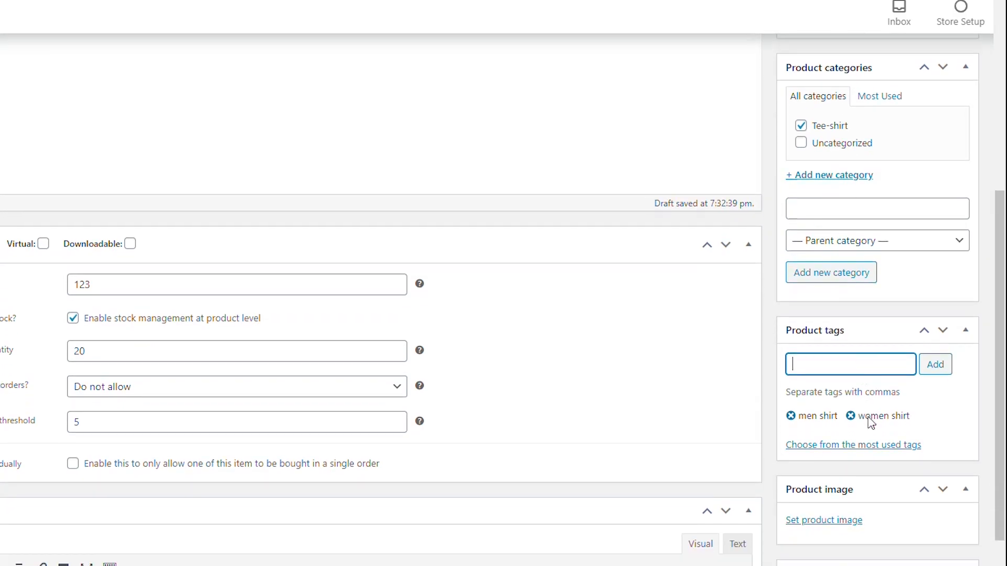
click(824, 520)
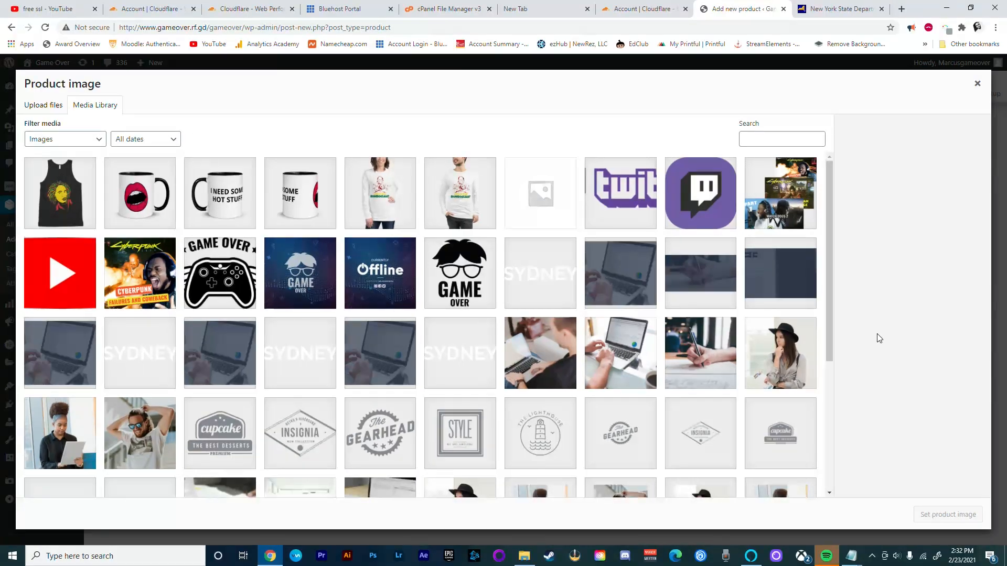
Step: Set the long-sleeve white tee photo as product image and close the gallery picker
click(460, 194)
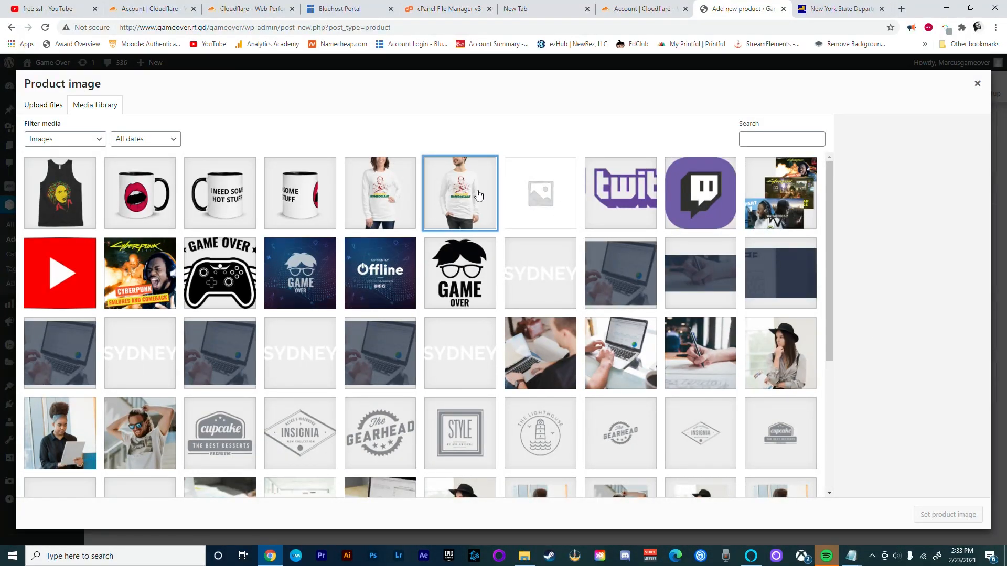
click(459, 194)
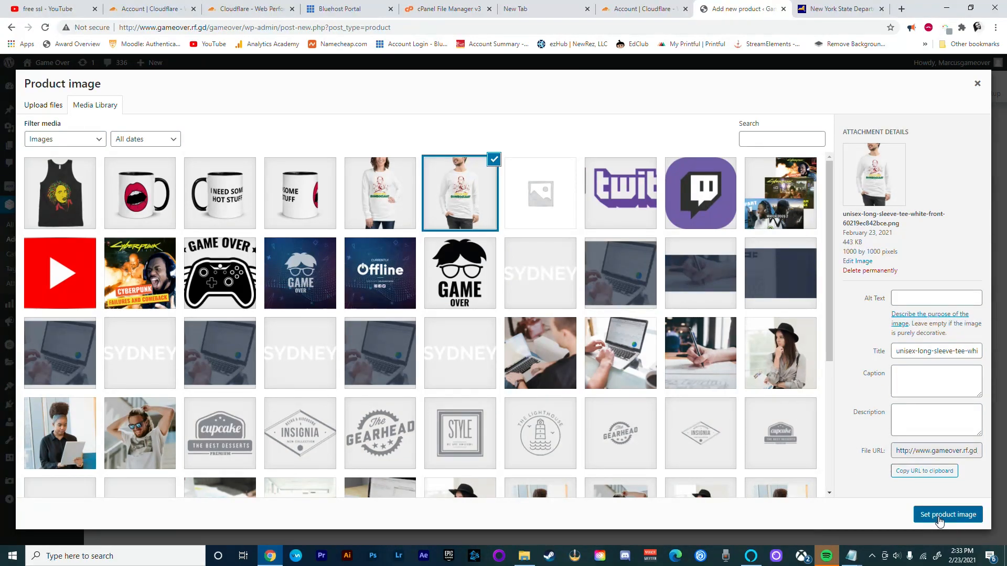
click(947, 515)
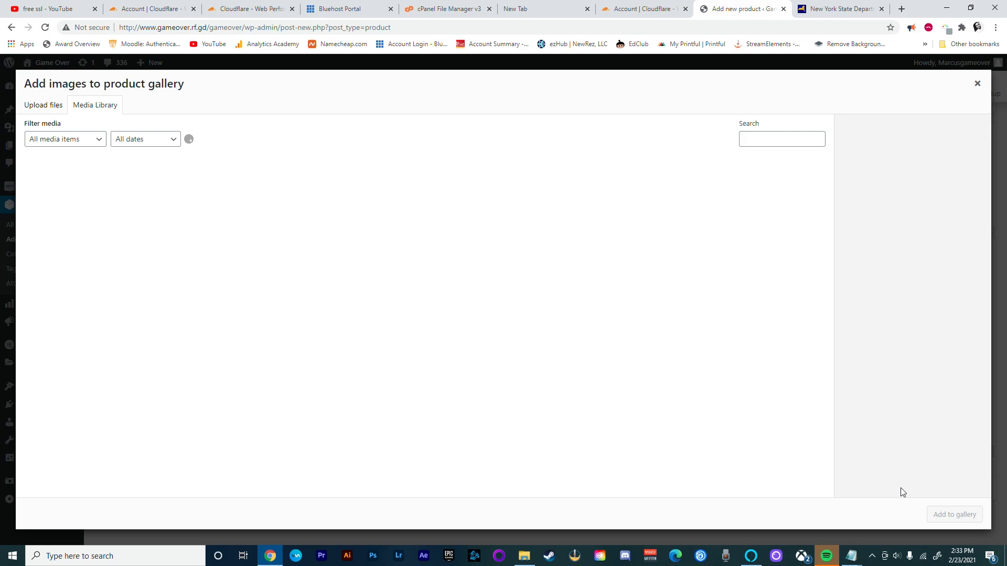
click(379, 193)
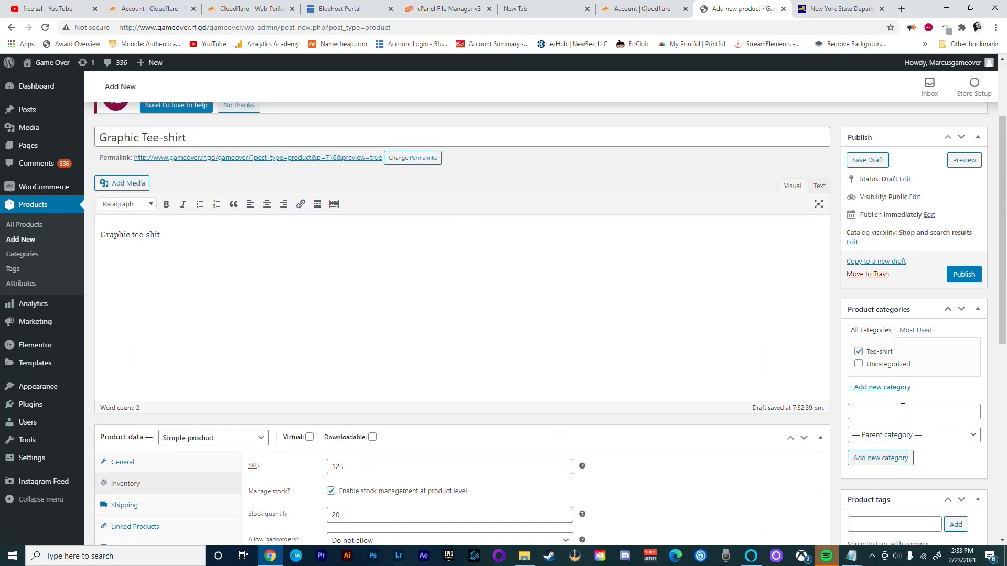
Step: Publish the Graphic Tee-shirt, then start a 'Graphic Tank Top' product with a tank tag
click(963, 274)
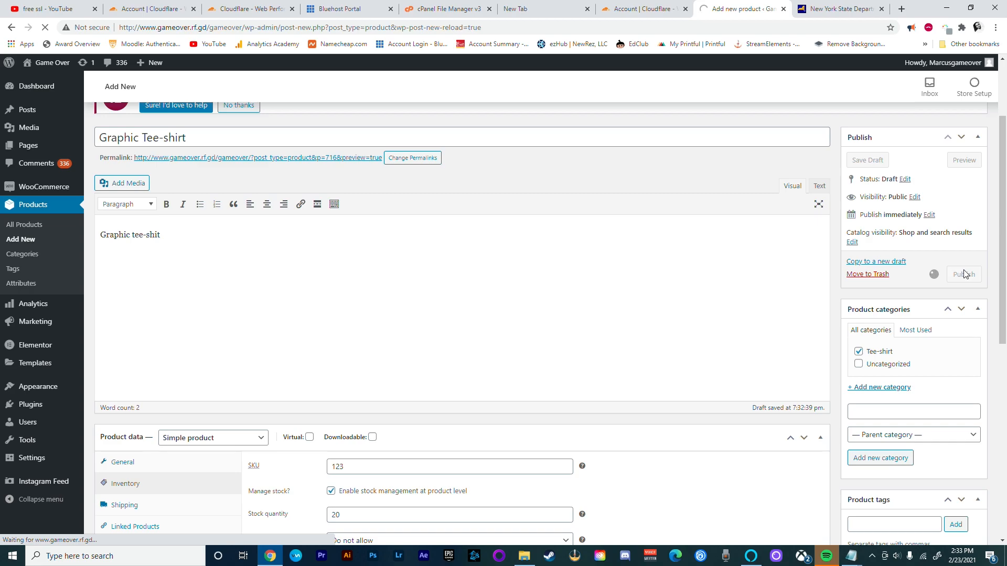
click(964, 274)
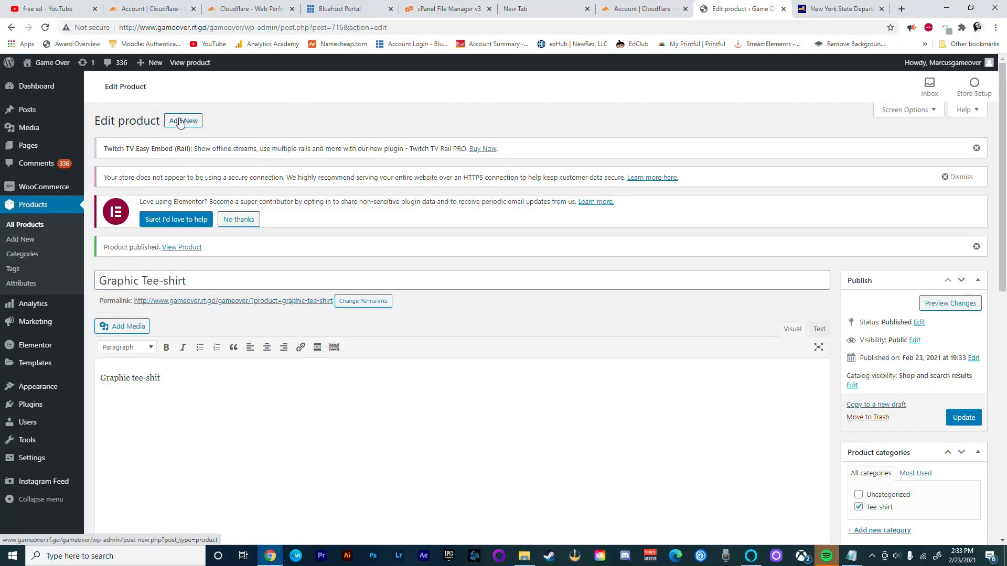
click(182, 120)
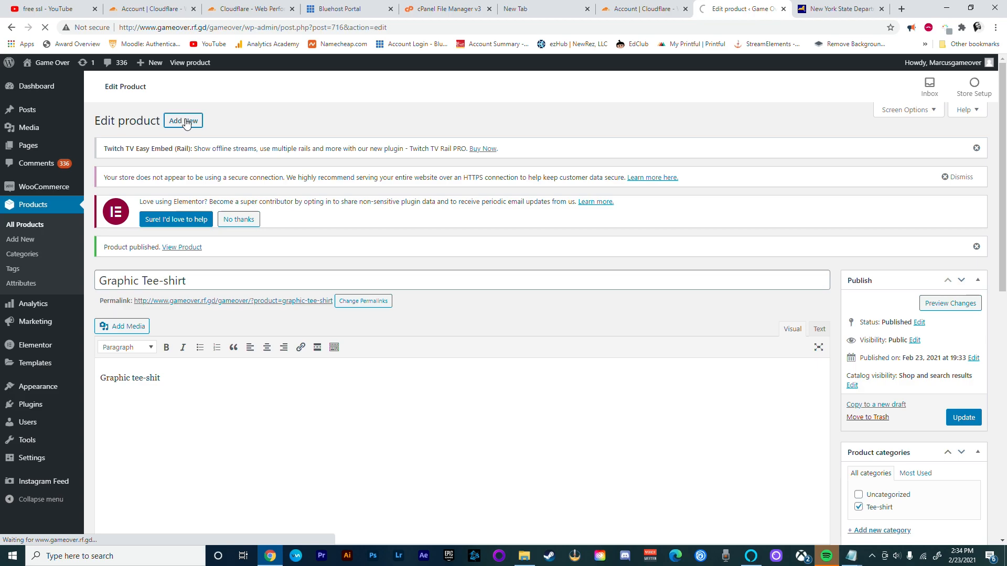
click(183, 121)
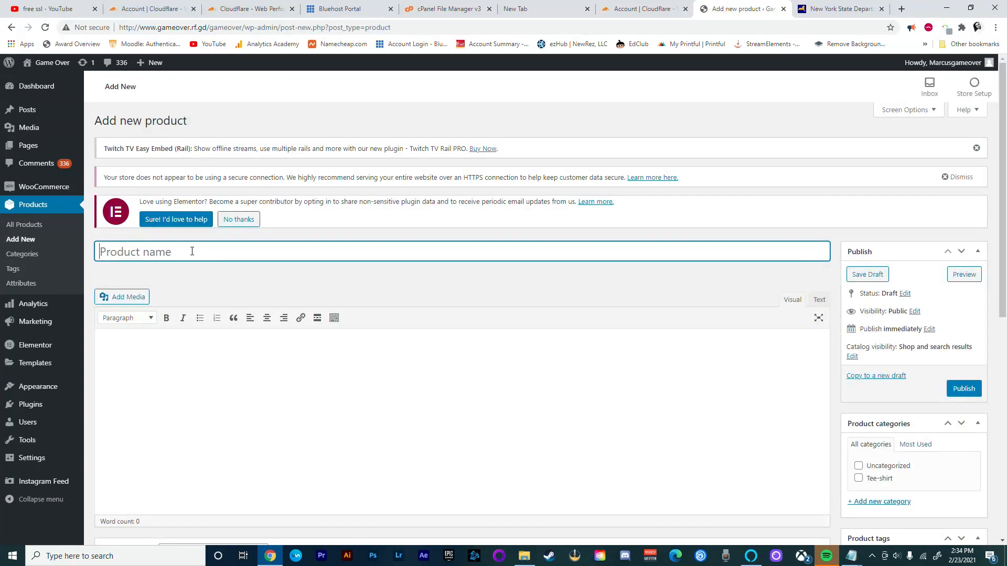
text(Graphic t)
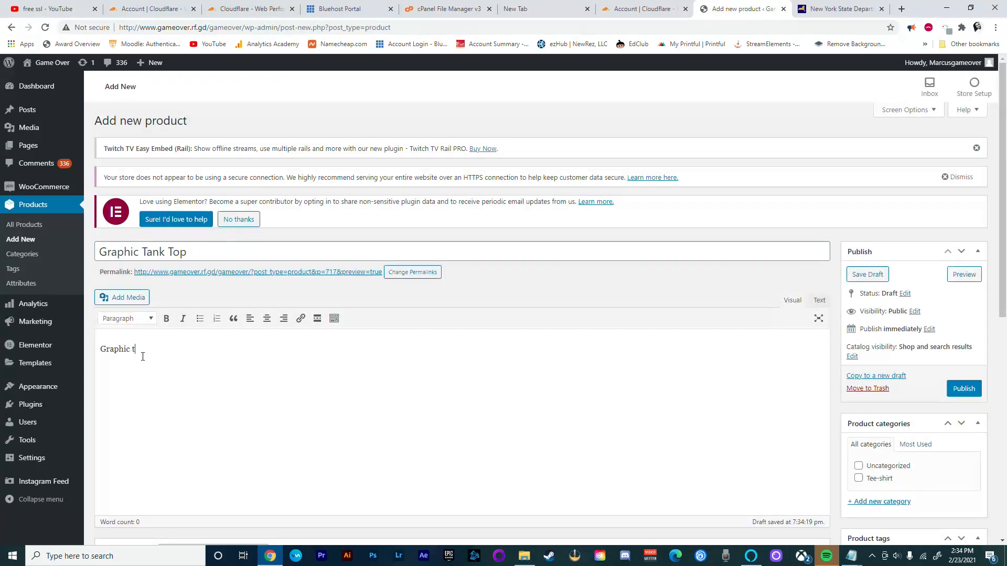
scroll(down, 3)
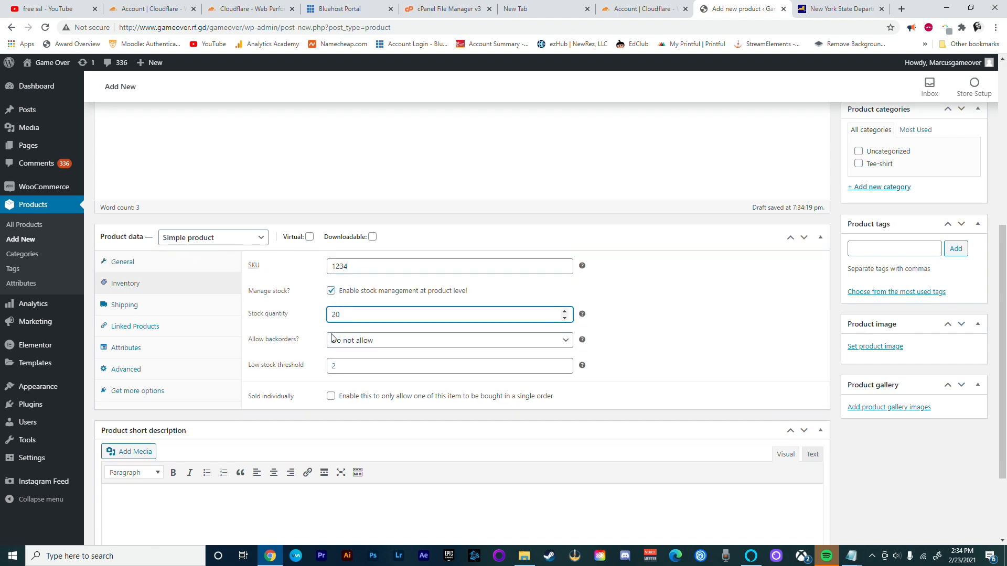
text(Tank t)
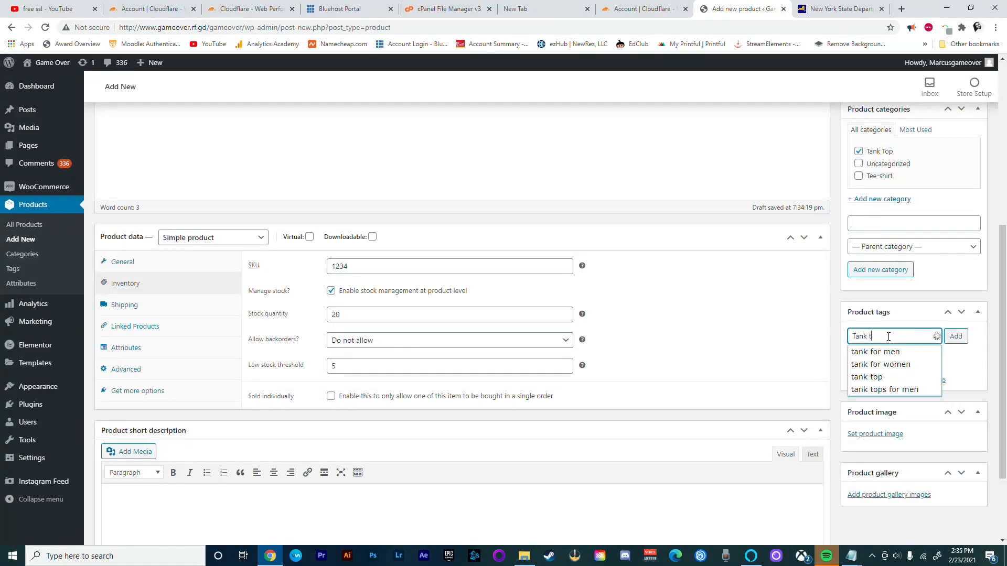
click(955, 336)
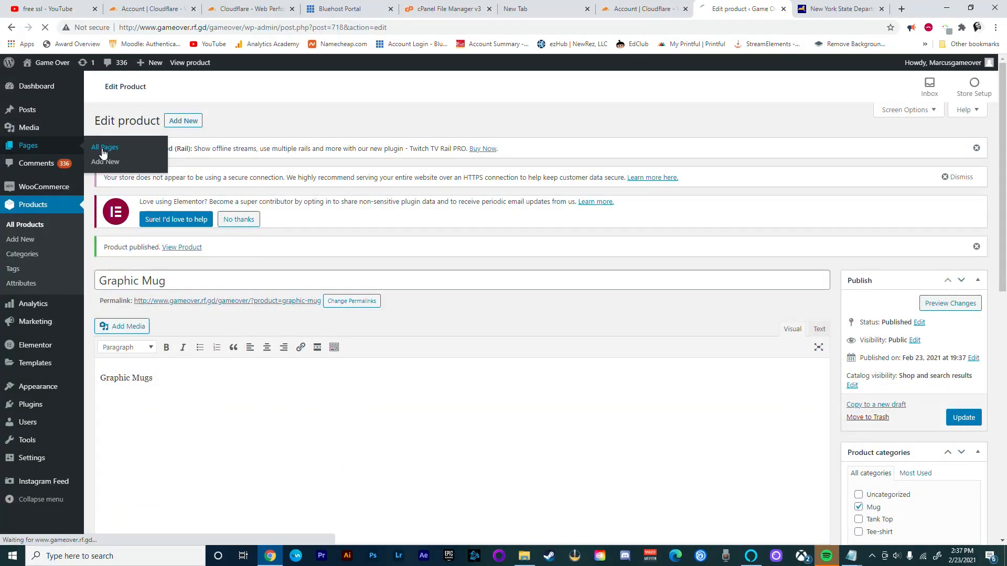
Step: Open All Pages, open the Cart page's editor, then return to the pages list
click(105, 147)
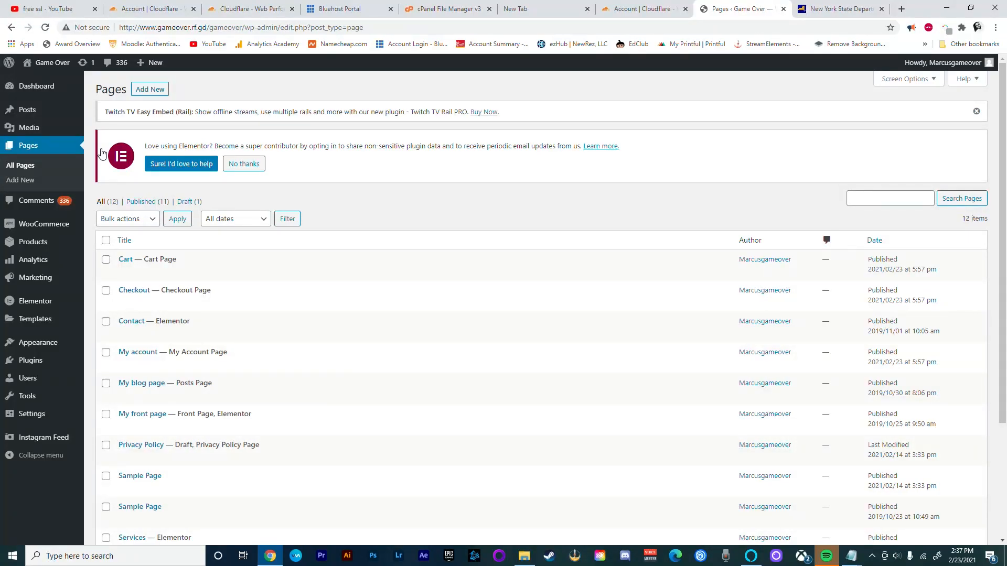
mouse_move(131, 321)
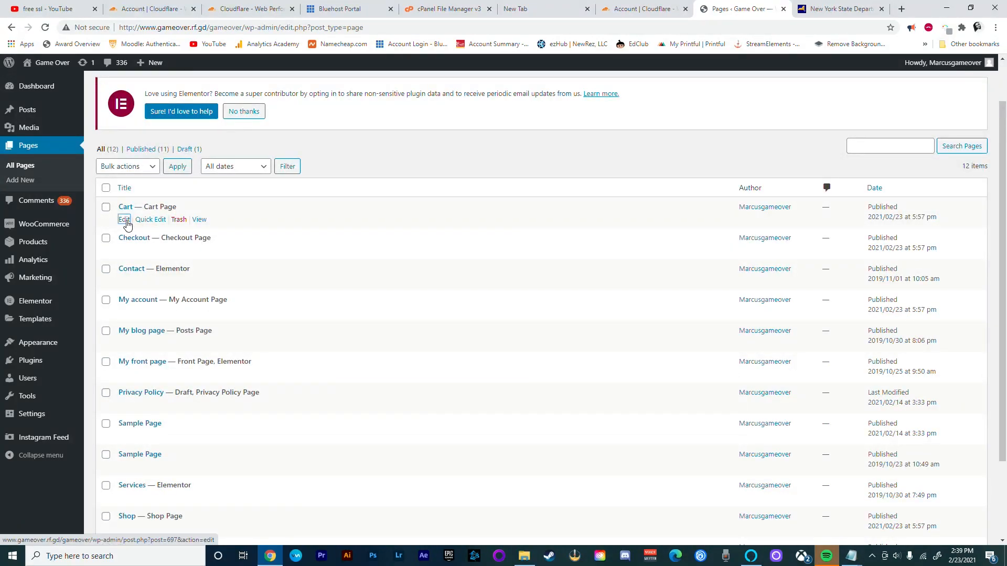
click(124, 219)
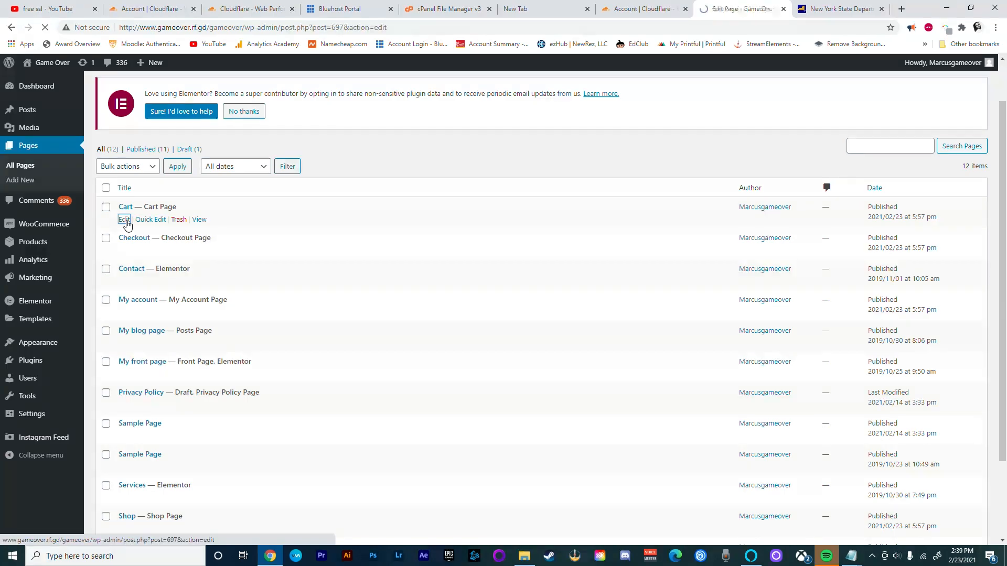
click(125, 219)
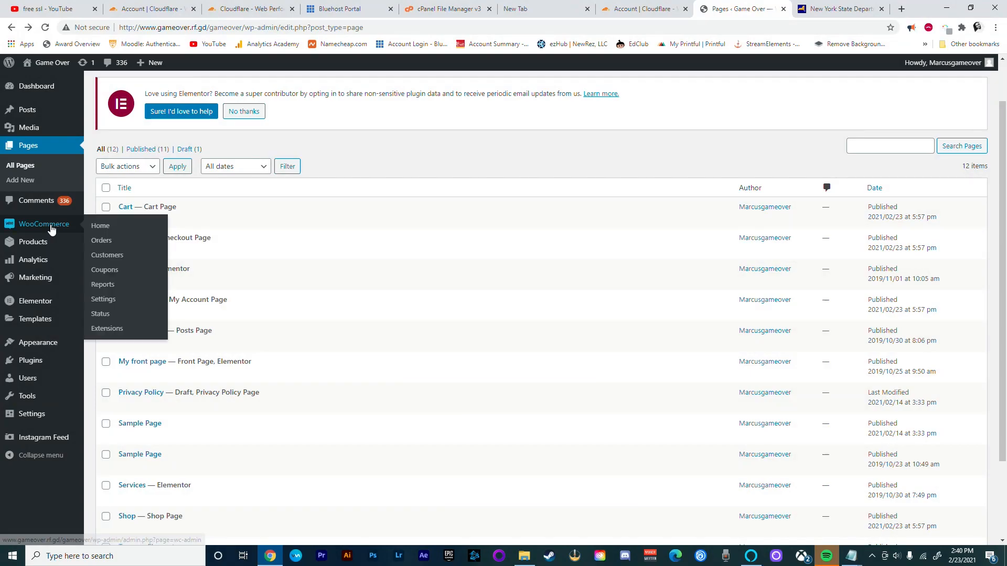
mouse_move(110, 302)
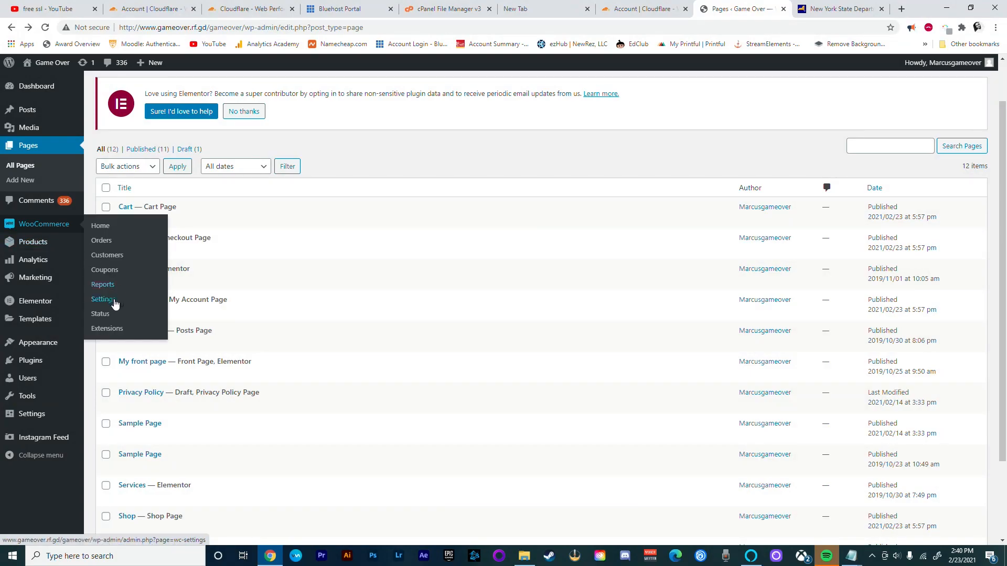
Step: Set the WooCommerce store location to New York
click(103, 299)
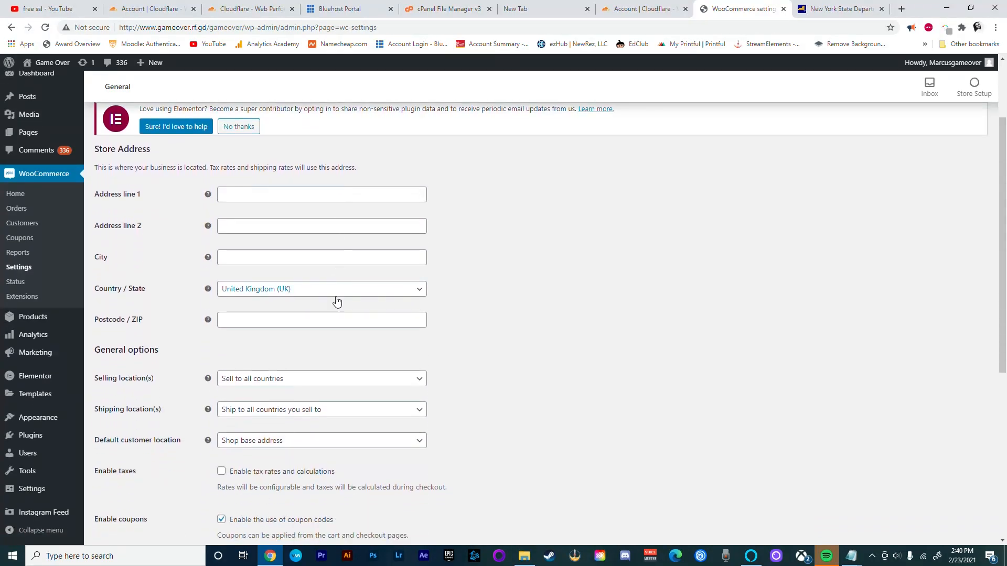
mouse_move(287, 217)
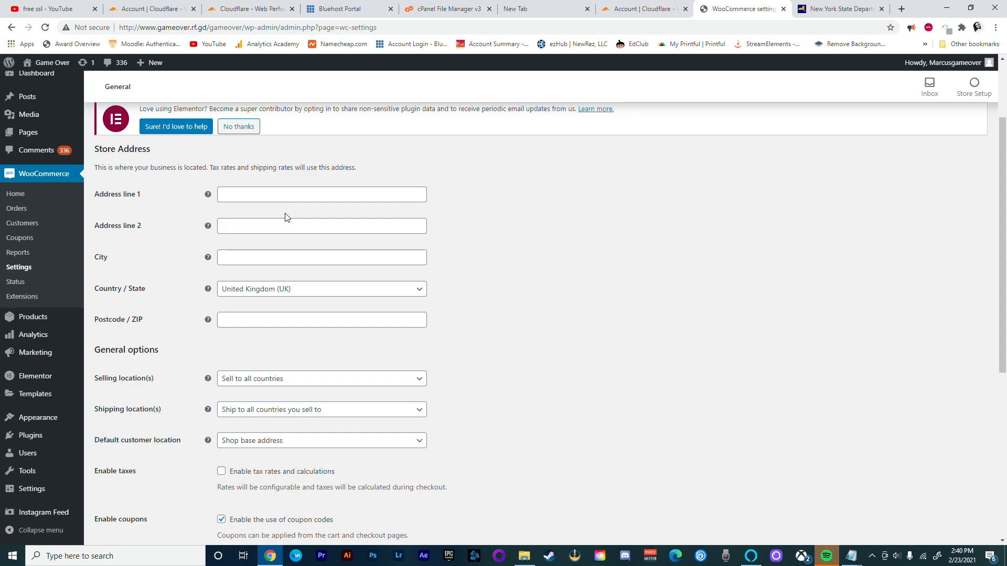
click(322, 289)
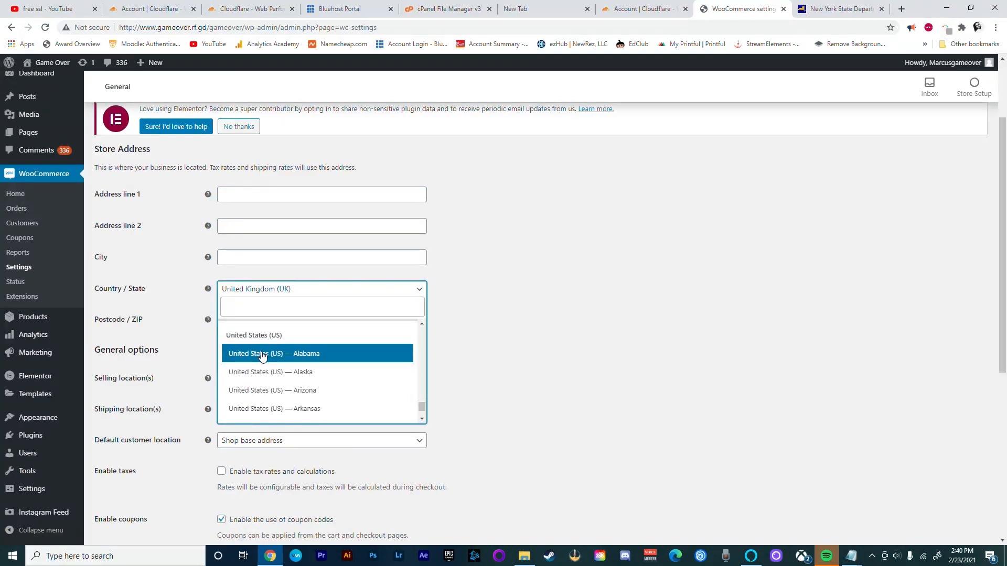
click(273, 353)
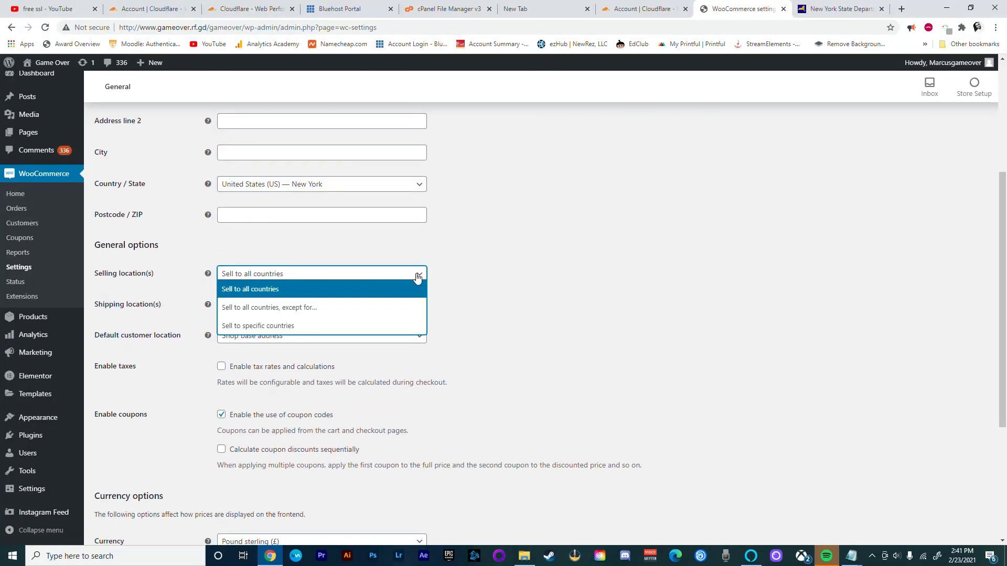
mouse_move(384, 290)
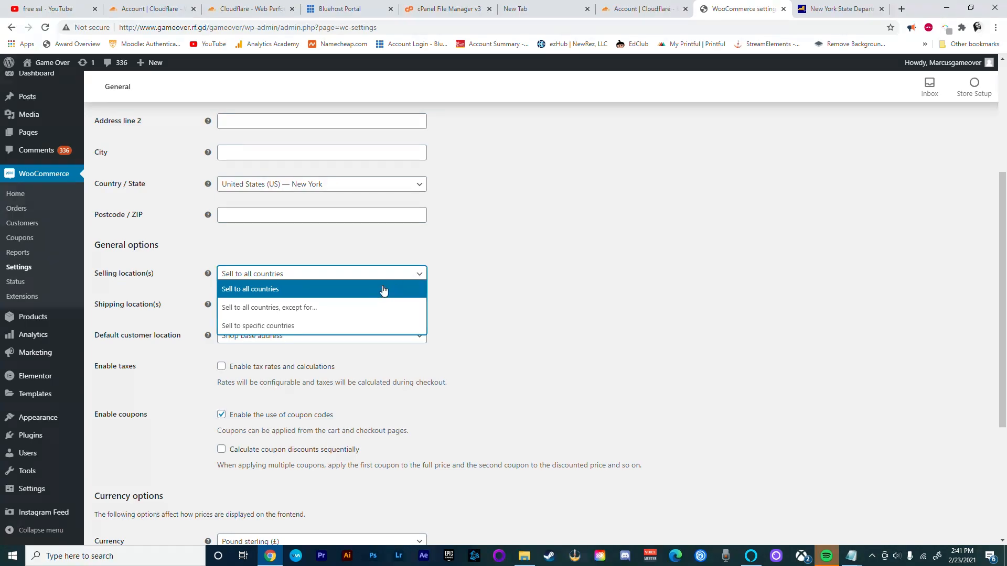
Step: Limit selling and shipping to specific countries, choosing the United States
click(258, 326)
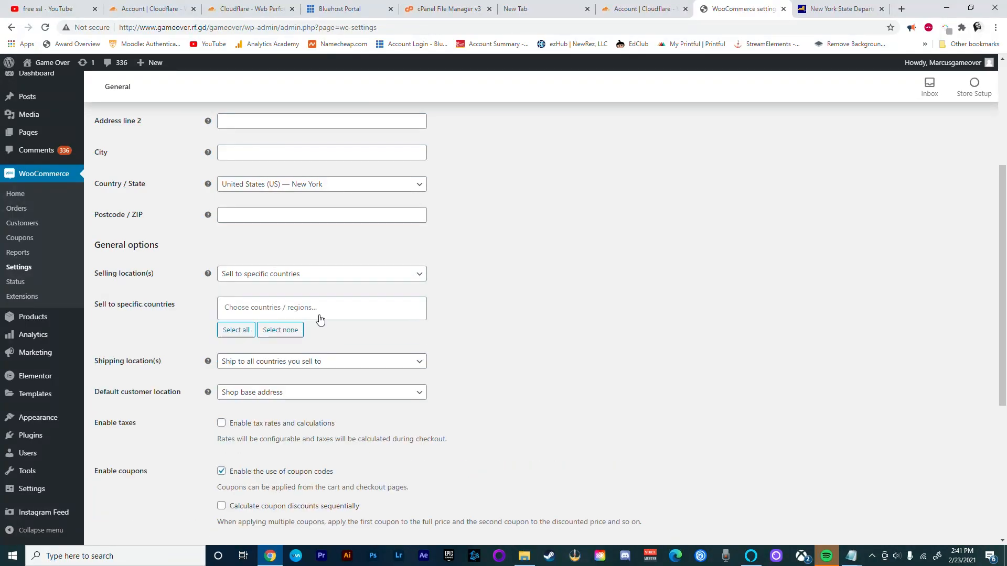
text(unit)
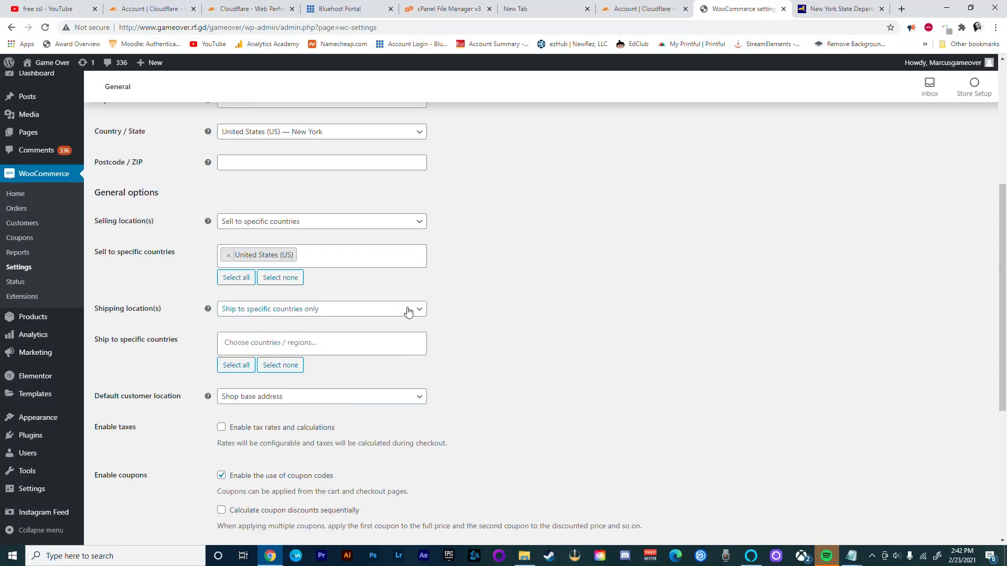
click(321, 309)
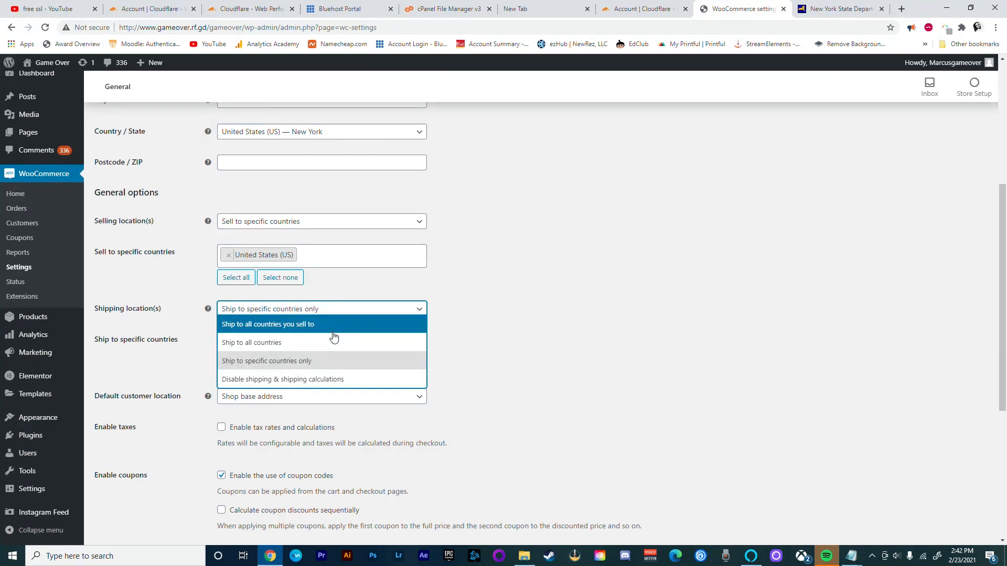
mouse_move(330, 355)
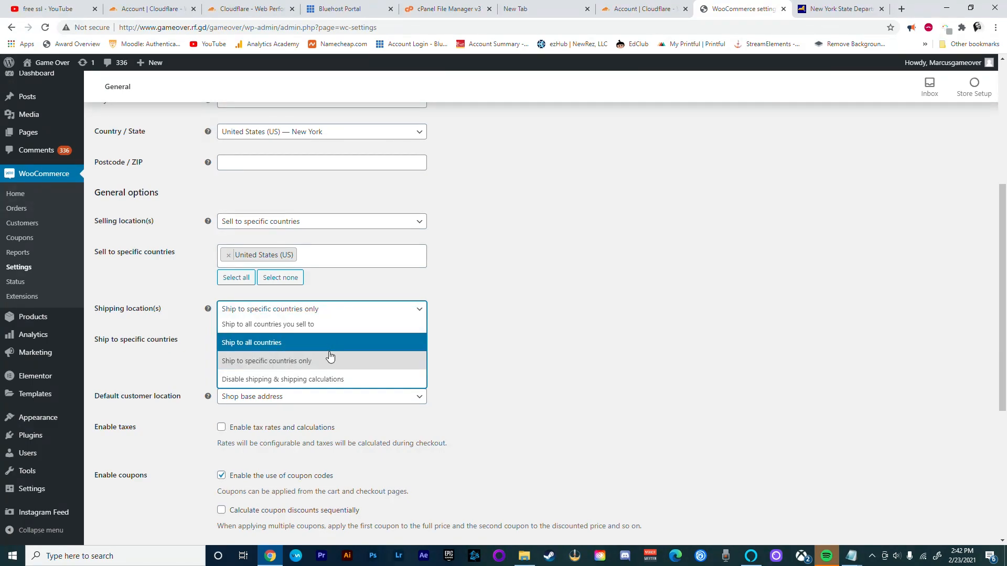
click(267, 361)
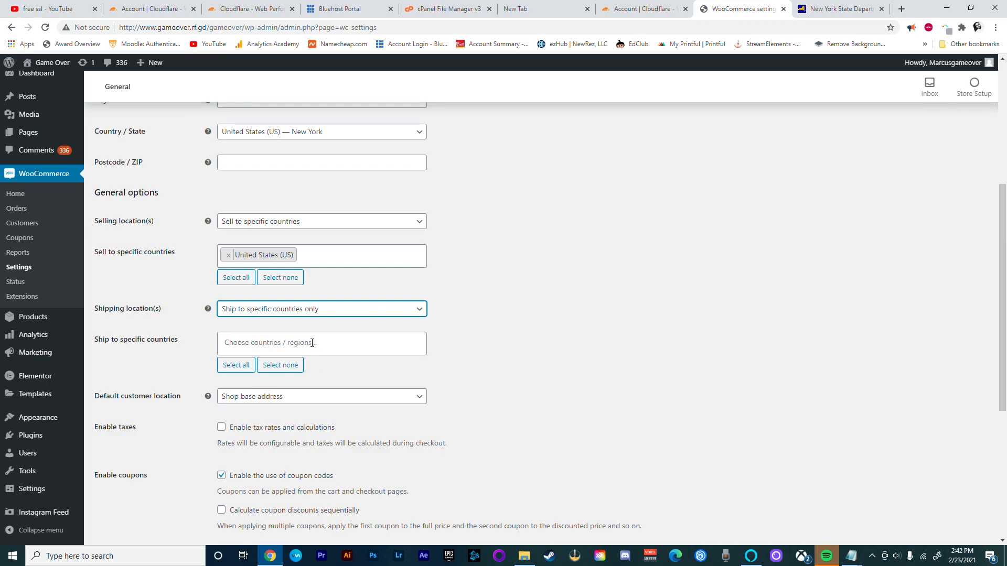
click(321, 343)
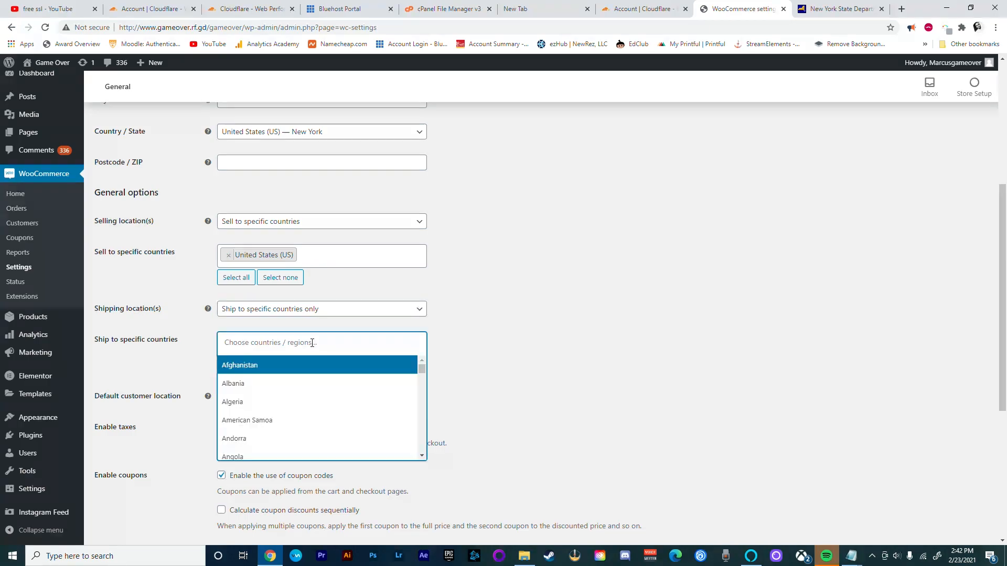
text(unit)
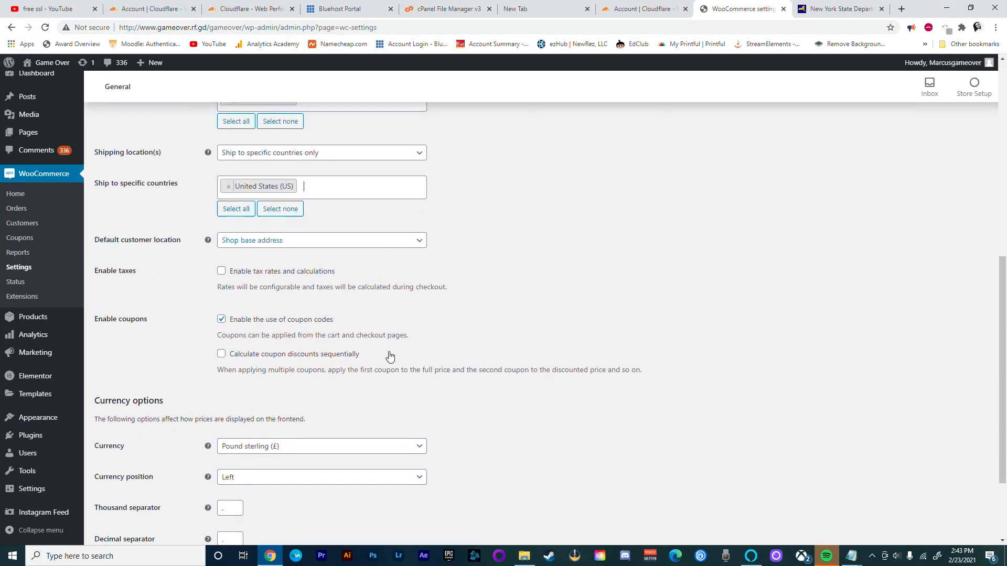
scroll(down, 3)
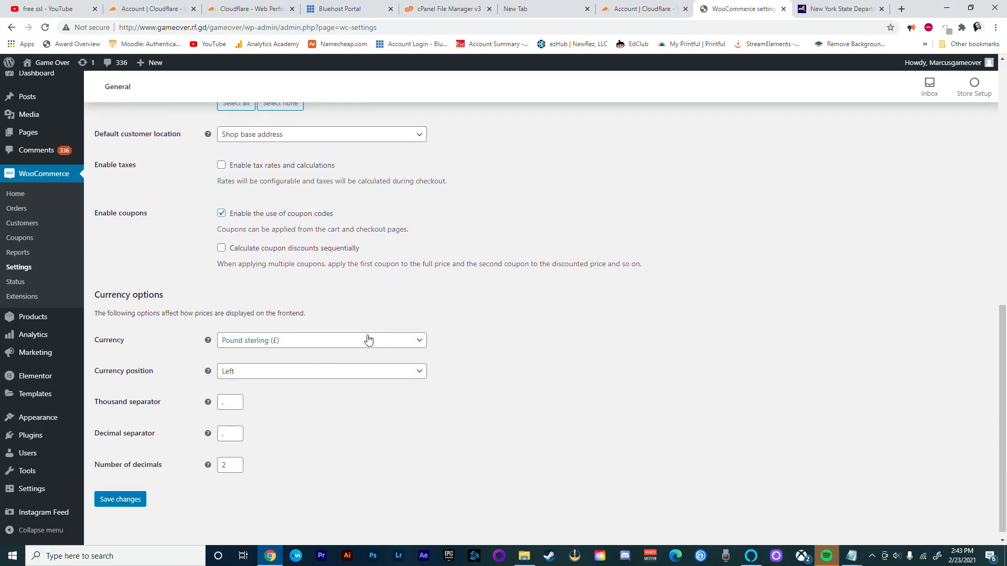
Step: Pick United States (US) dollar as currency and save the general settings
click(321, 341)
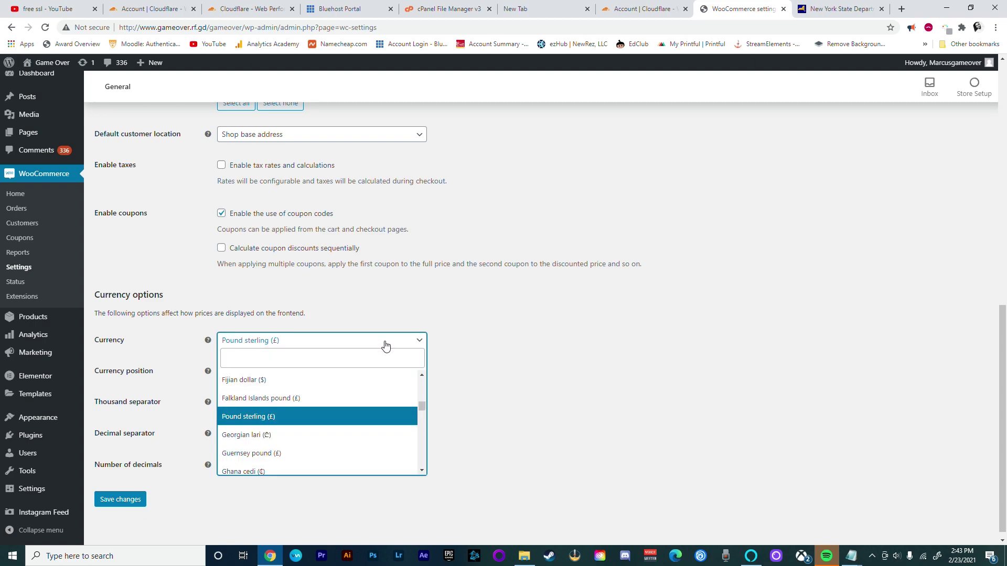
click(322, 358)
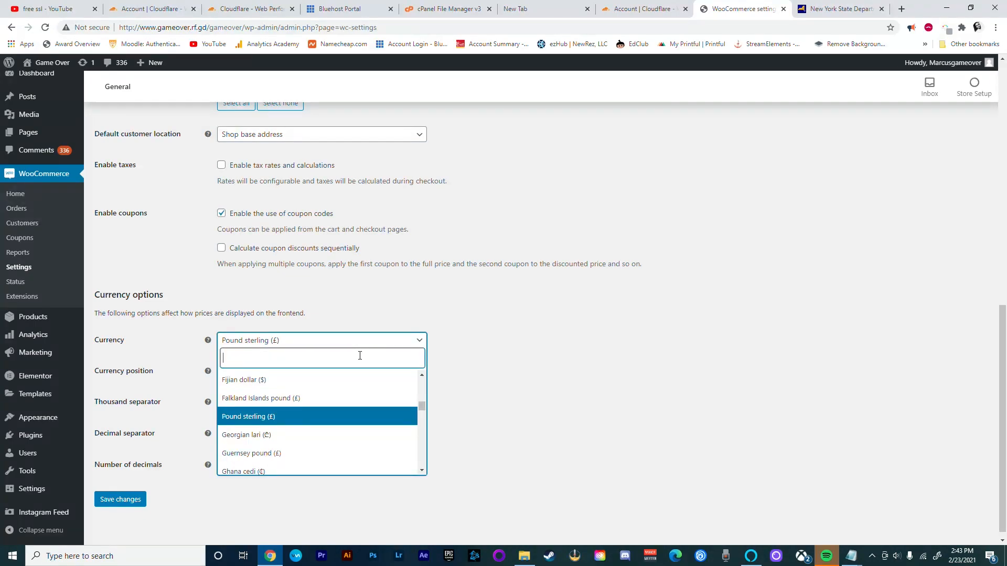
text(unit)
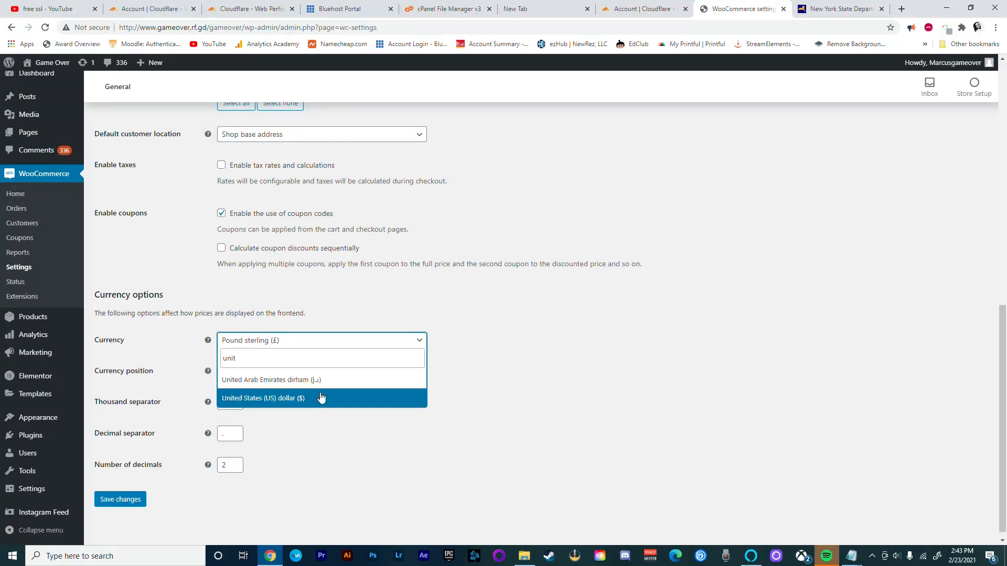
click(263, 398)
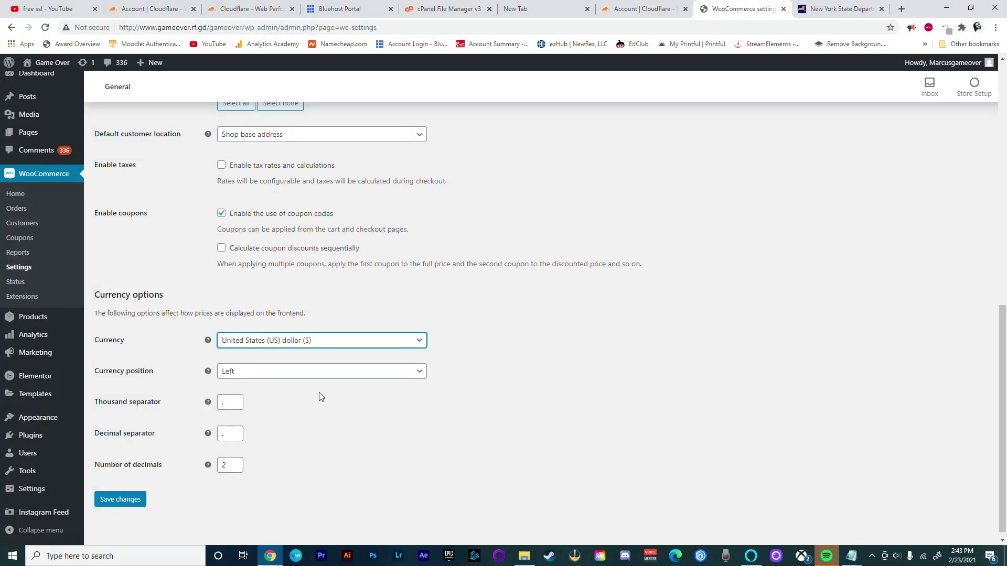
click(120, 500)
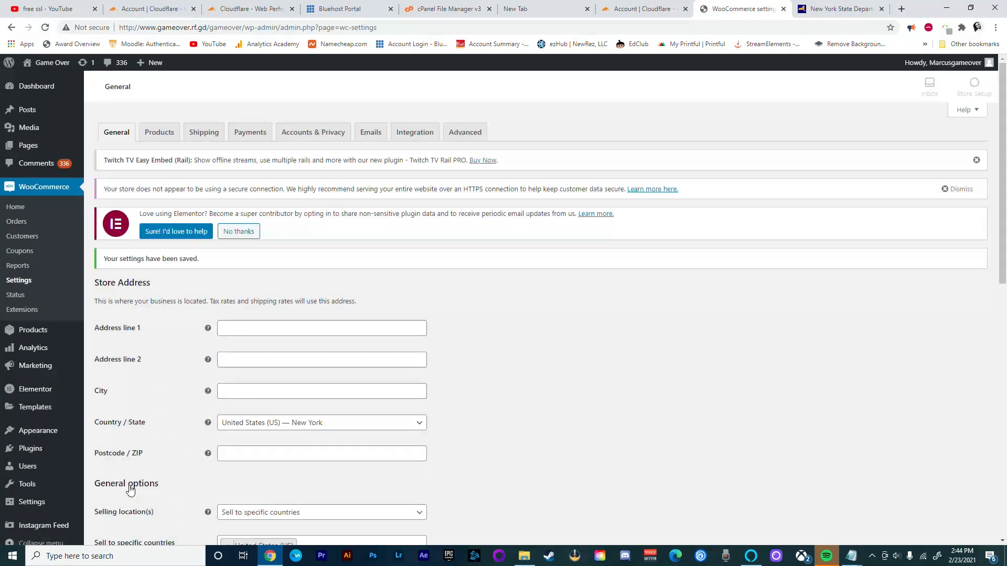
mouse_move(70, 112)
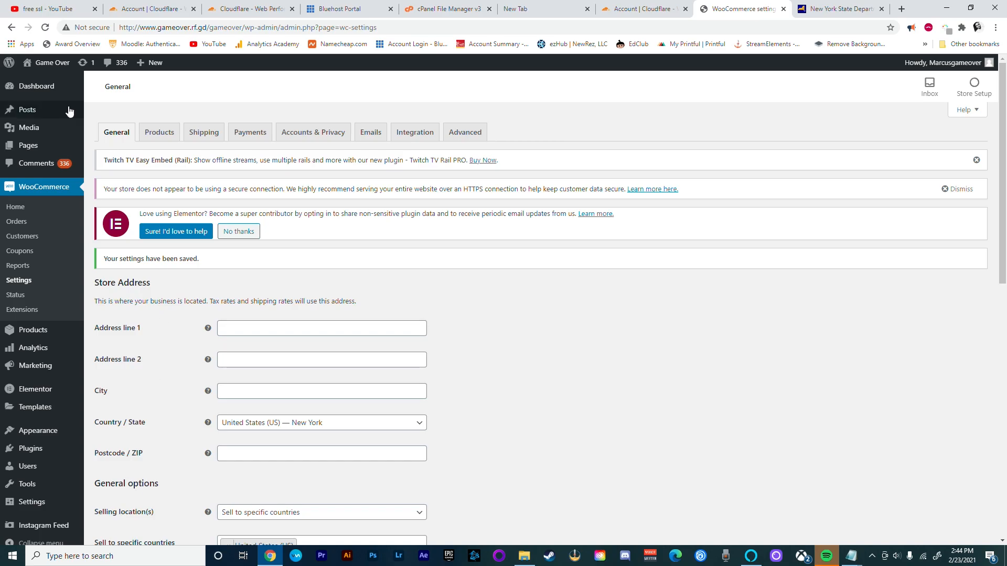
click(158, 133)
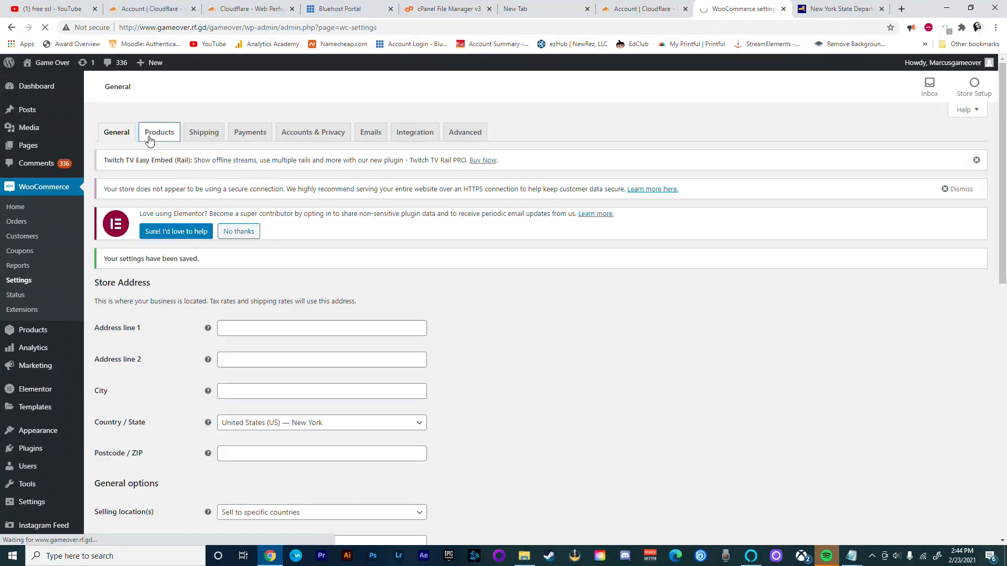
Step: Save the product settings with Shop page, kg/cm units and star-rated reviews
click(159, 132)
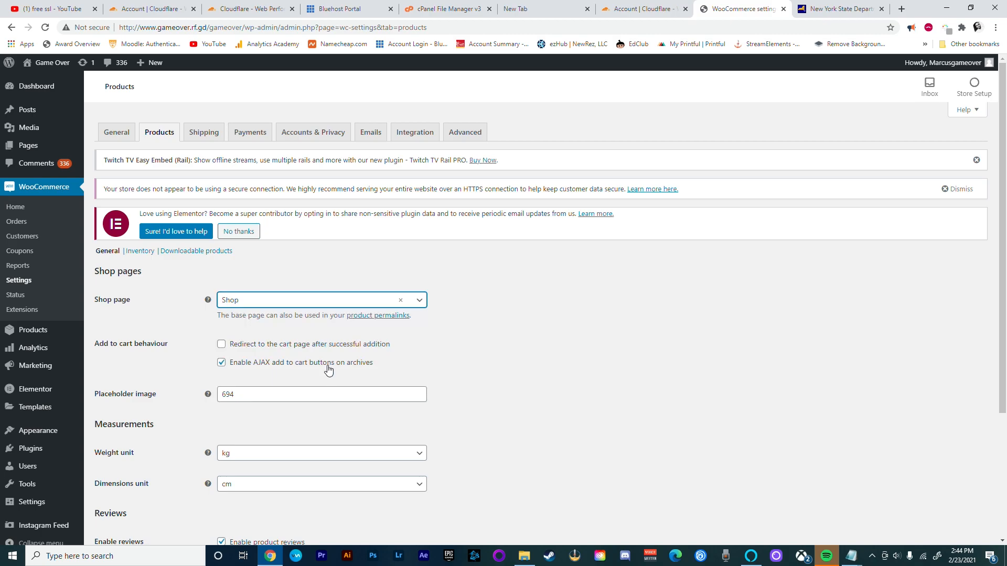
mouse_move(356, 374)
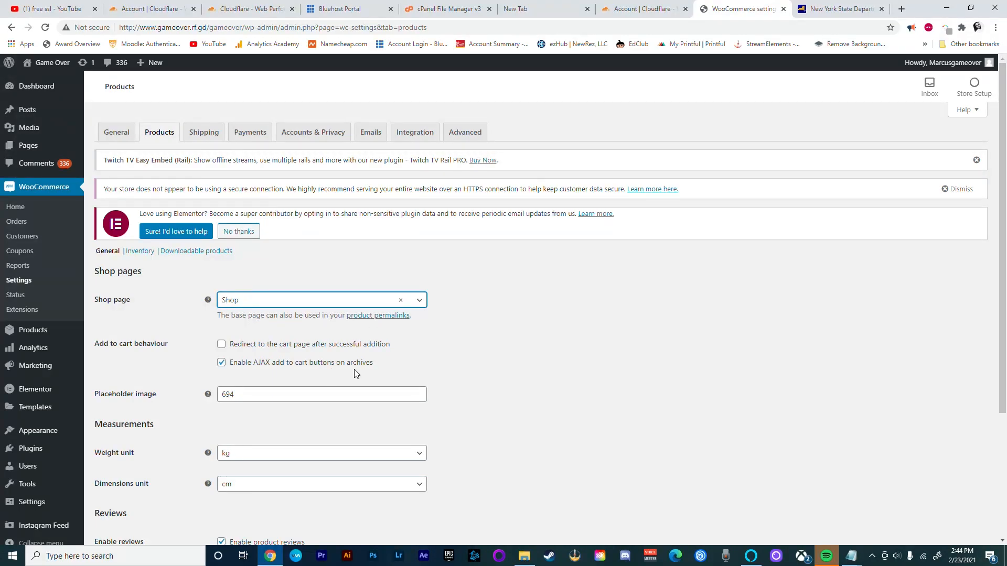
scroll(down, 3)
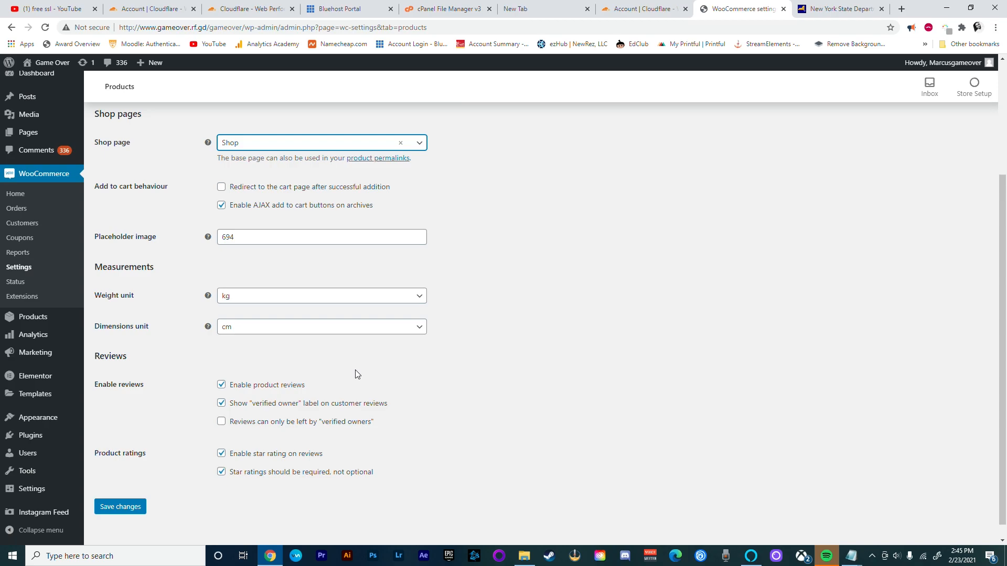
scroll(down, 3)
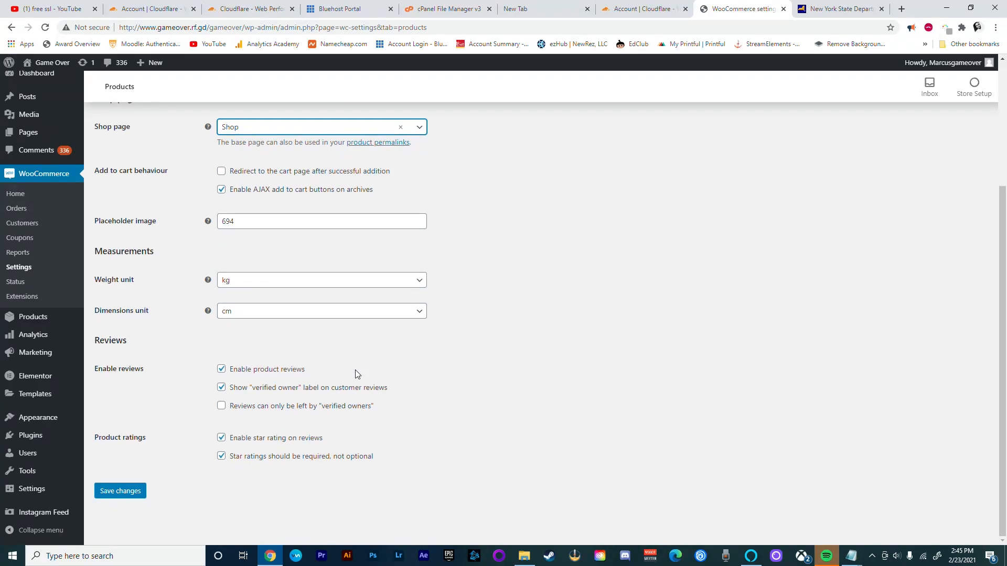
mouse_move(349, 373)
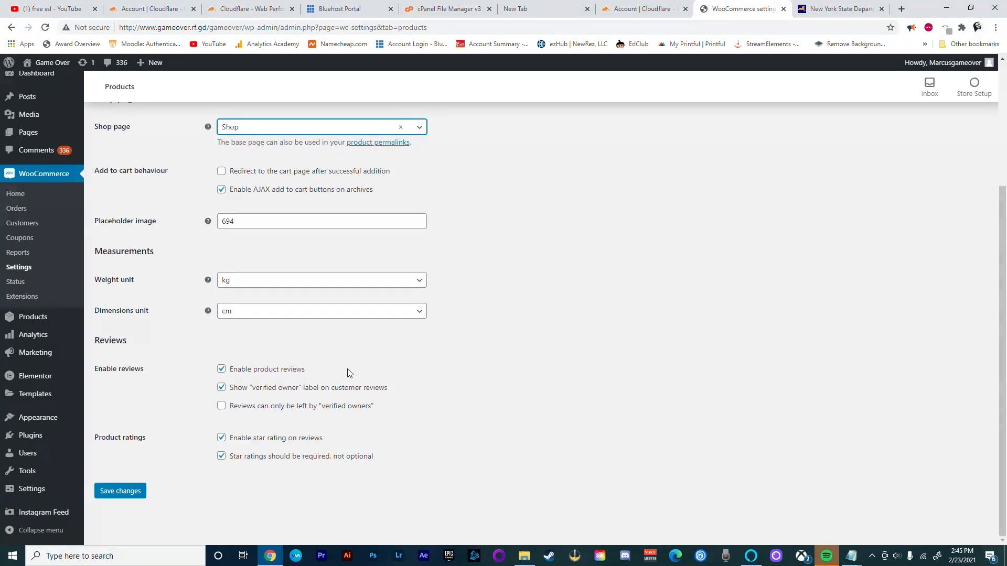
click(120, 491)
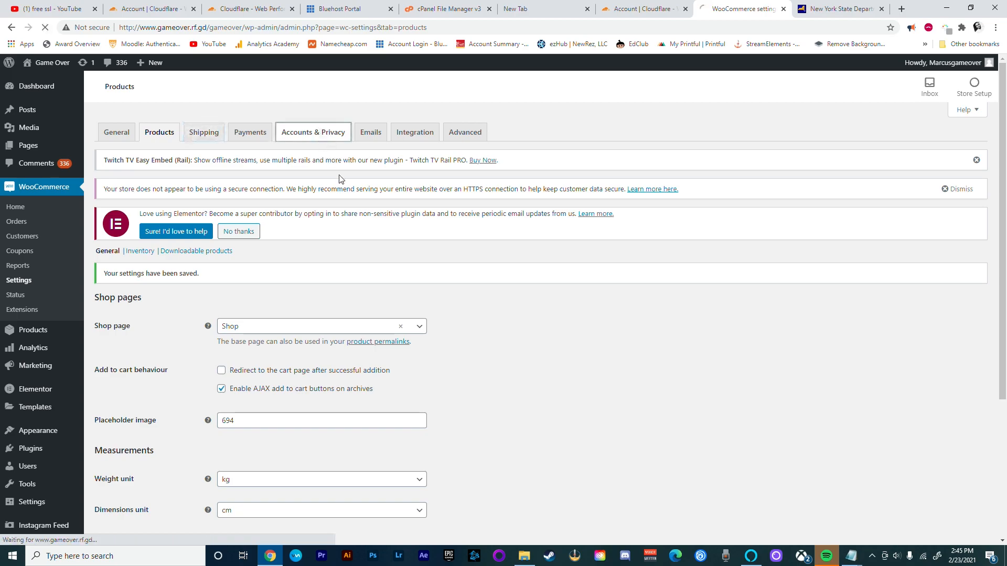
Step: Retain pending, failed and cancelled orders 1 week, completed orders 1 year, and save
click(313, 132)
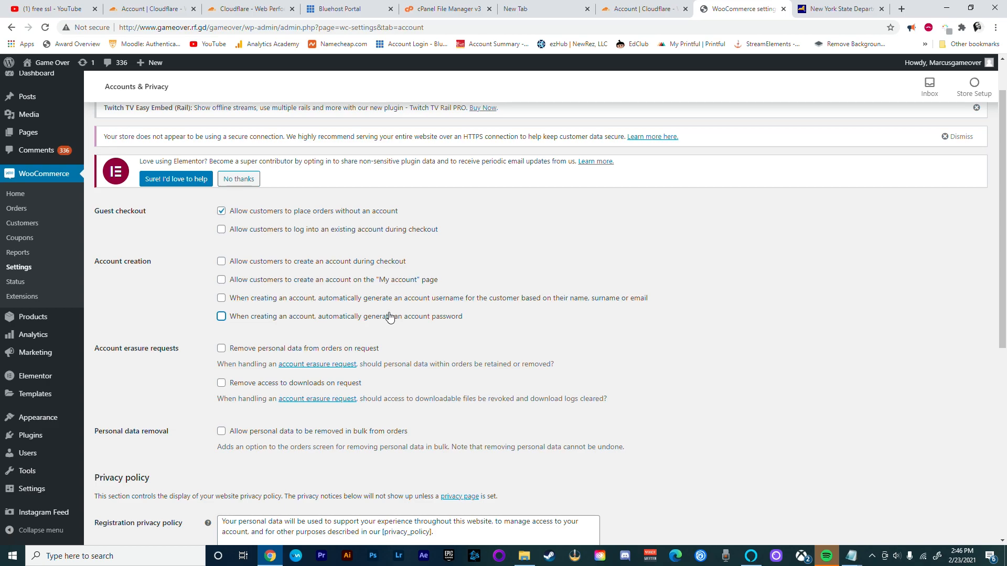
scroll(down, 3)
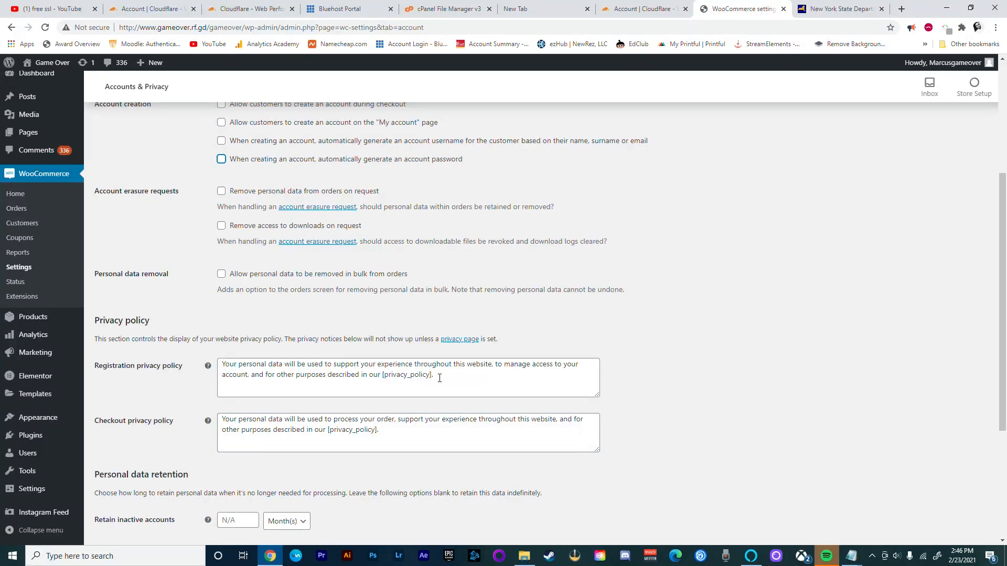
scroll(down, 3)
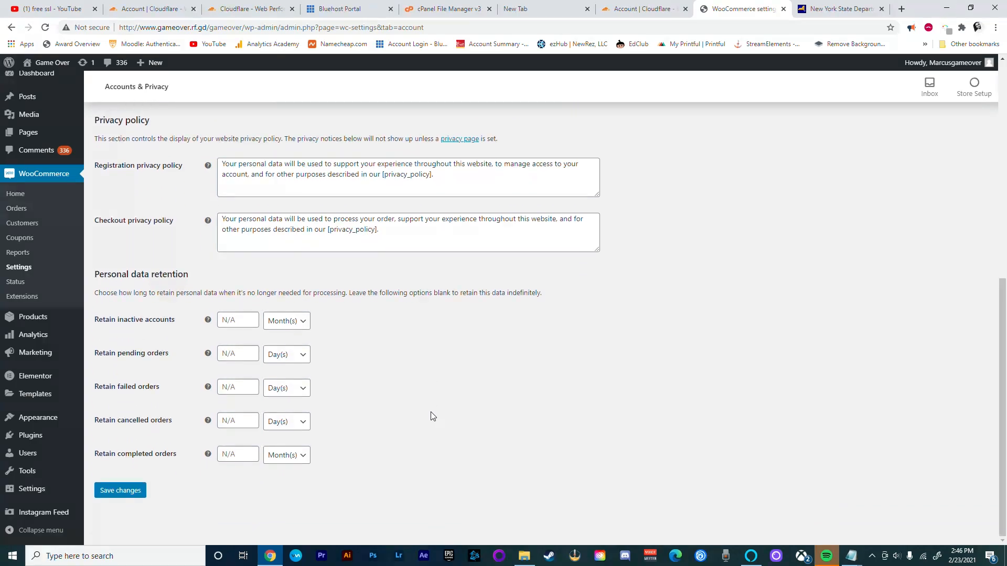
click(286, 353)
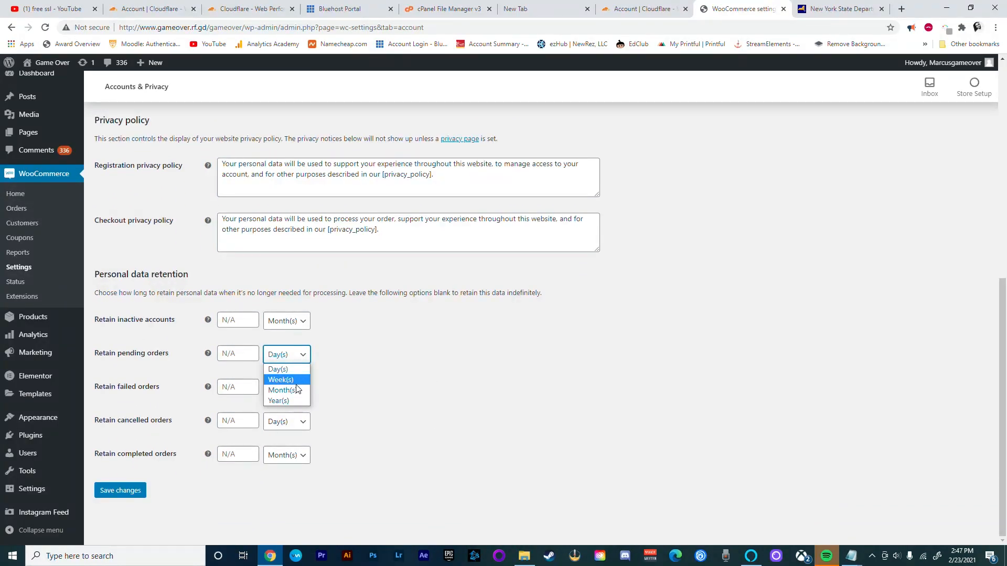
click(280, 380)
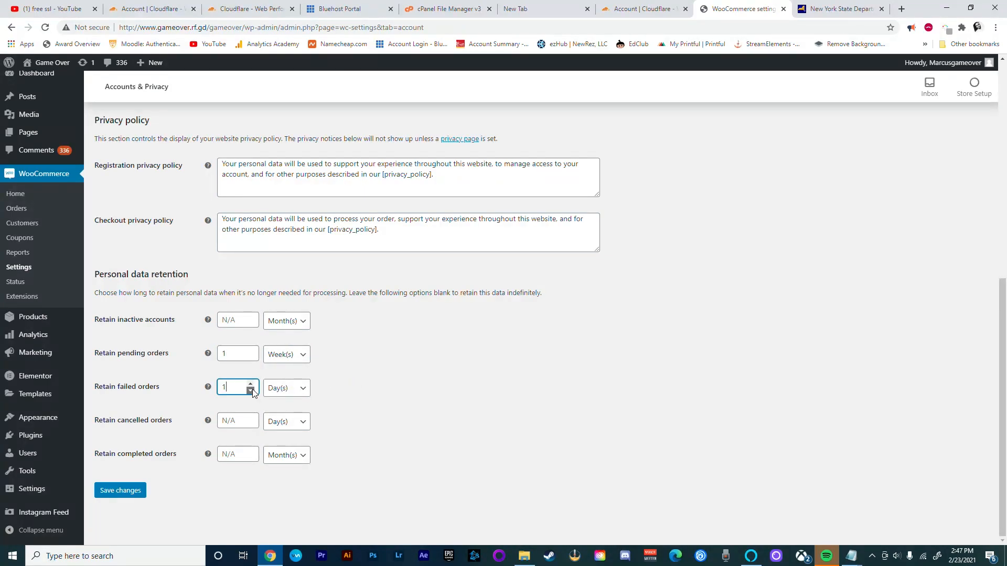
click(286, 388)
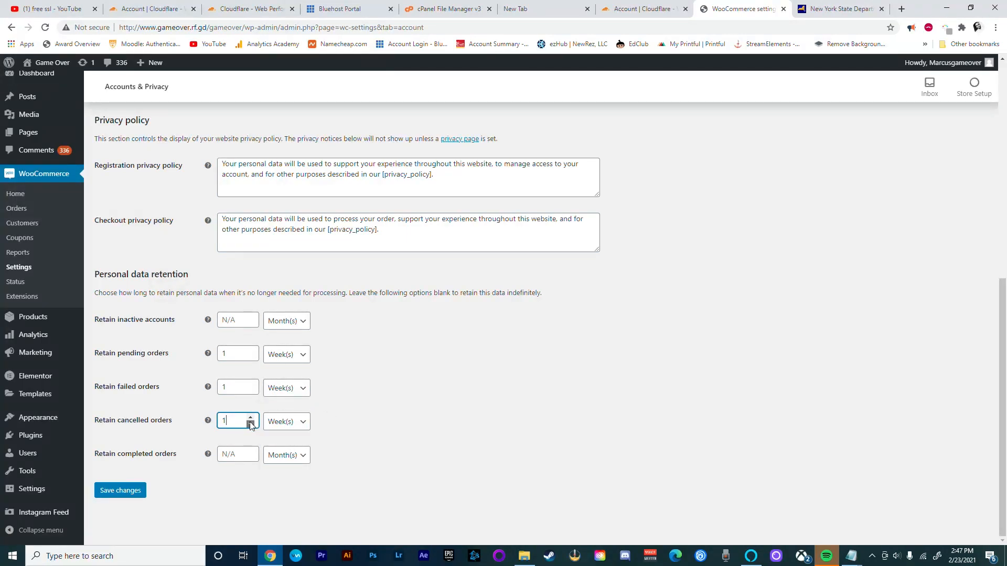
click(287, 454)
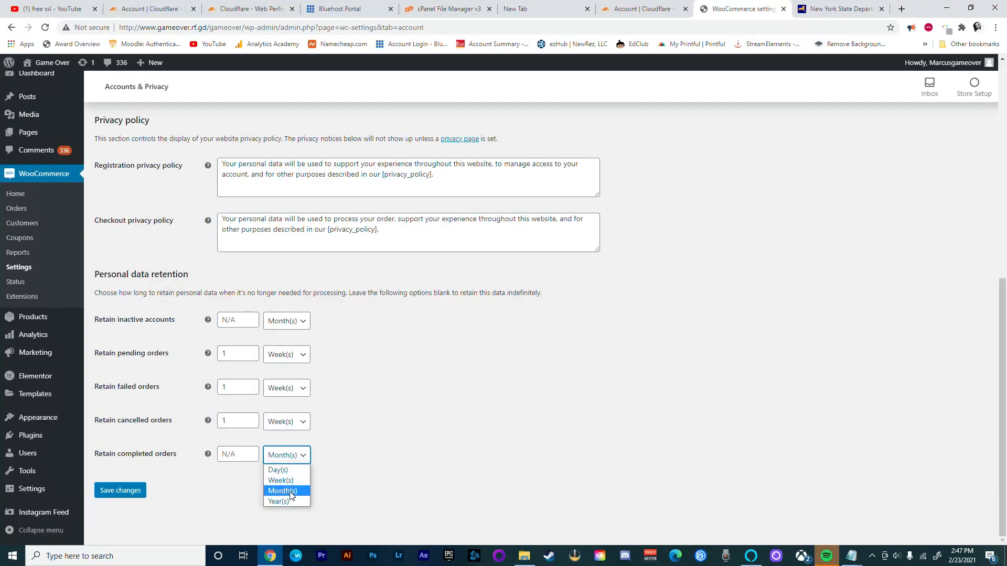
click(277, 502)
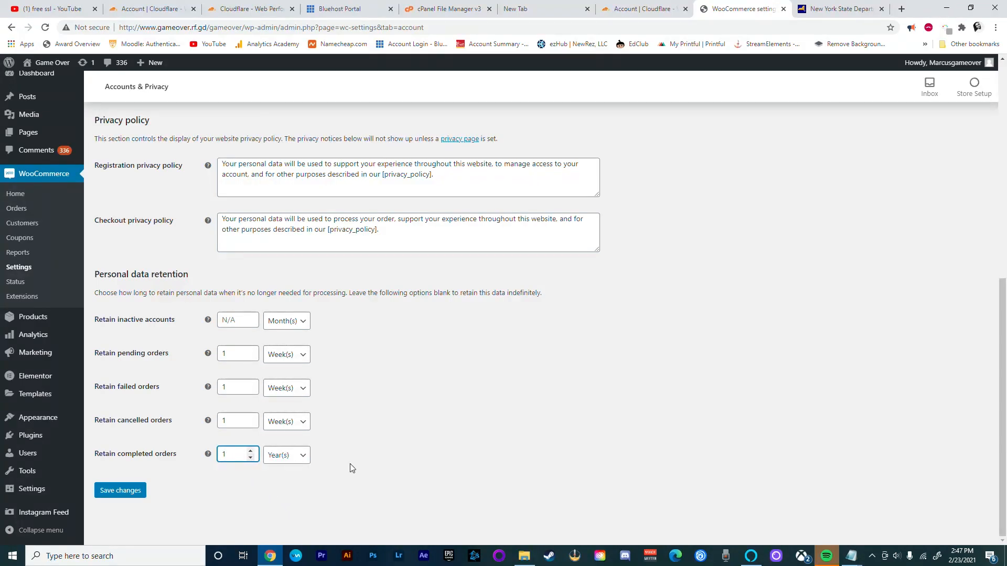
click(120, 490)
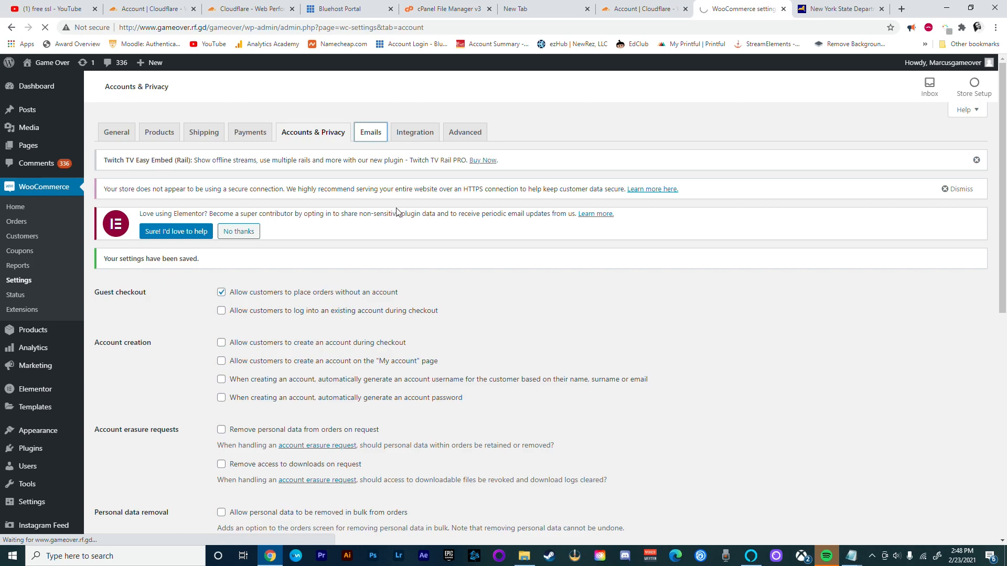
click(371, 131)
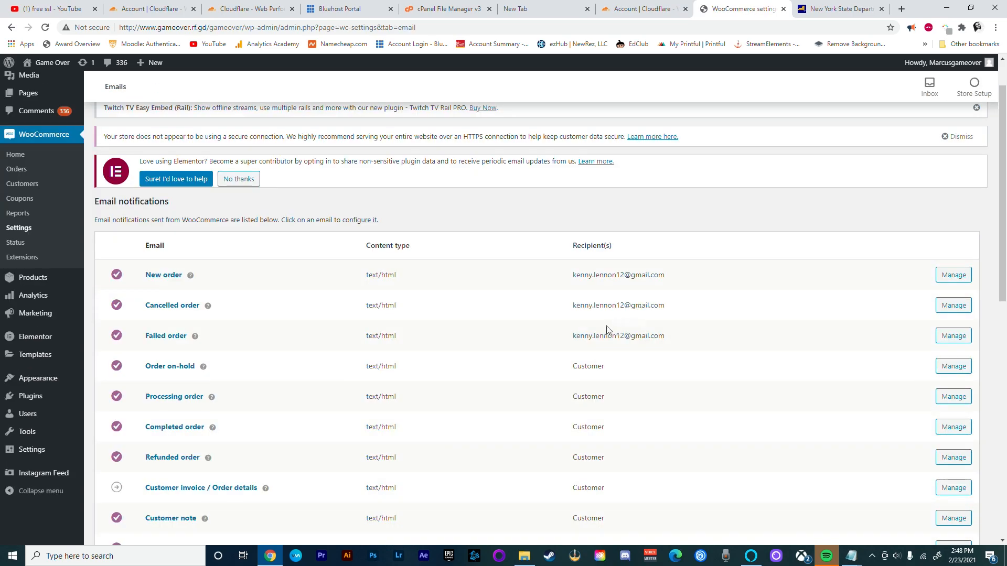
mouse_move(432, 305)
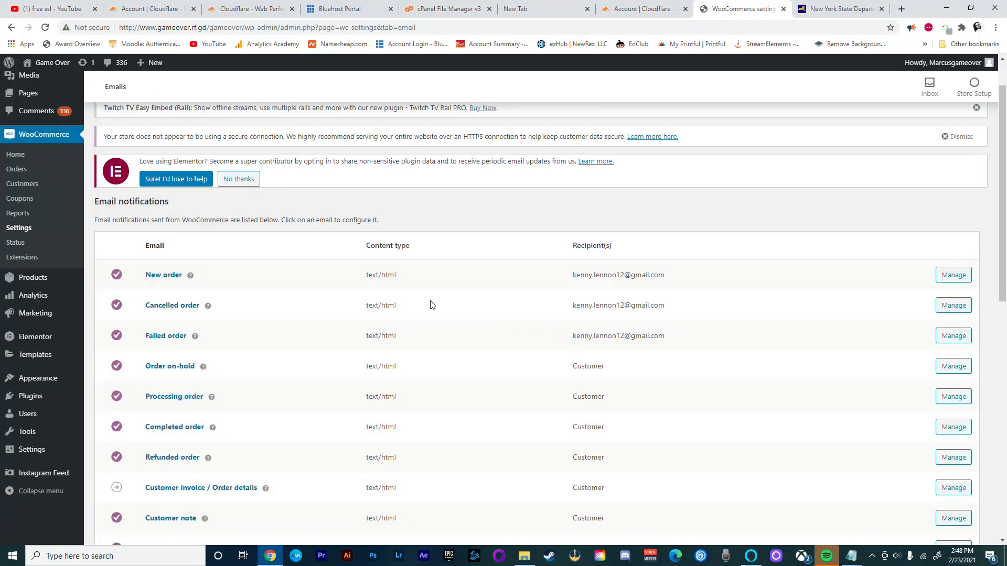
mouse_move(169, 308)
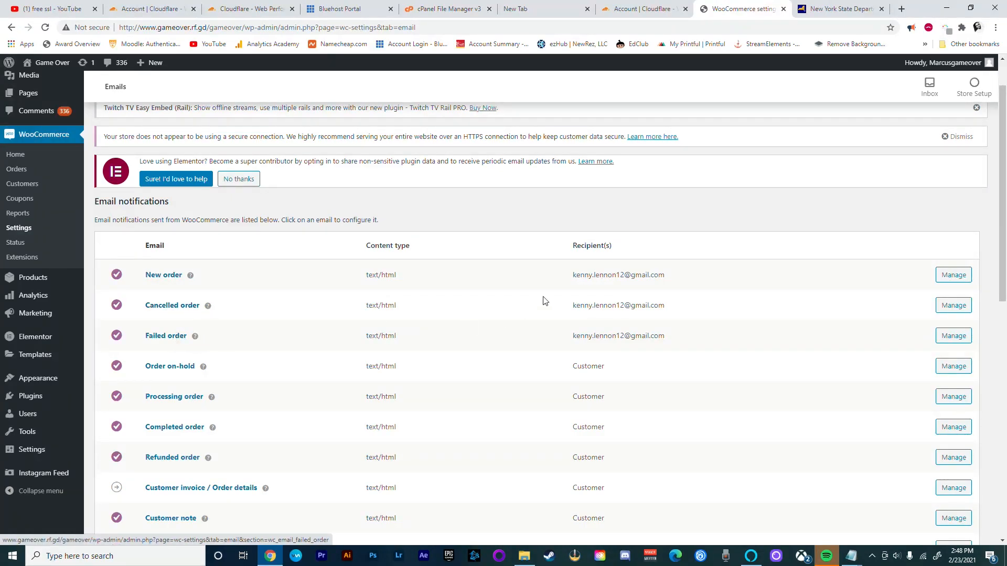
Step: Look over the email notifications list, then view the Advanced page setup settings
scroll(down, 3)
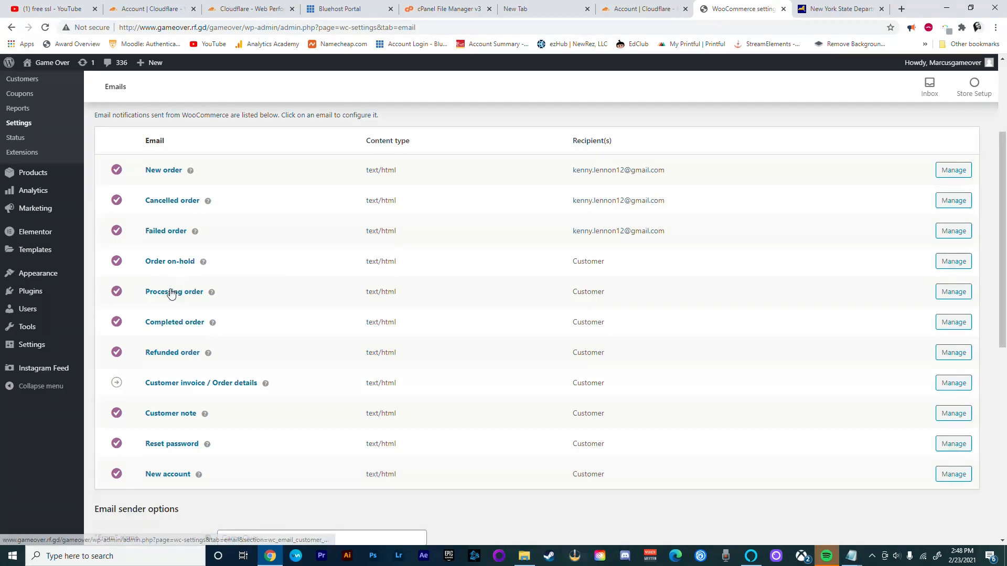
mouse_move(172, 330)
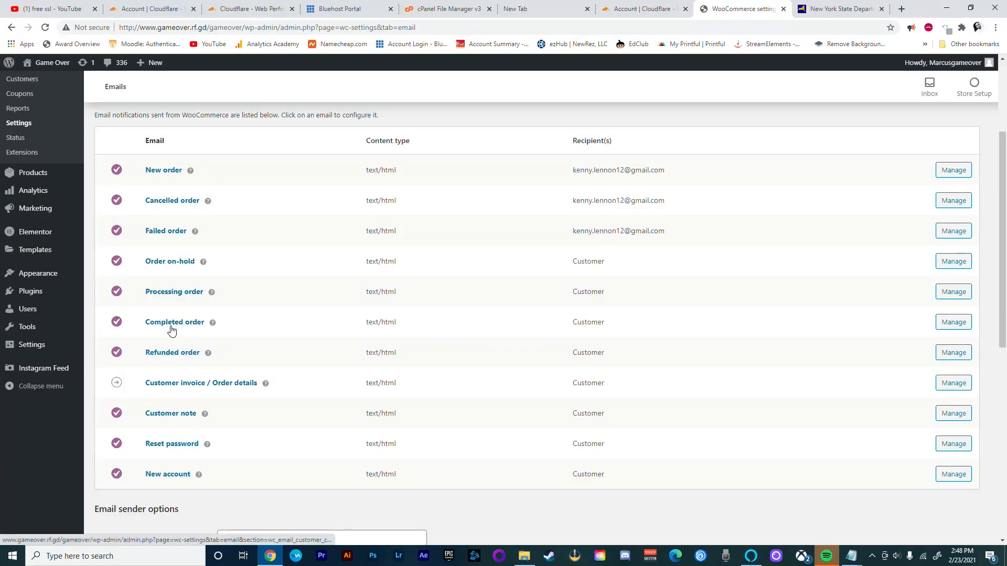
mouse_move(177, 392)
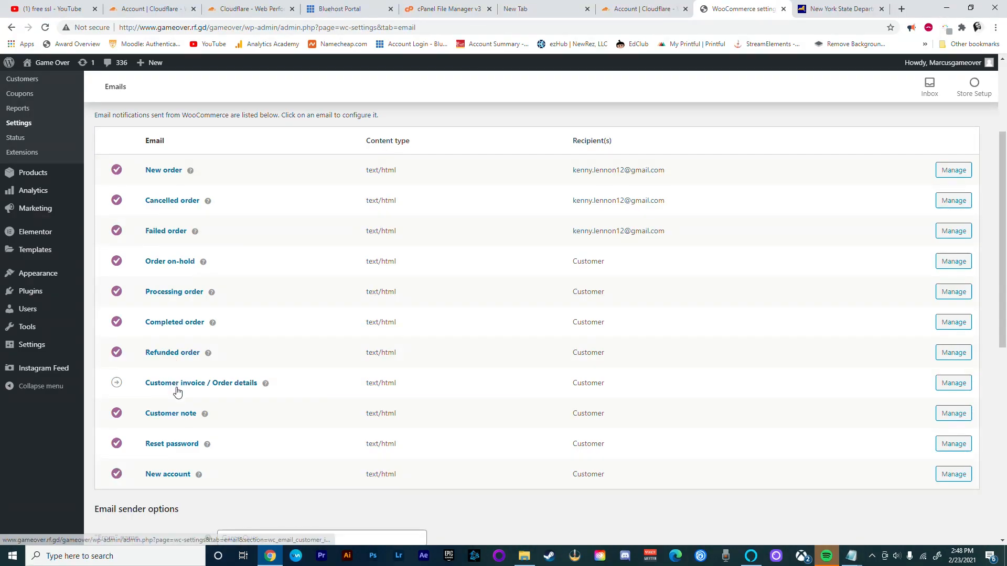
mouse_move(176, 453)
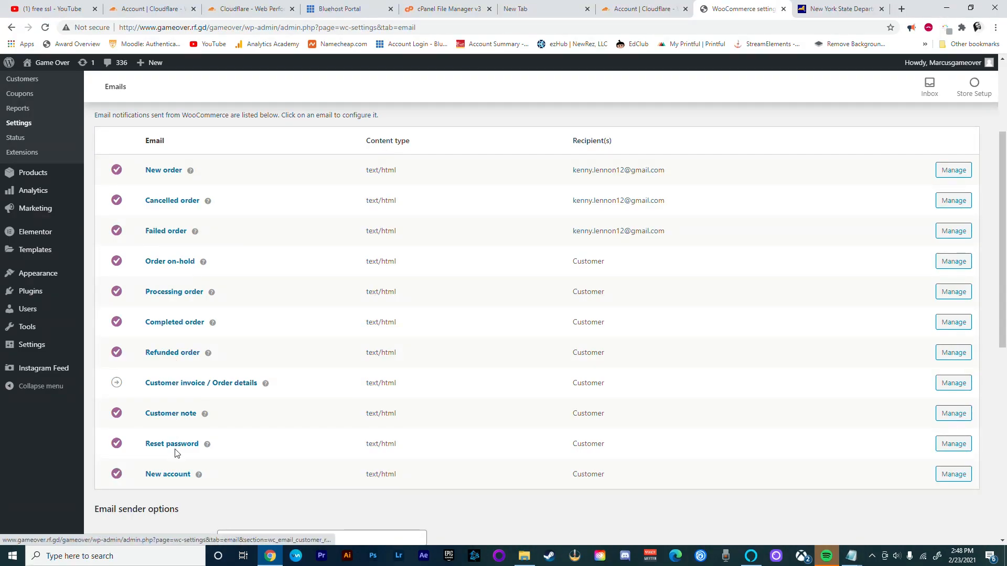
click(465, 132)
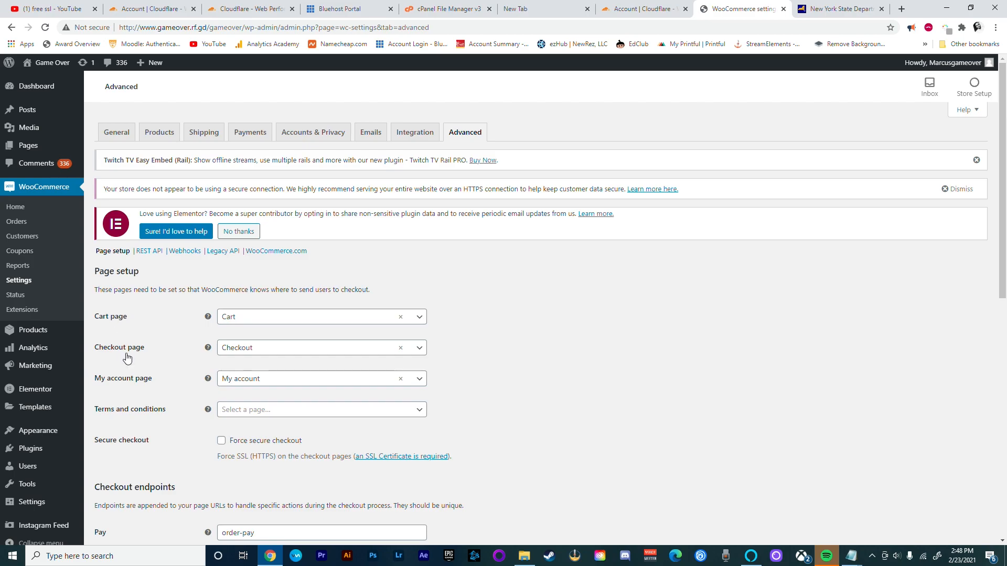
mouse_move(318, 334)
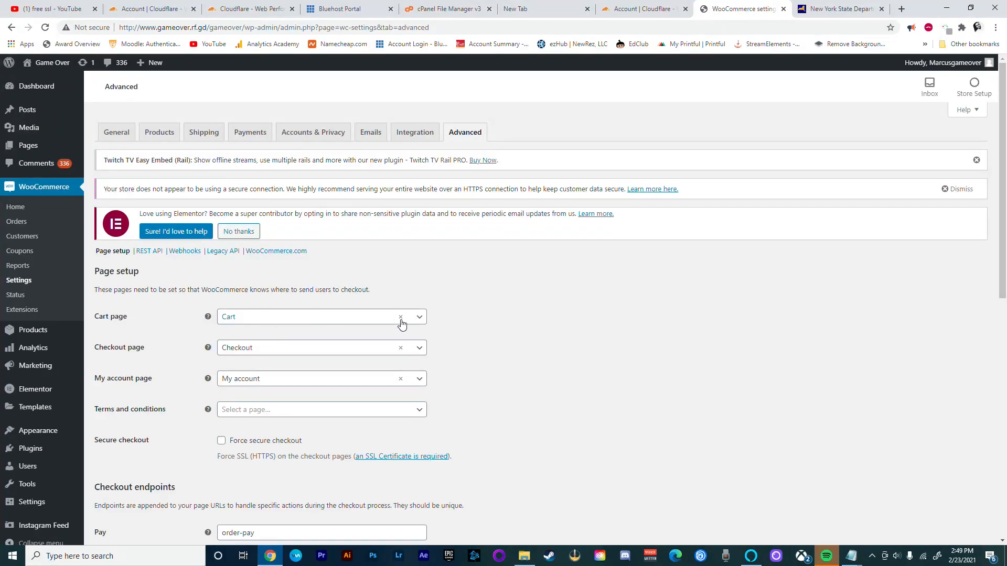
mouse_move(137, 358)
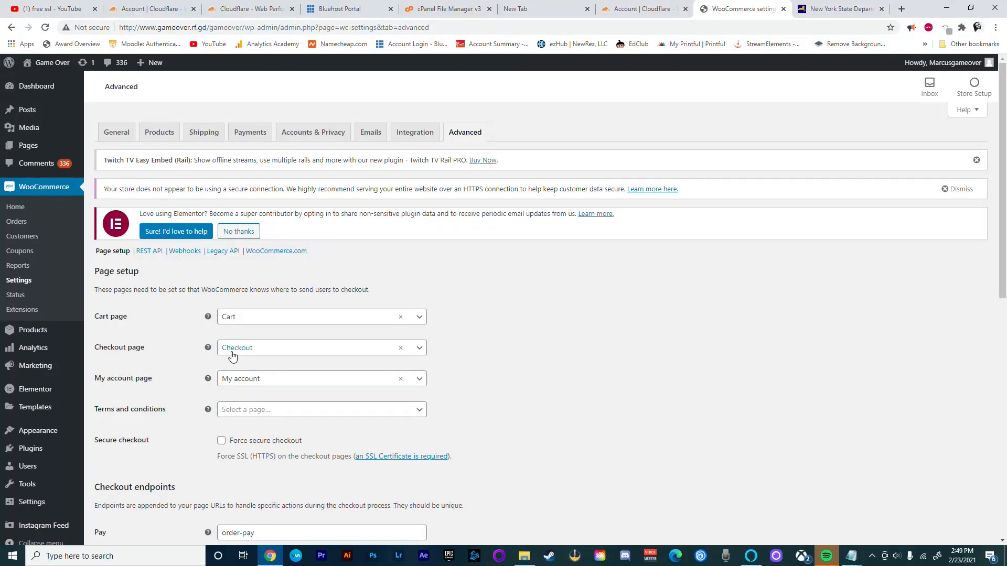
mouse_move(137, 381)
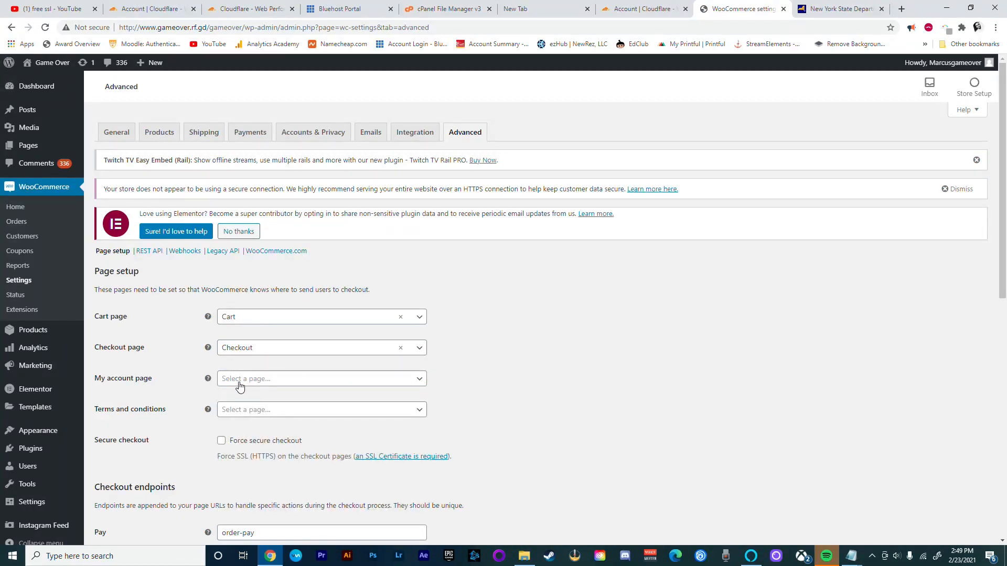
mouse_move(130, 415)
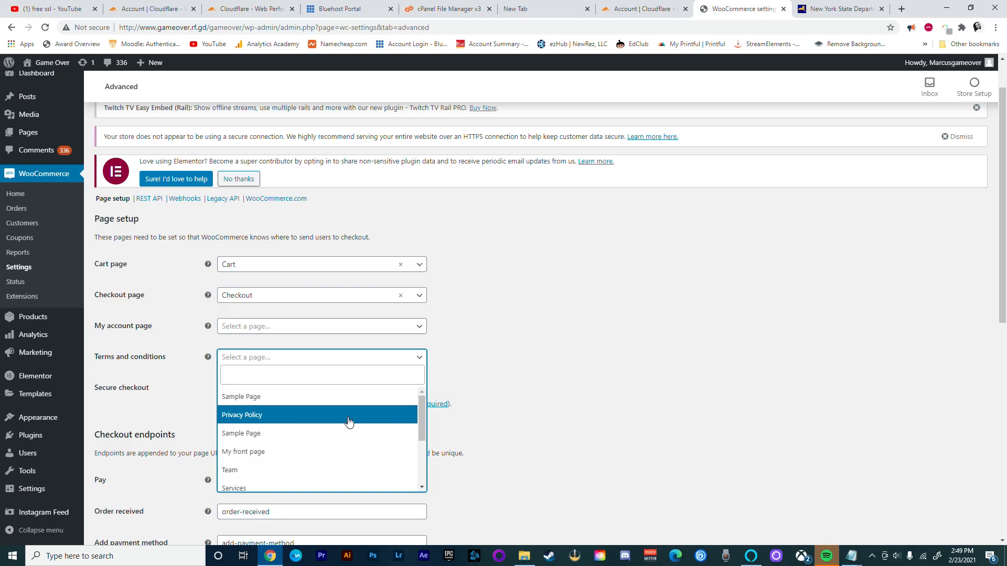
Step: Assign Privacy Policy as the terms and conditions page, then go to Appearance > Menus
click(242, 414)
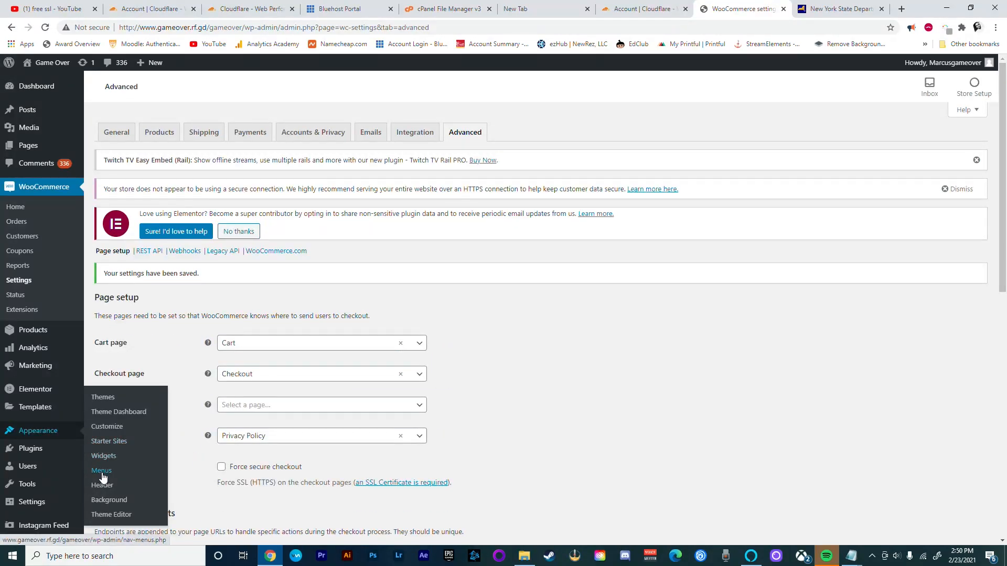
click(101, 470)
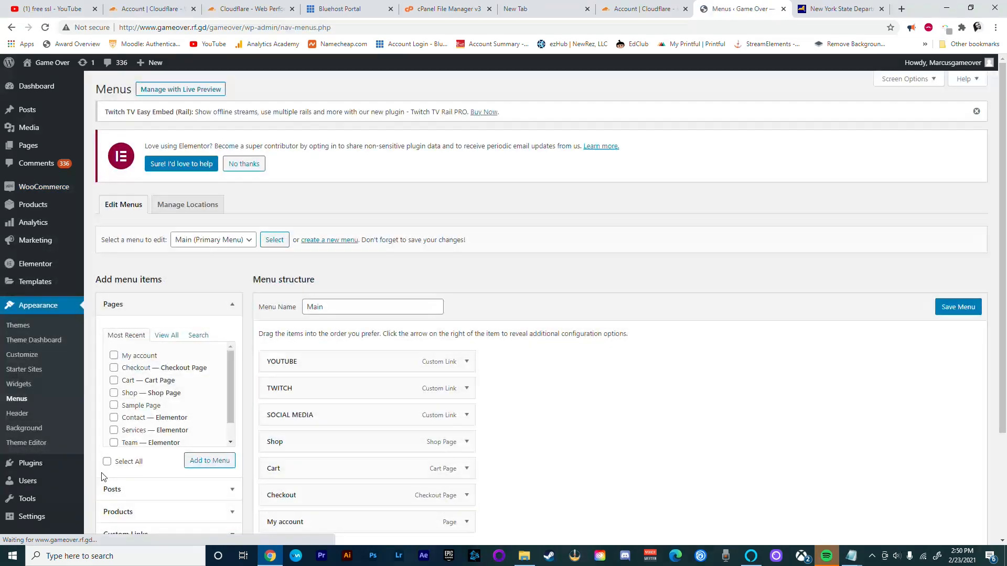
Step: Review the Main menu items and visit the Game Over storefront
scroll(down, 3)
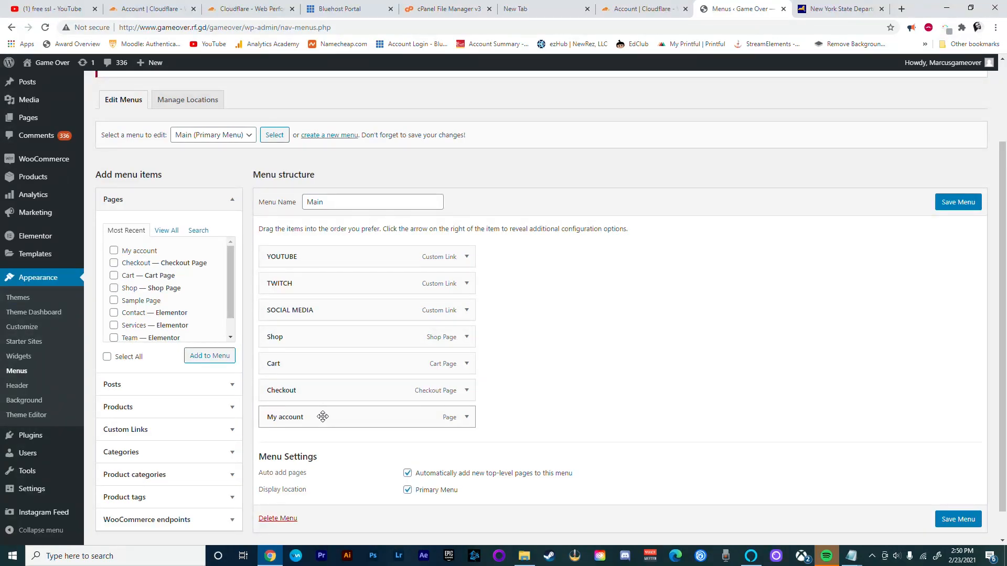
click(467, 364)
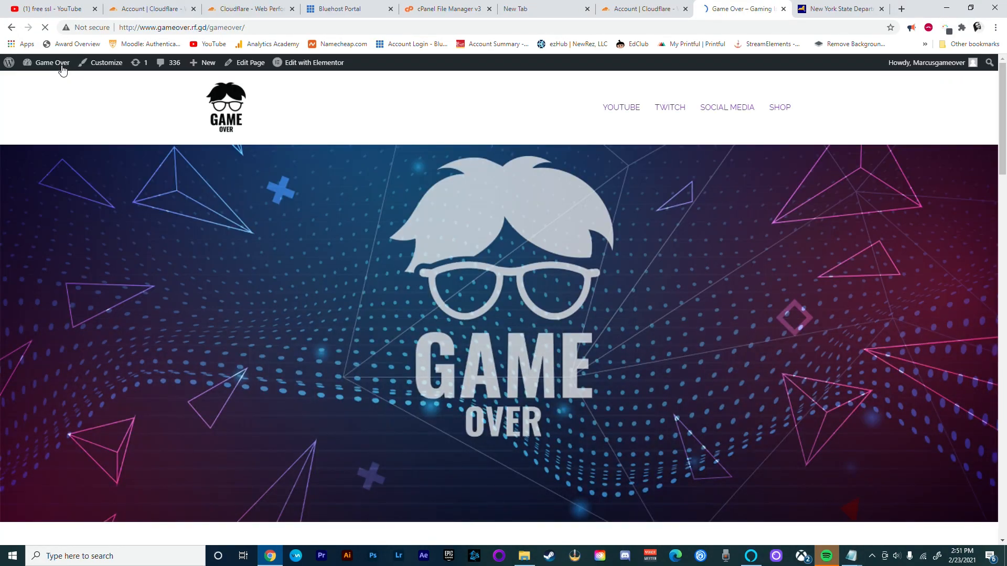
Step: Browse the Shop page's Graphic Mug, Tank Top and Tee-shirt, then open the Customizer
click(779, 107)
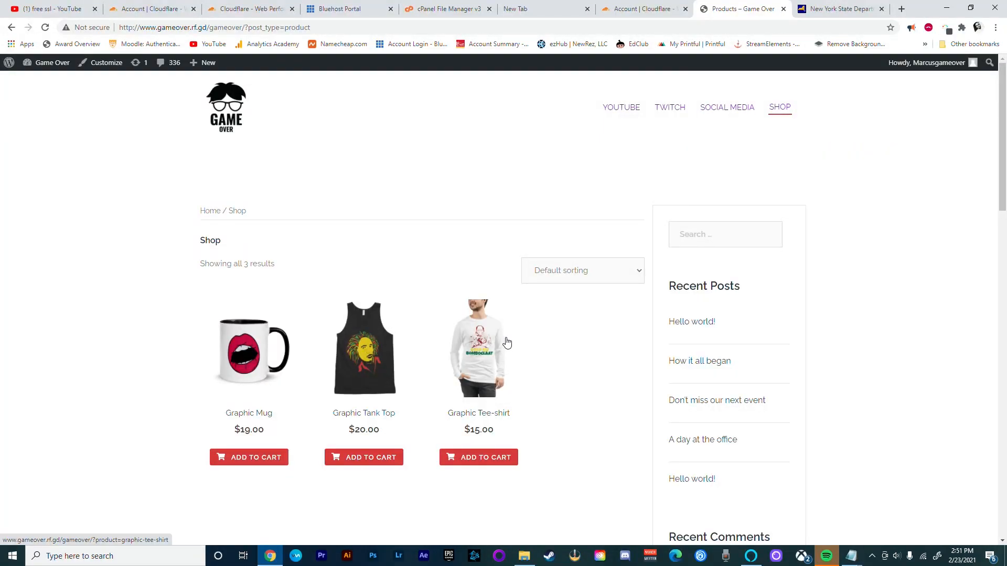
mouse_move(508, 339)
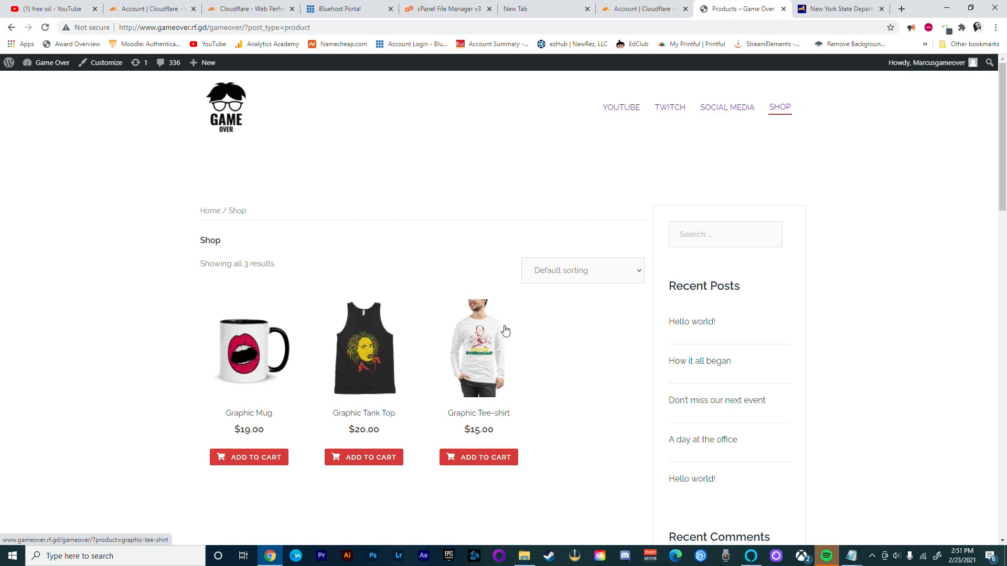
mouse_move(504, 322)
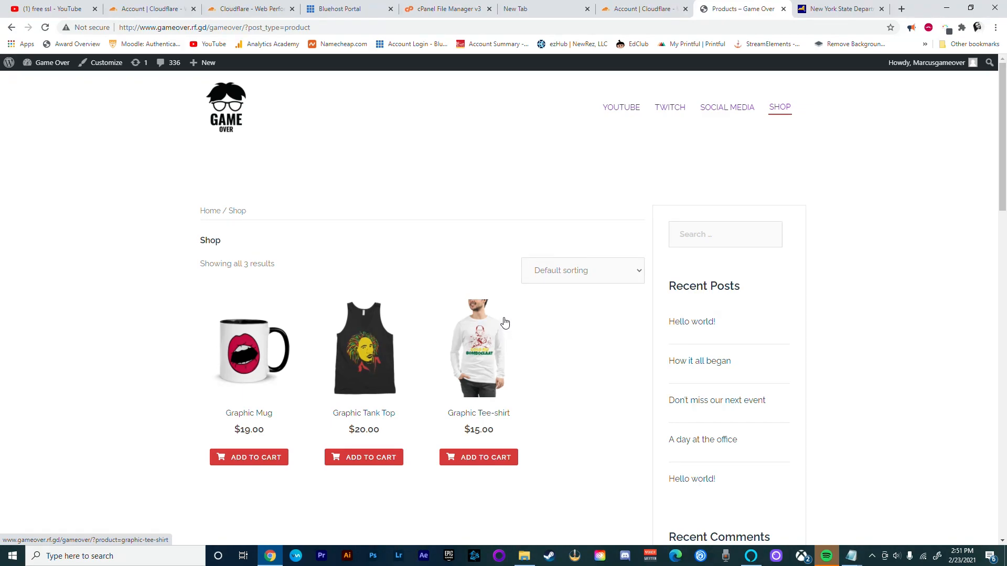
mouse_move(778, 392)
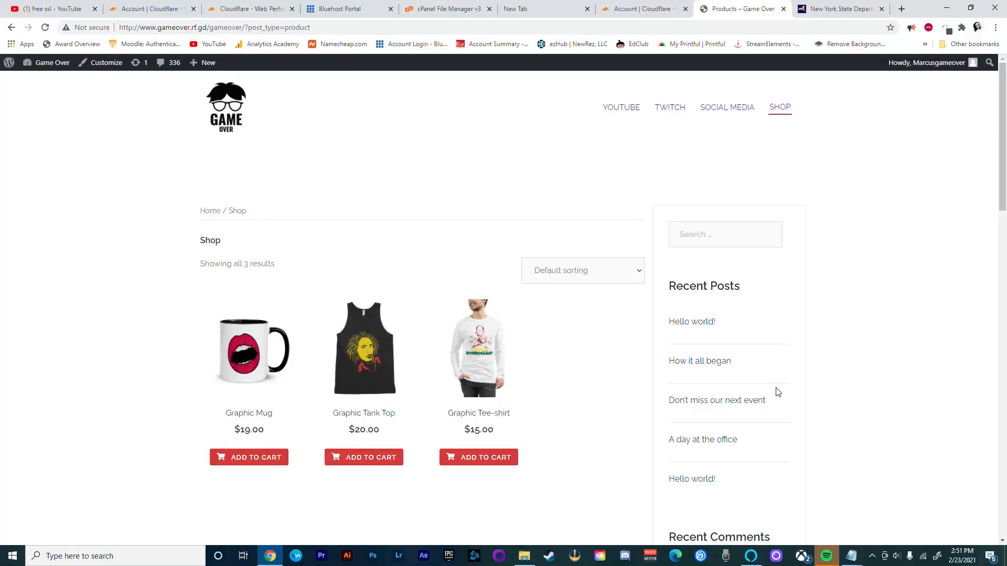
scroll(down, 3)
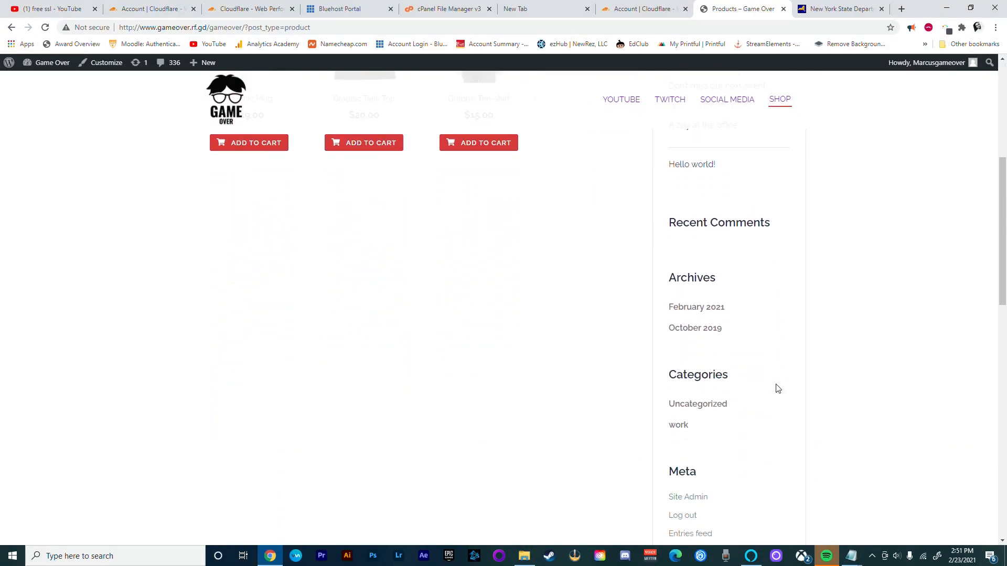
click(105, 62)
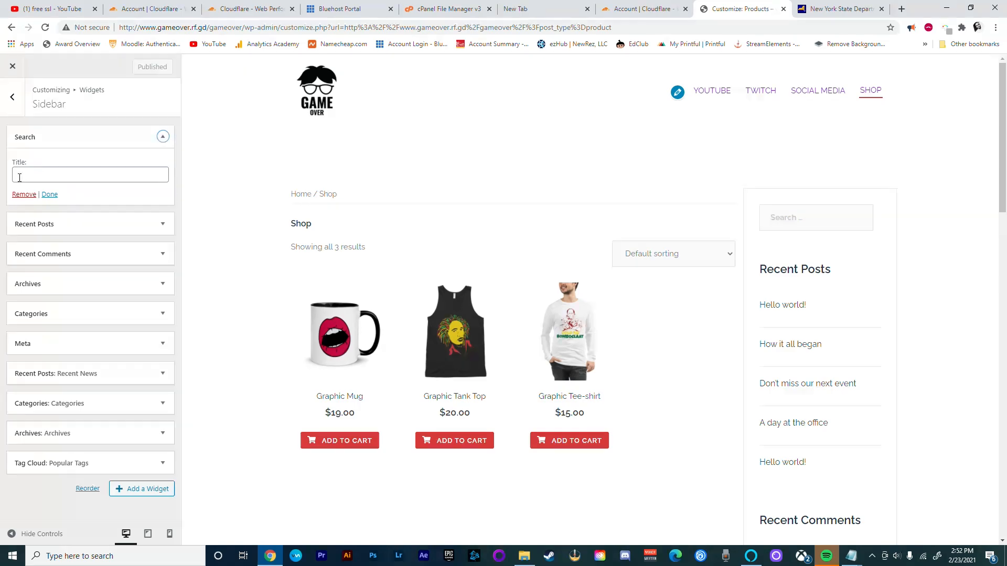
click(163, 136)
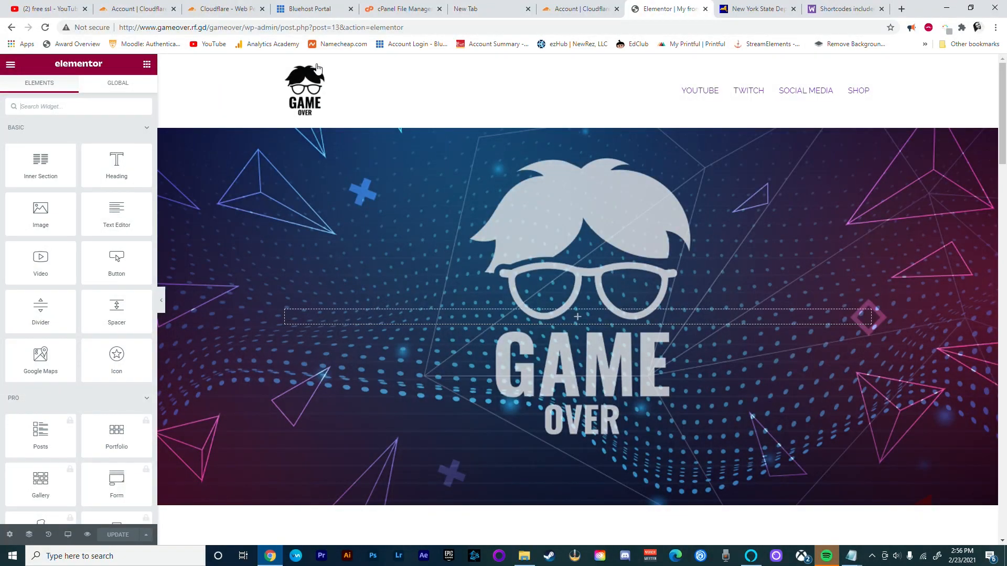
Step: Insert a single-column section above Twitch with a 'SHOP MERCH' heading
scroll(down, 3)
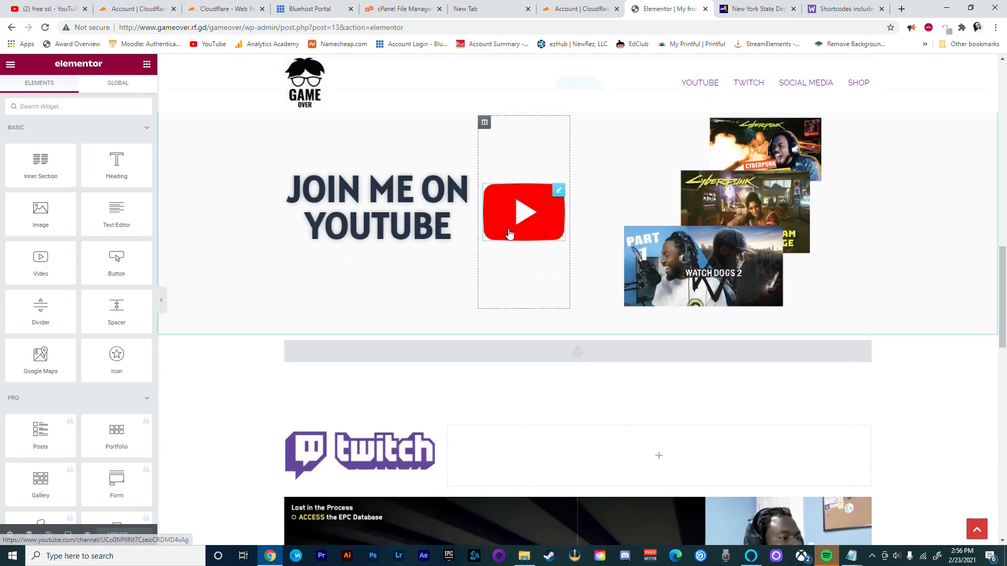
scroll(down, 3)
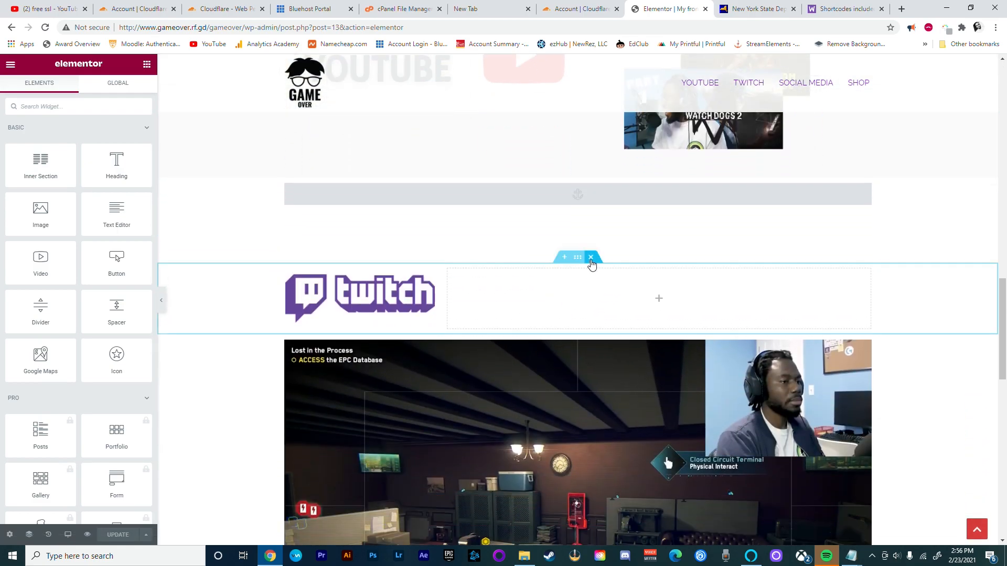
mouse_move(565, 258)
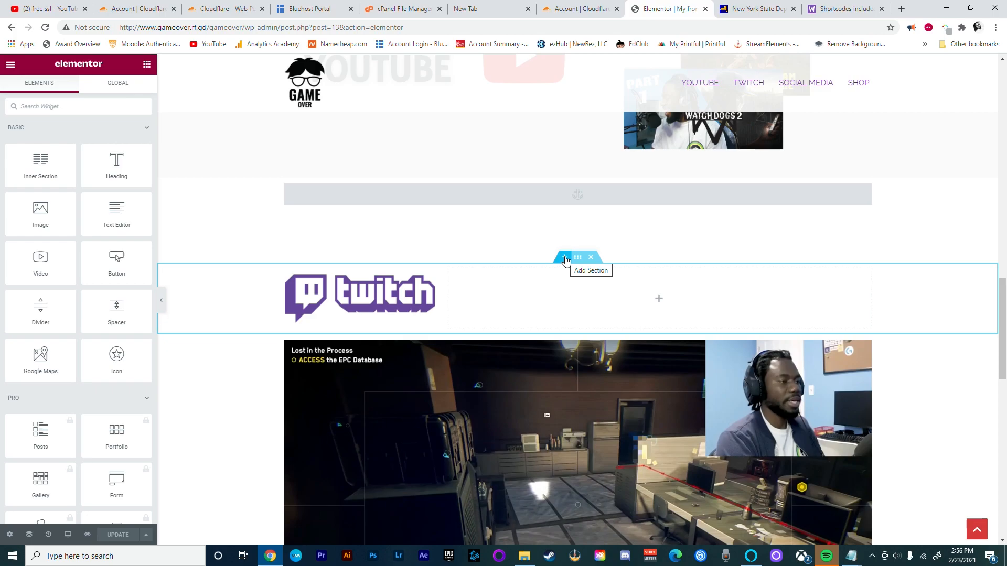
click(565, 260)
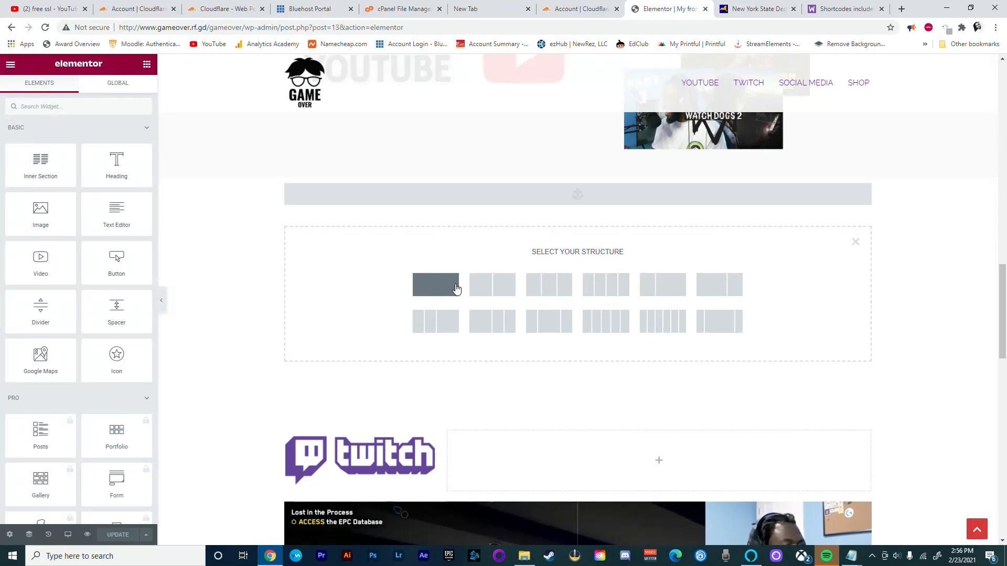
click(435, 285)
text(join me on twitch)
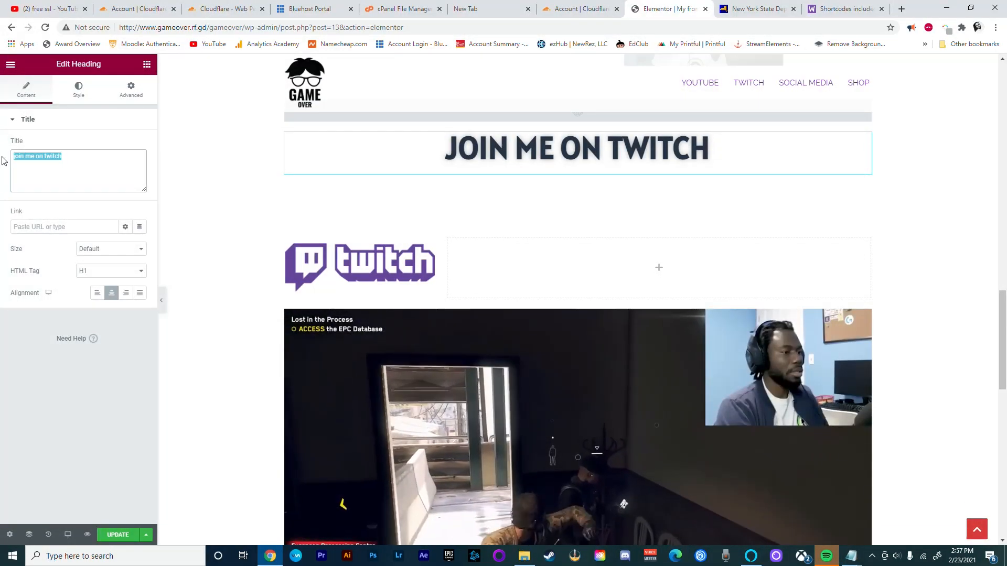
text(s)
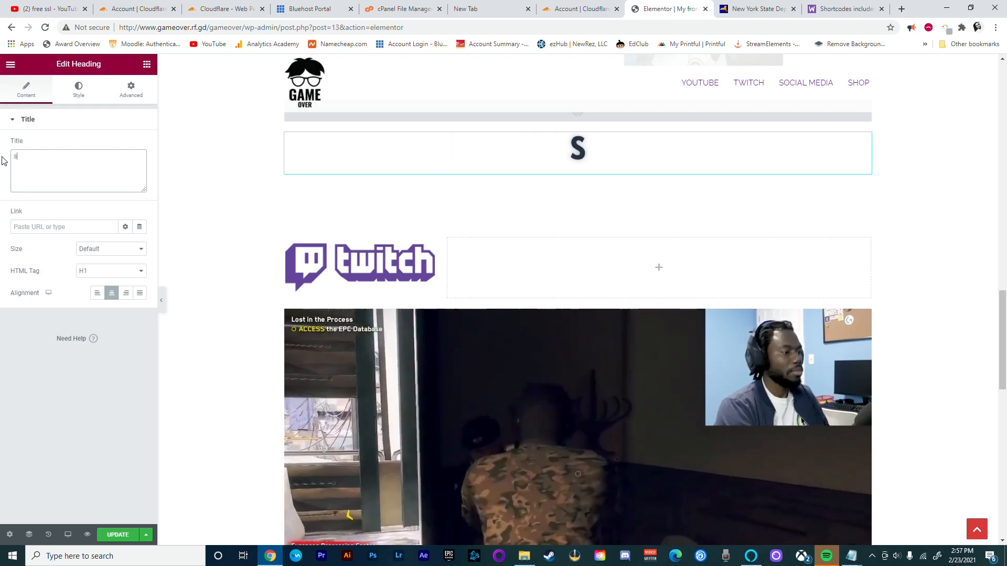
text(HOP MERCH)
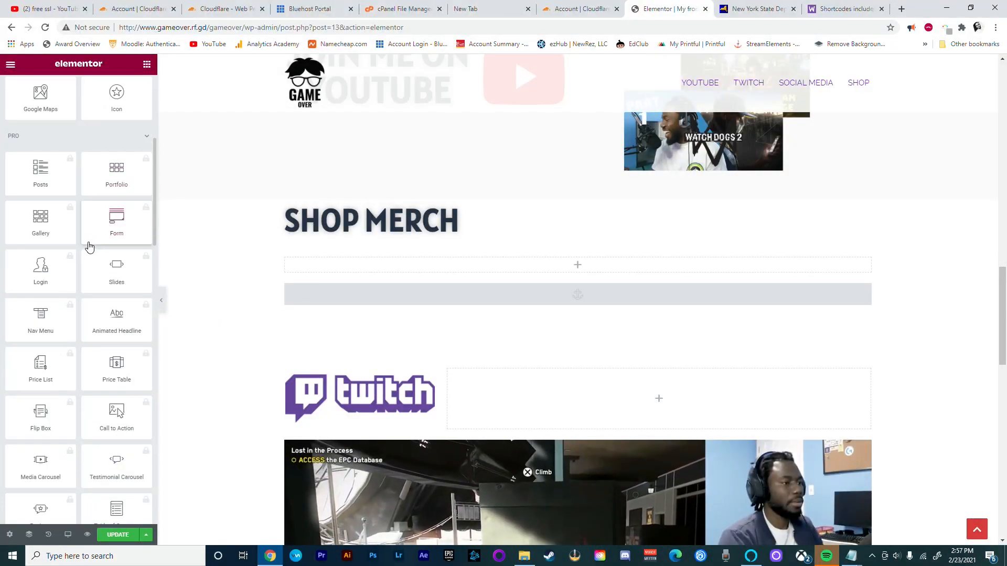
Step: Add a products shortcode showing Graphic Mug and Tank Top in two columns, then preview
scroll(down, 3)
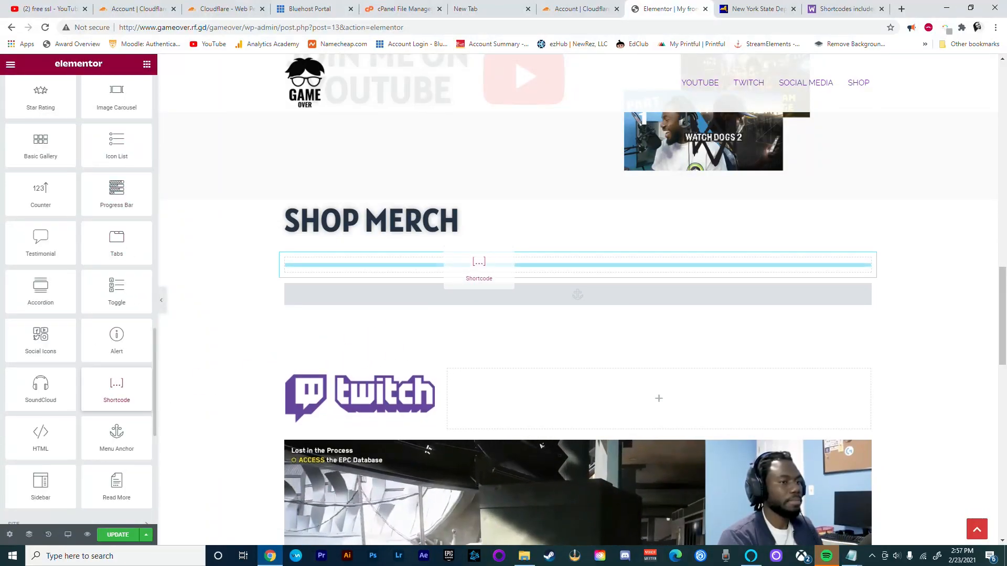
click(479, 264)
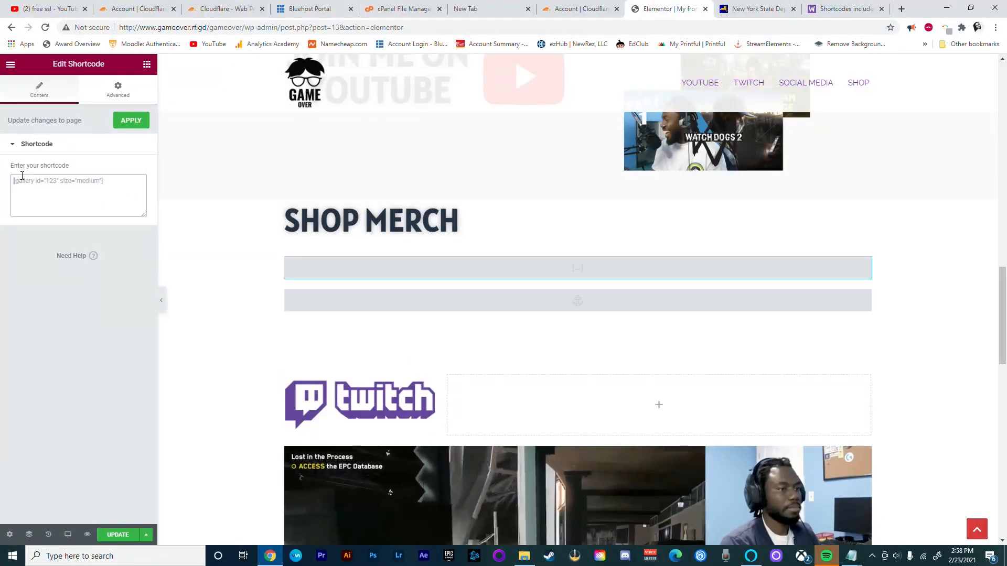
text([products limit="4" columns="4"])
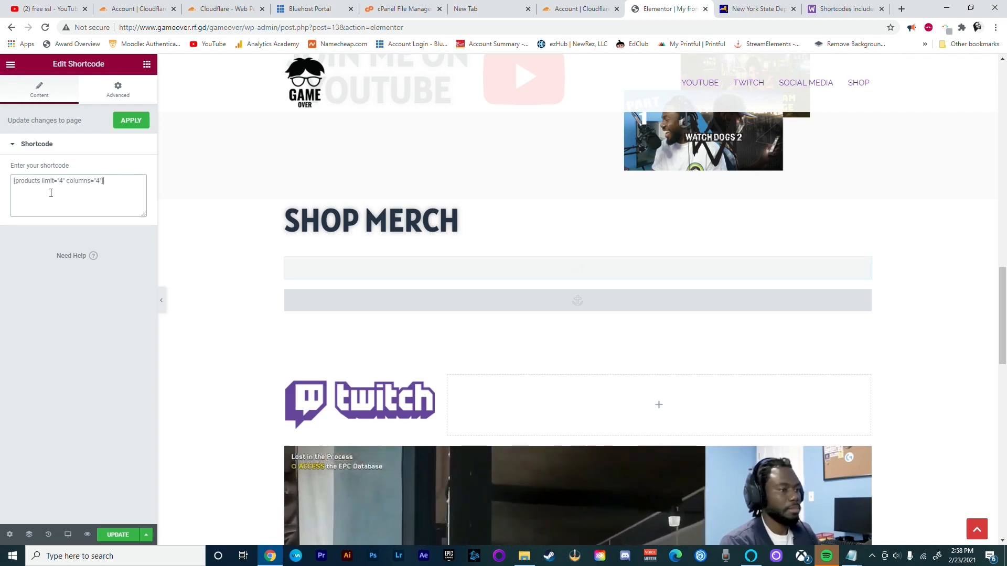
click(131, 120)
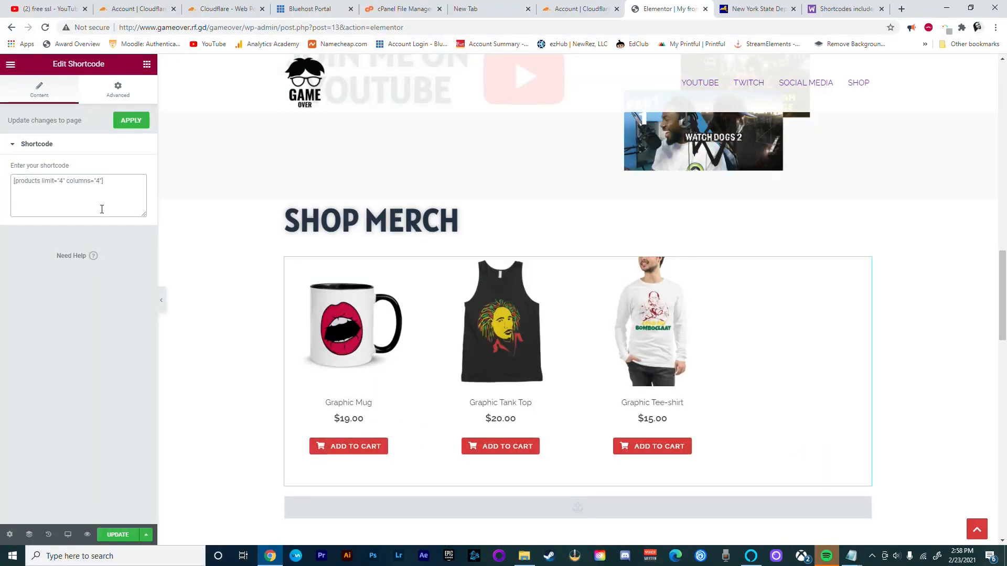
key(Backspace)
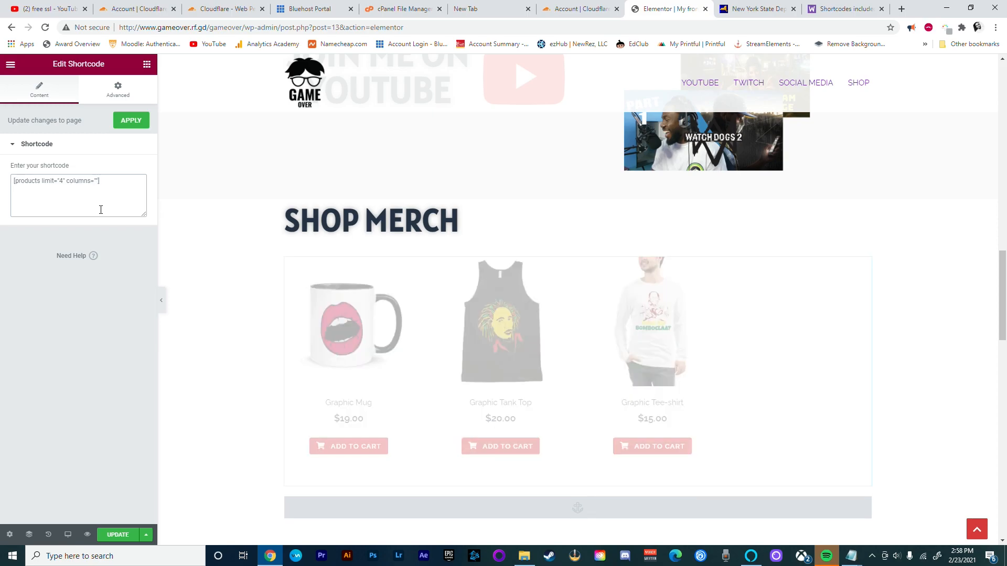
text(2)
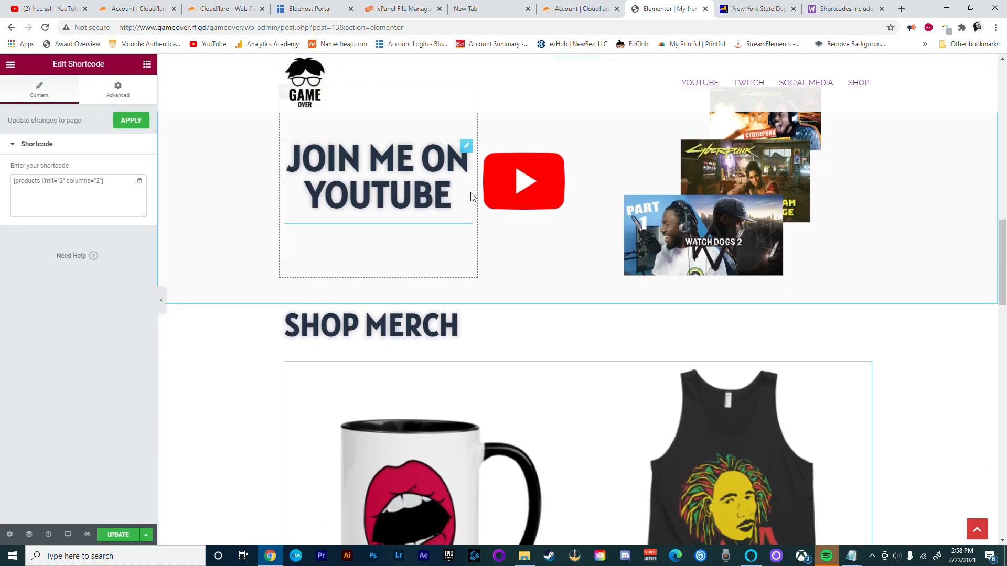
click(549, 330)
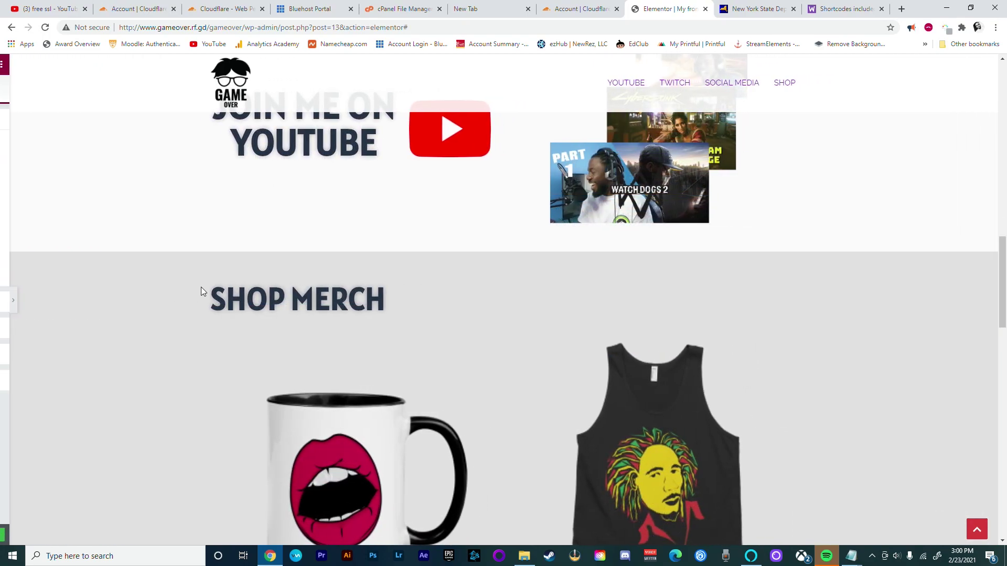
scroll(down, 3)
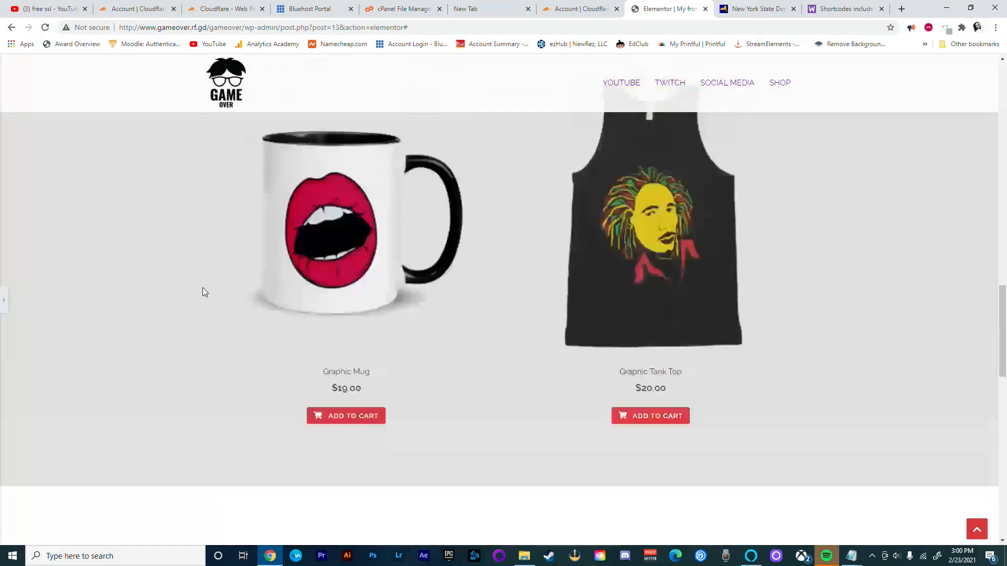